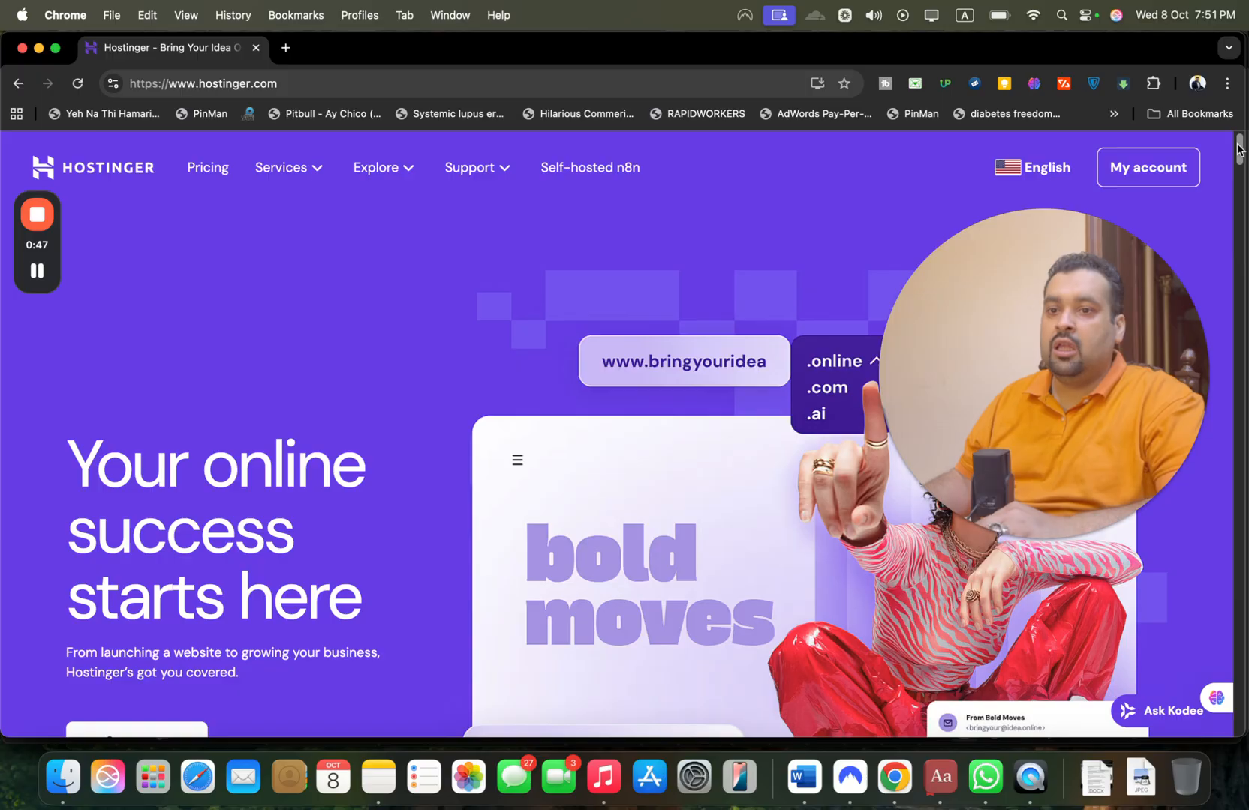
- Open the homepage's Trustpilot rating link in a new browser tab
{"action": "scroll", "scroll_direction": "down", "scroll_amount": 3}
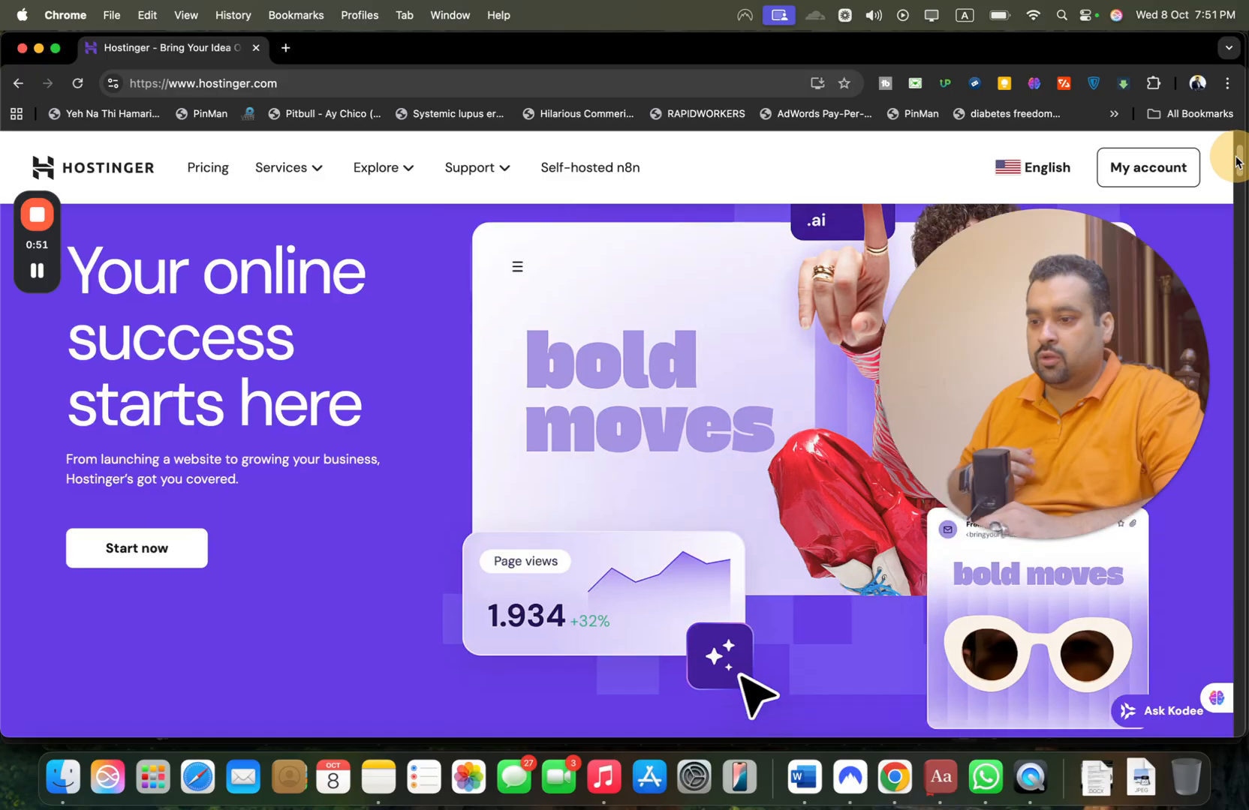
{"action": "scroll", "scroll_direction": "down", "scroll_amount": 3}
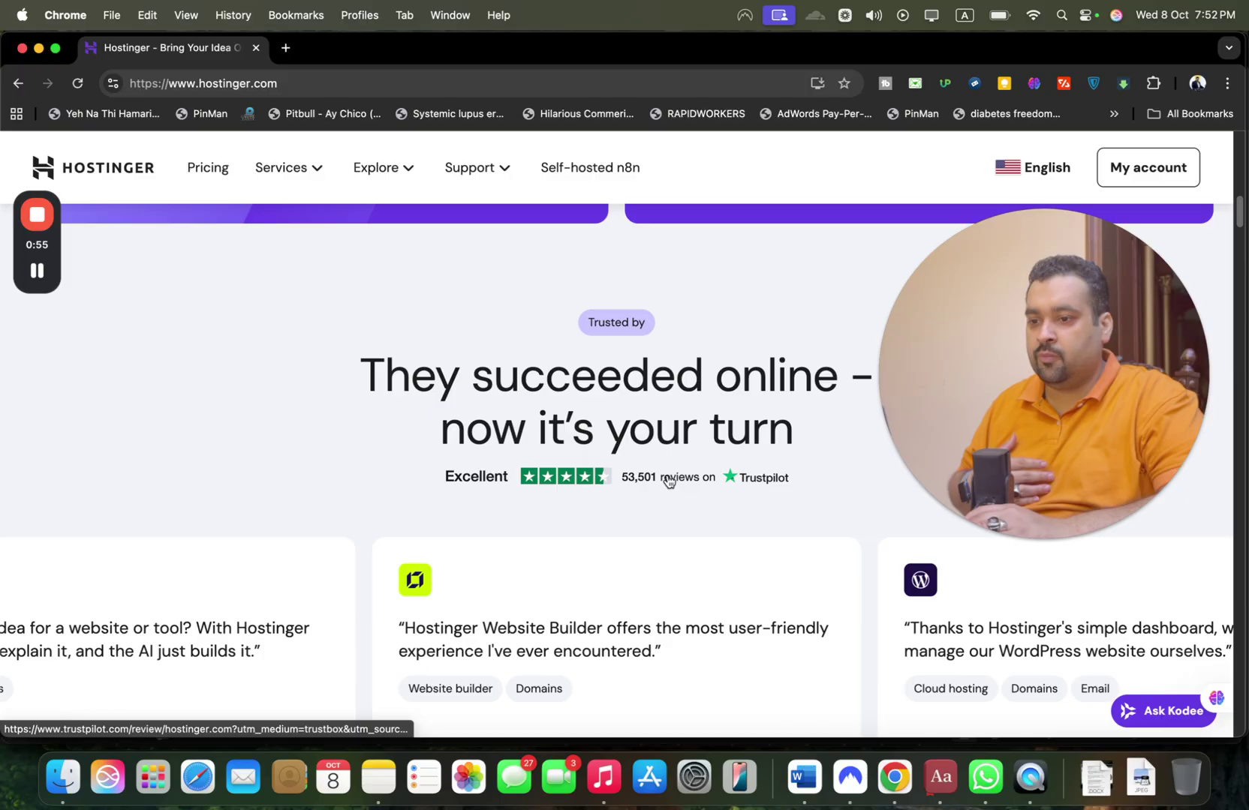
{"action": "right_click", "coordinate": [667, 477]}
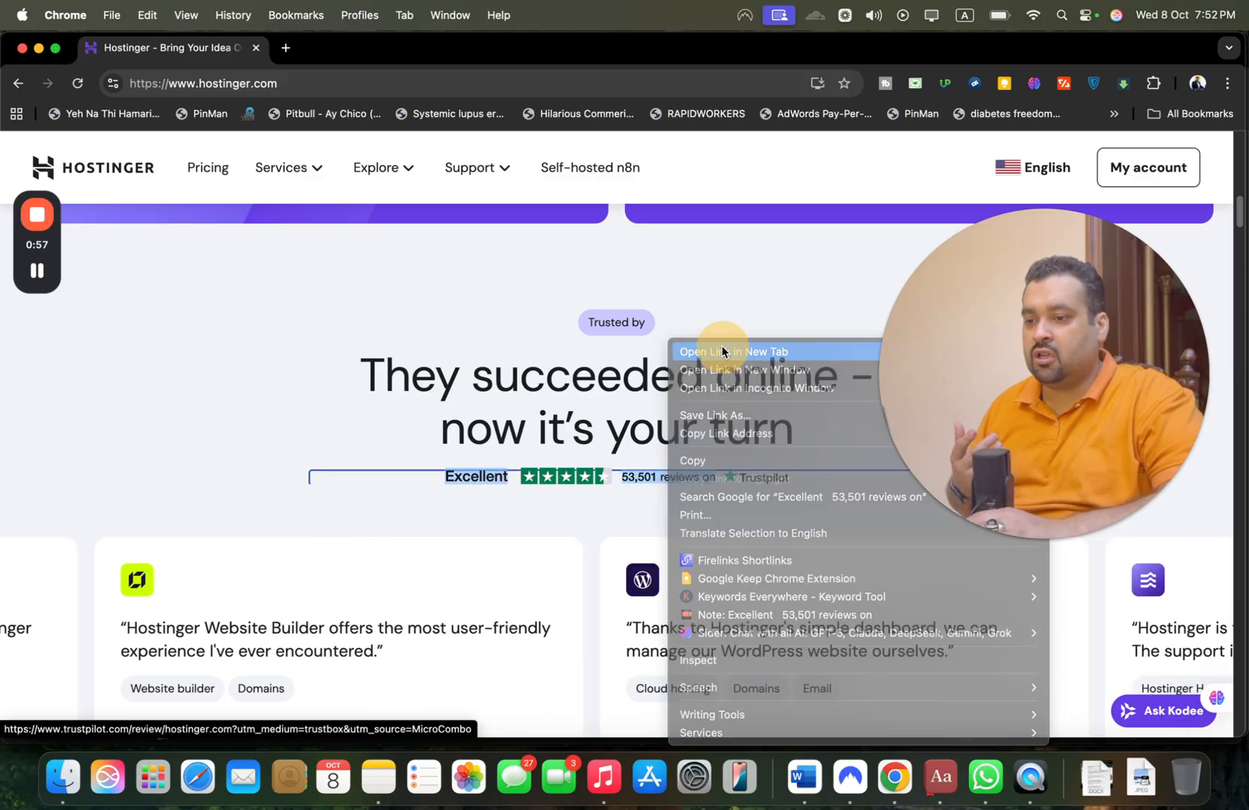
{"action": "left_click", "coordinate": [733, 352]}
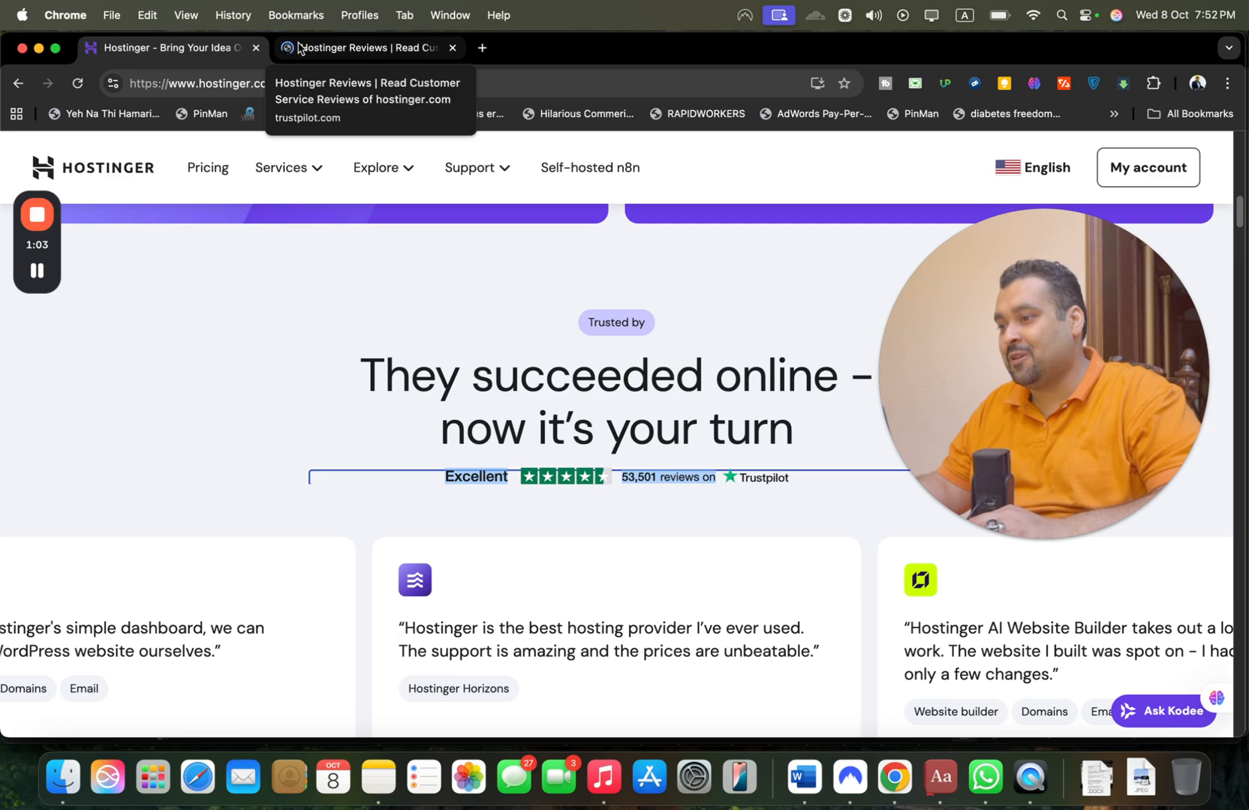
- View Hostinger's 4.7 Trustpilot rating, review summary and the next featured five-star reviews
{"action": "left_click", "coordinate": [370, 47]}
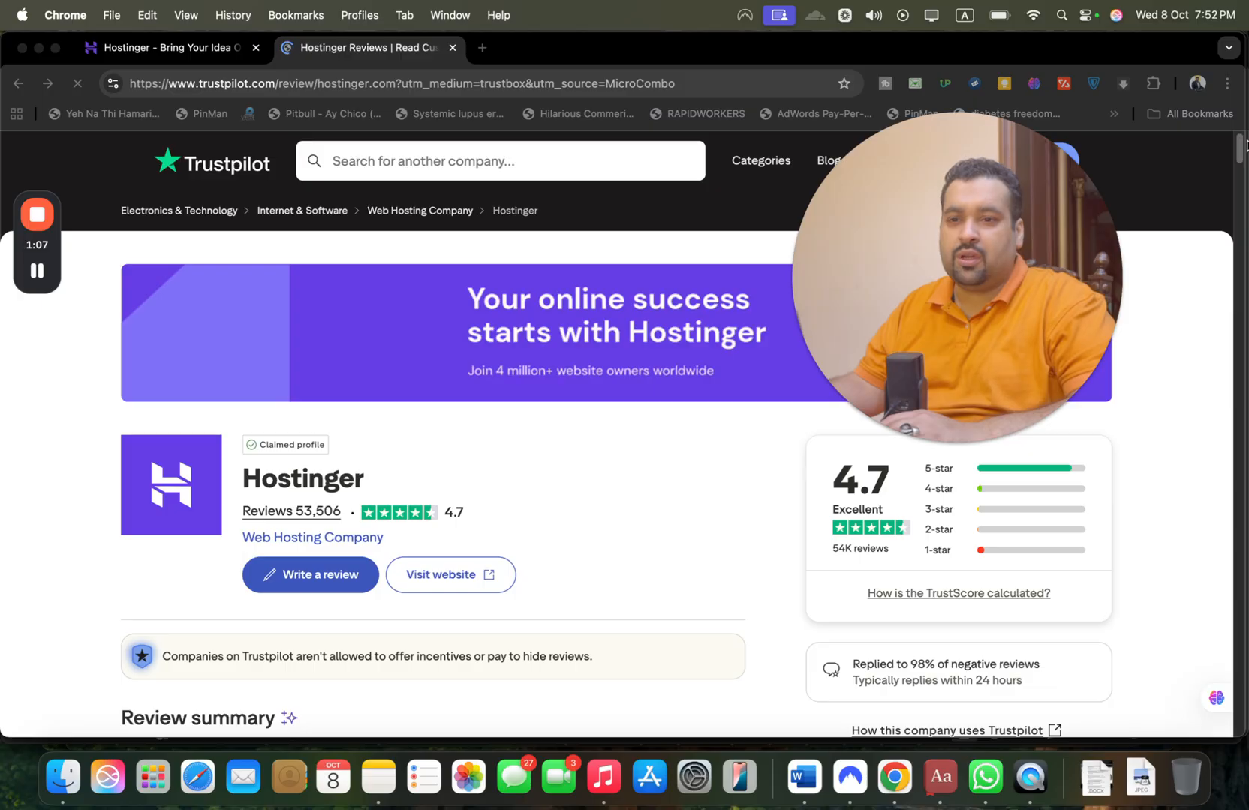
{"action": "scroll", "scroll_direction": "down", "scroll_amount": 3}
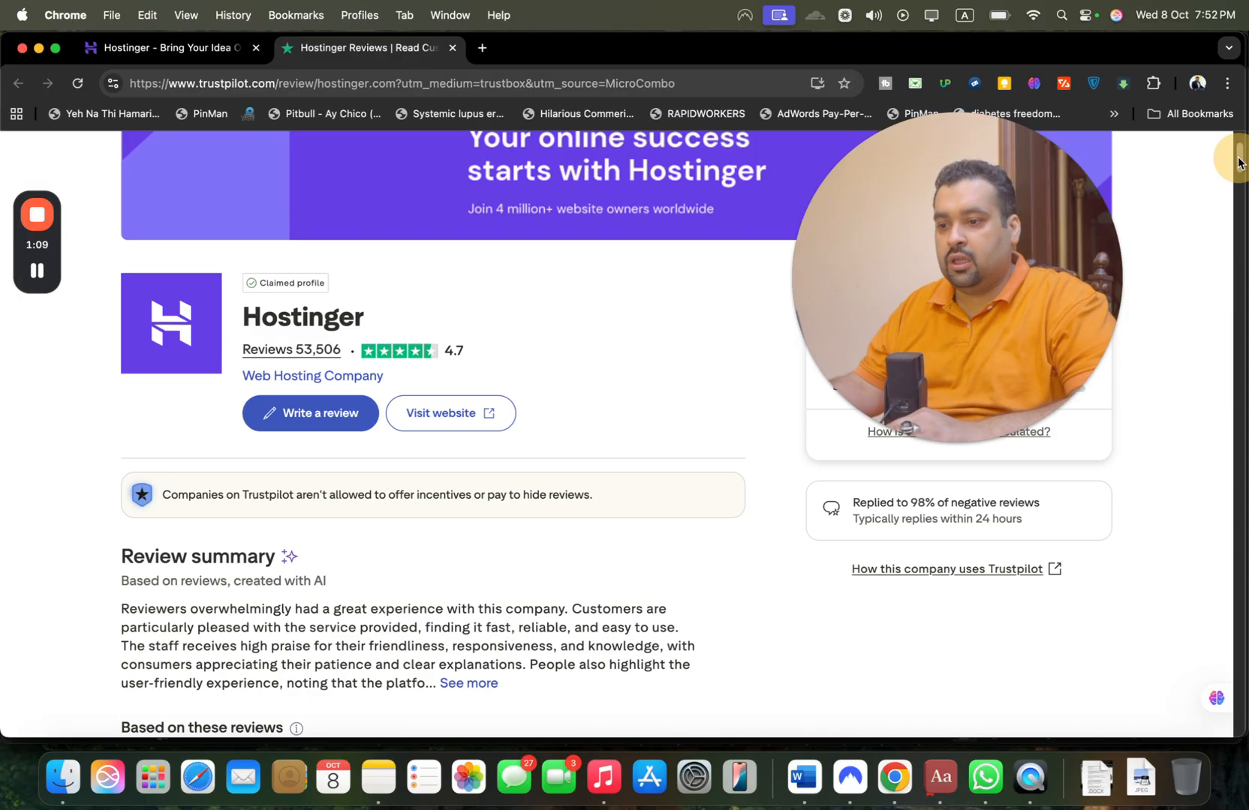
{"action": "scroll", "scroll_direction": "down", "scroll_amount": 3}
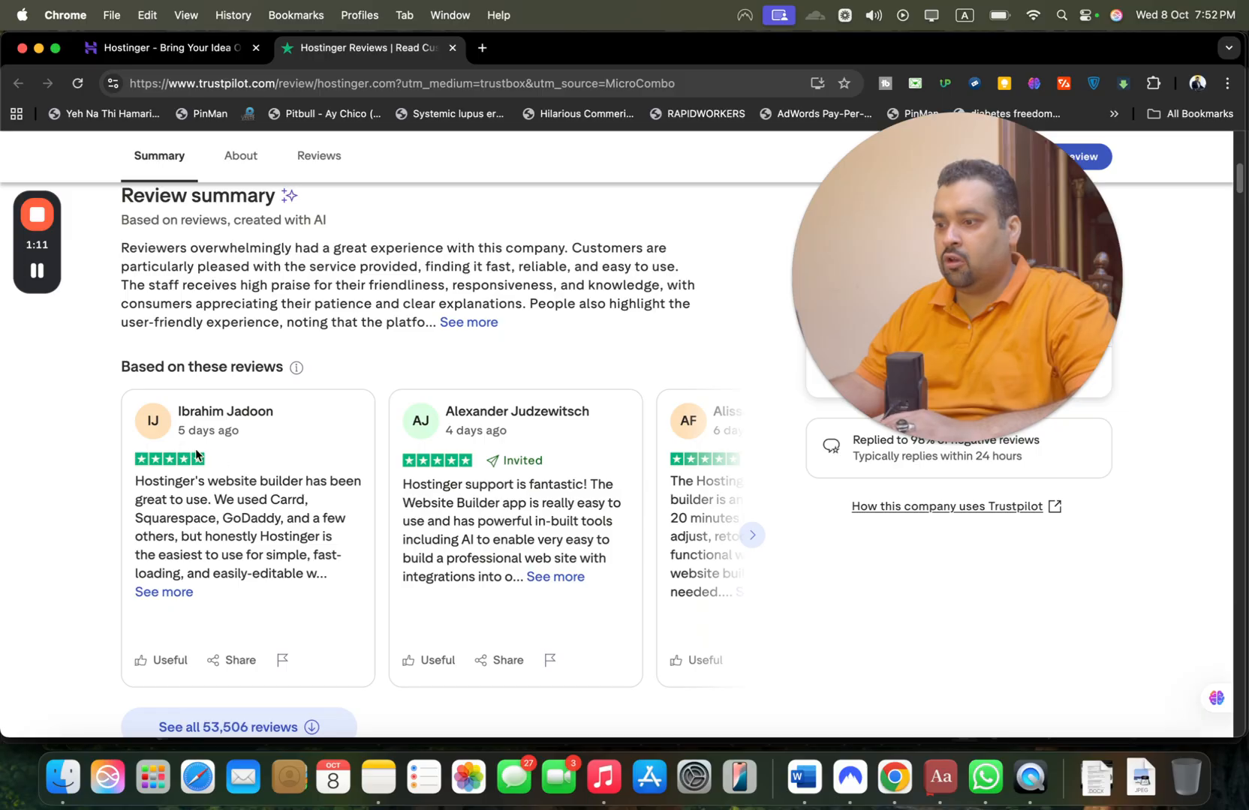
{"action": "left_click", "coordinate": [752, 534]}
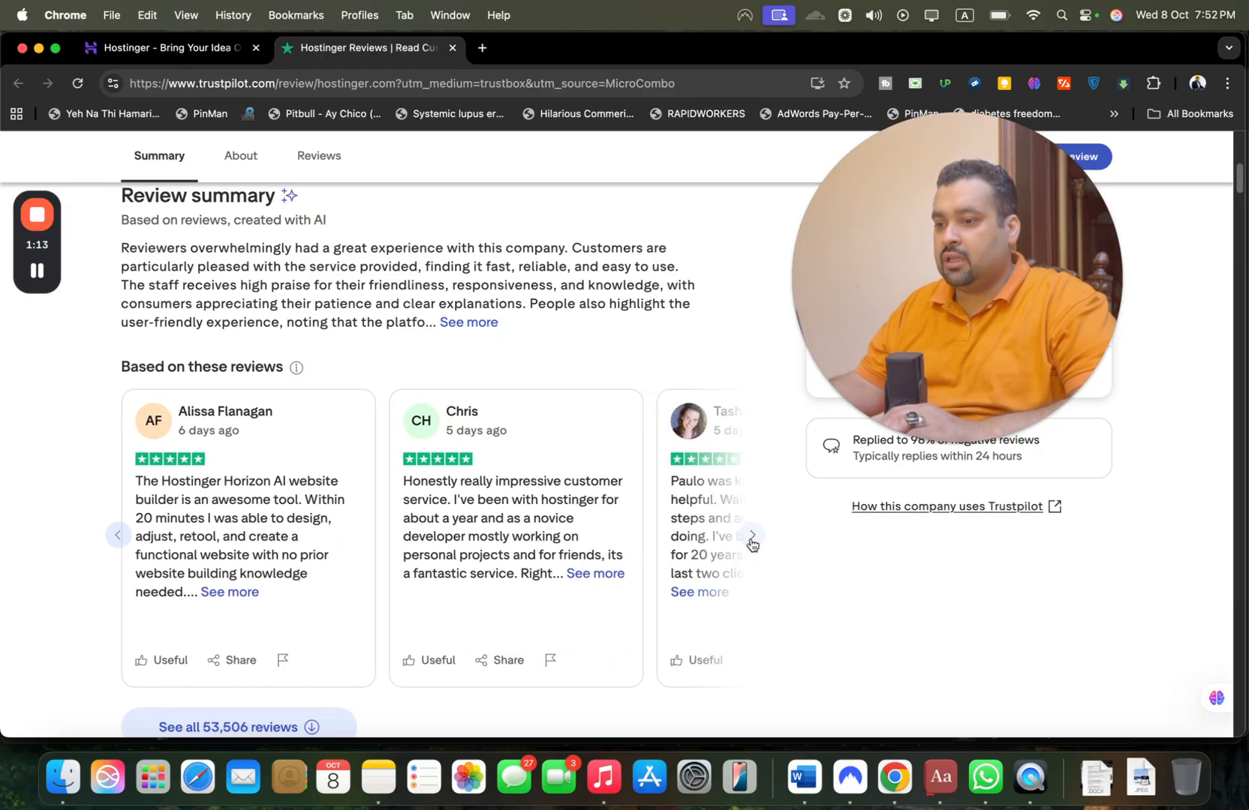
{"action": "mouse_move", "coordinate": [225, 493]}
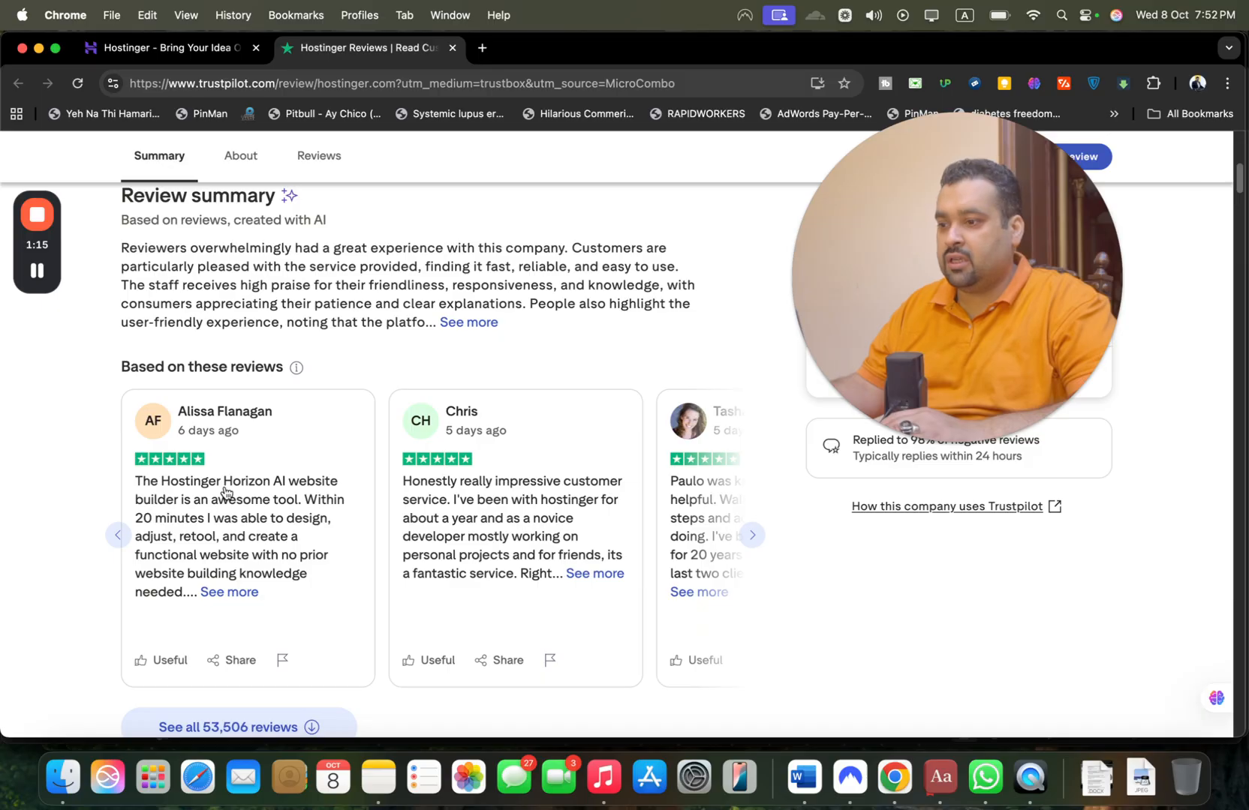
{"action": "mouse_move", "coordinate": [528, 502]}
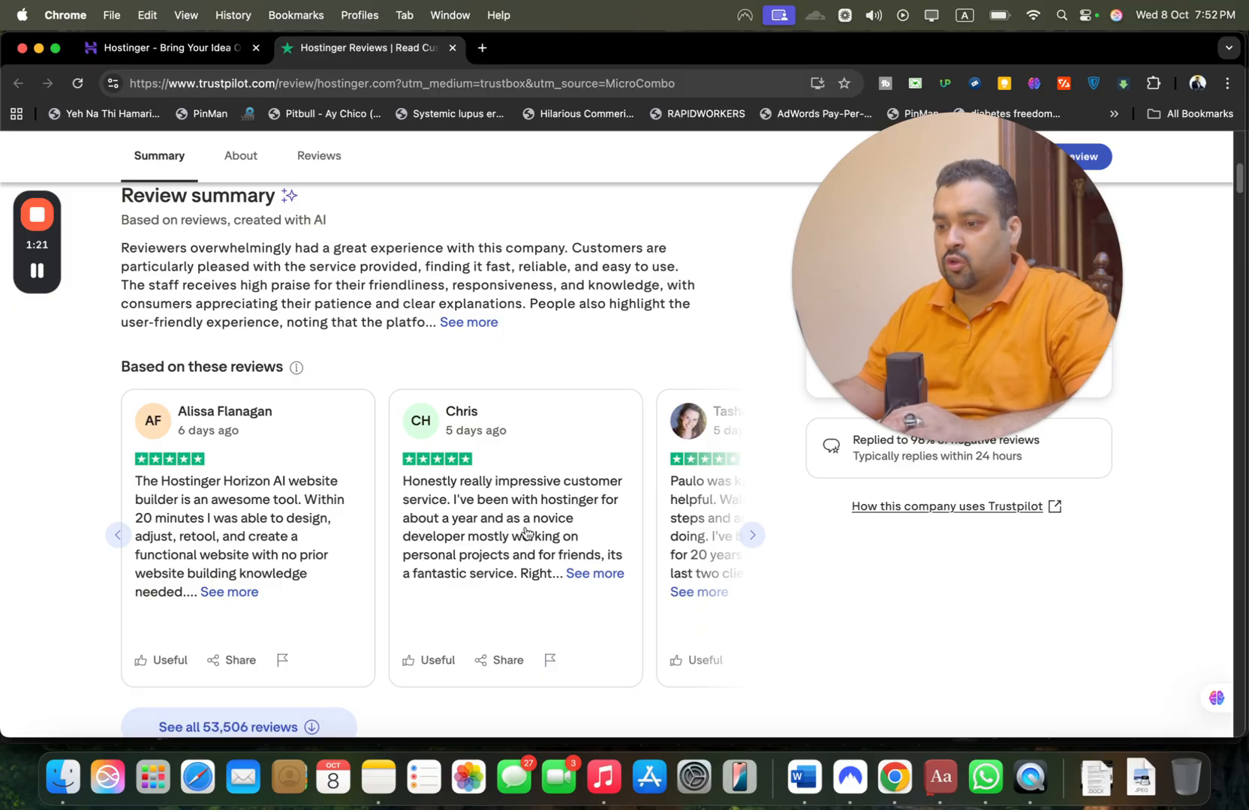
{"action": "mouse_move", "coordinate": [486, 556]}
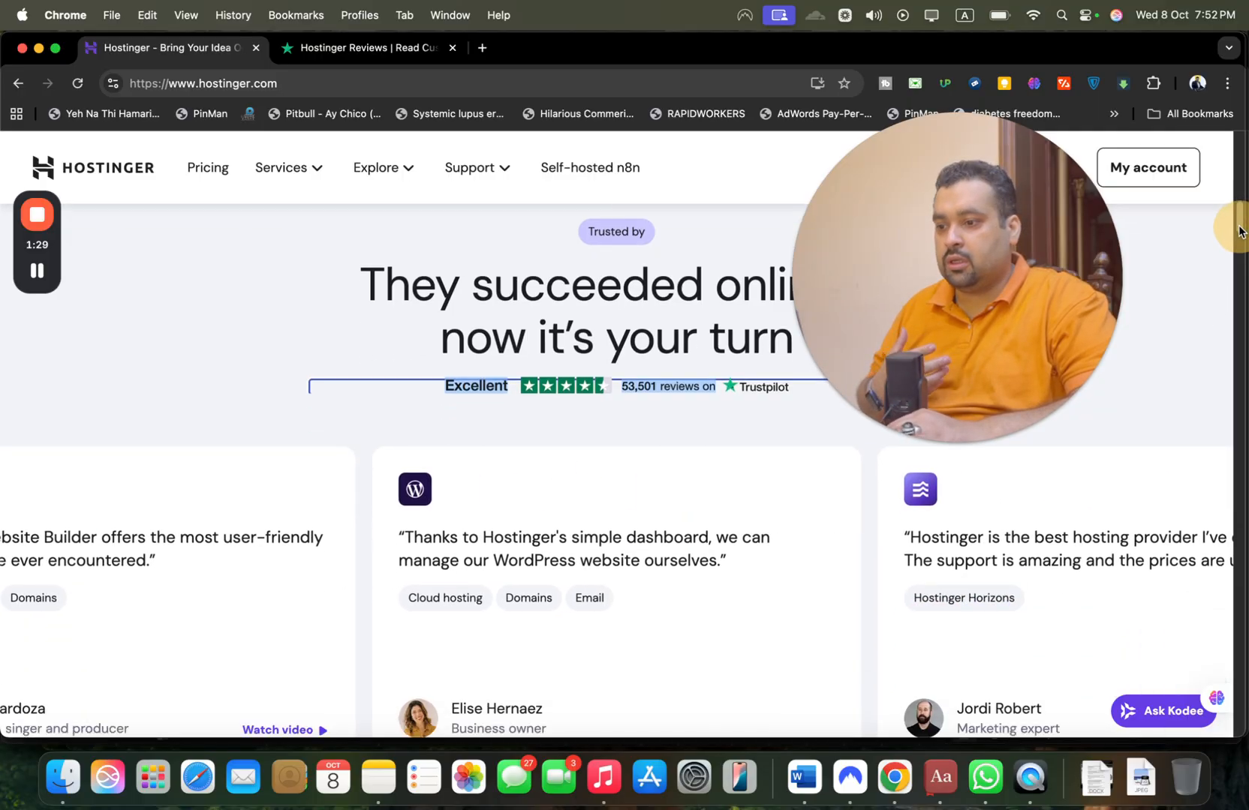
- Scroll the homepage past testimonials to the Website Builder, WordPress and Horizons sections
{"action": "scroll", "scroll_direction": "down", "scroll_amount": 3}
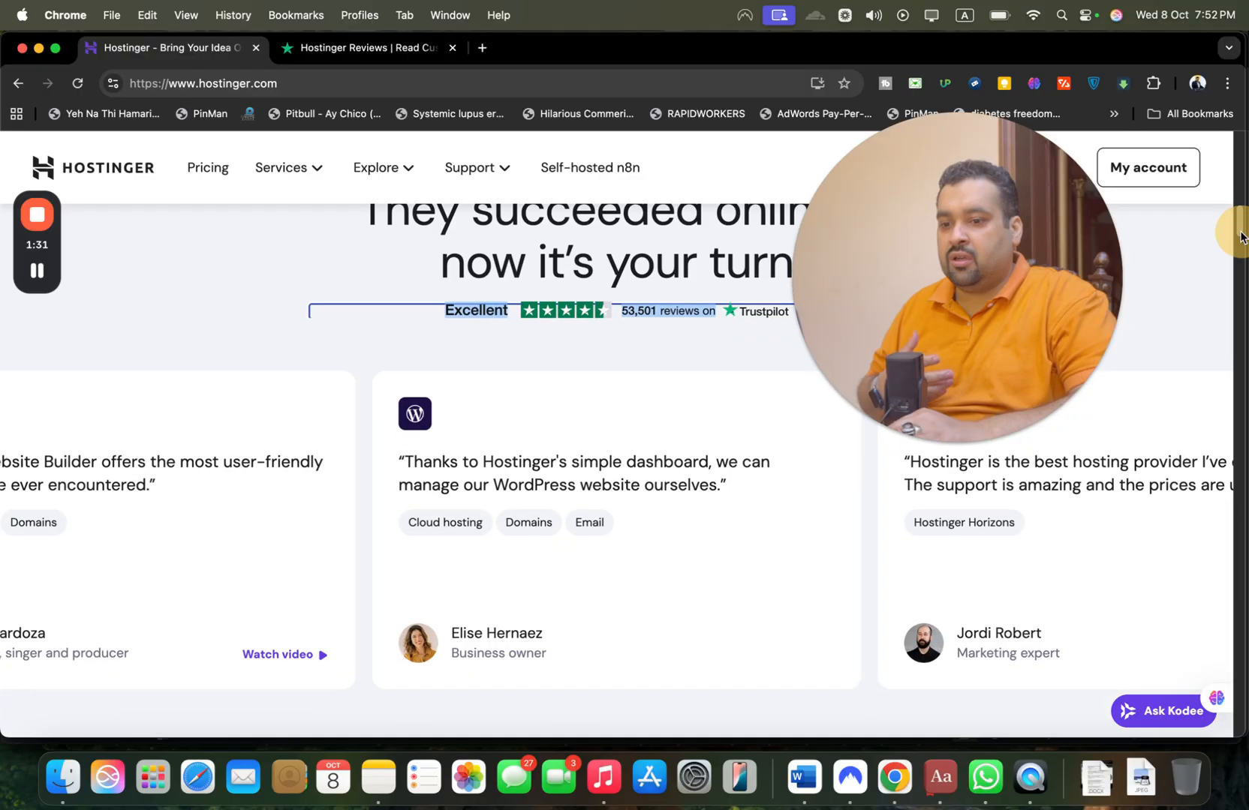
{"action": "scroll", "scroll_direction": "down", "scroll_amount": 3}
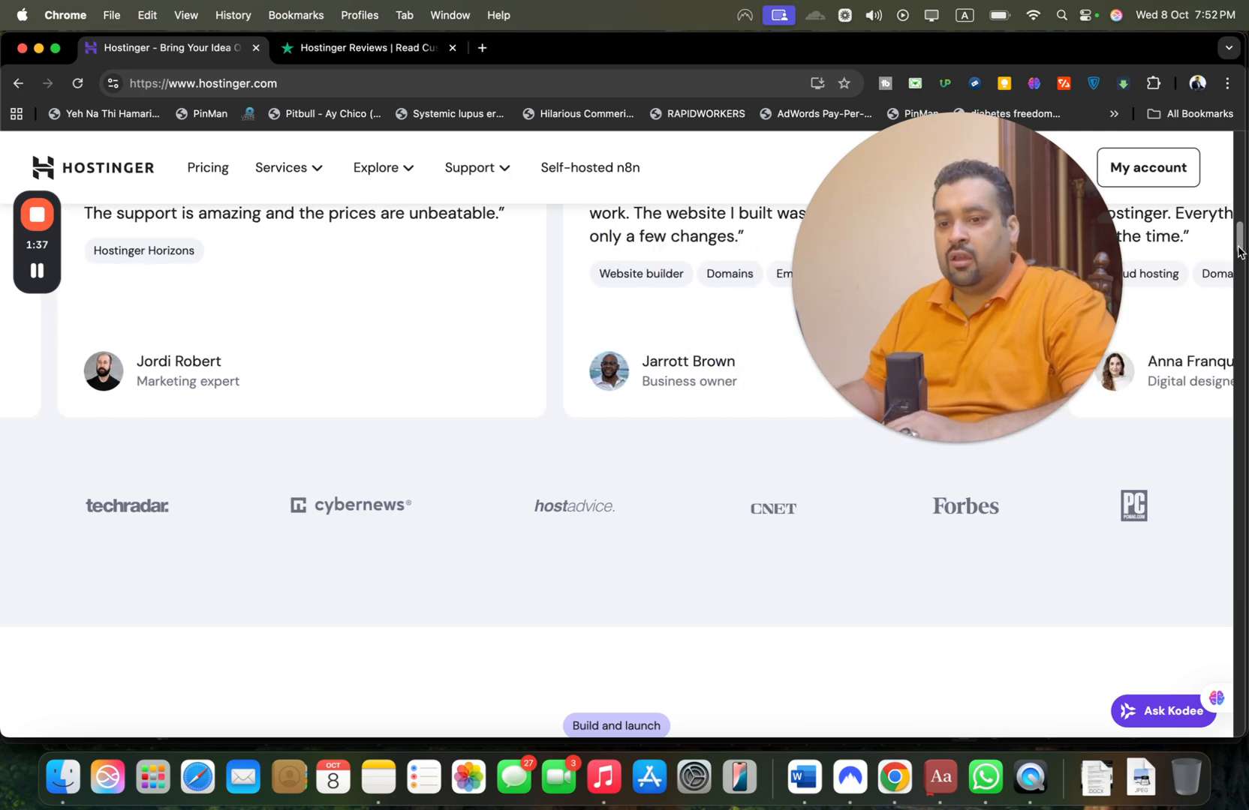
{"action": "scroll", "scroll_direction": "down", "scroll_amount": 3}
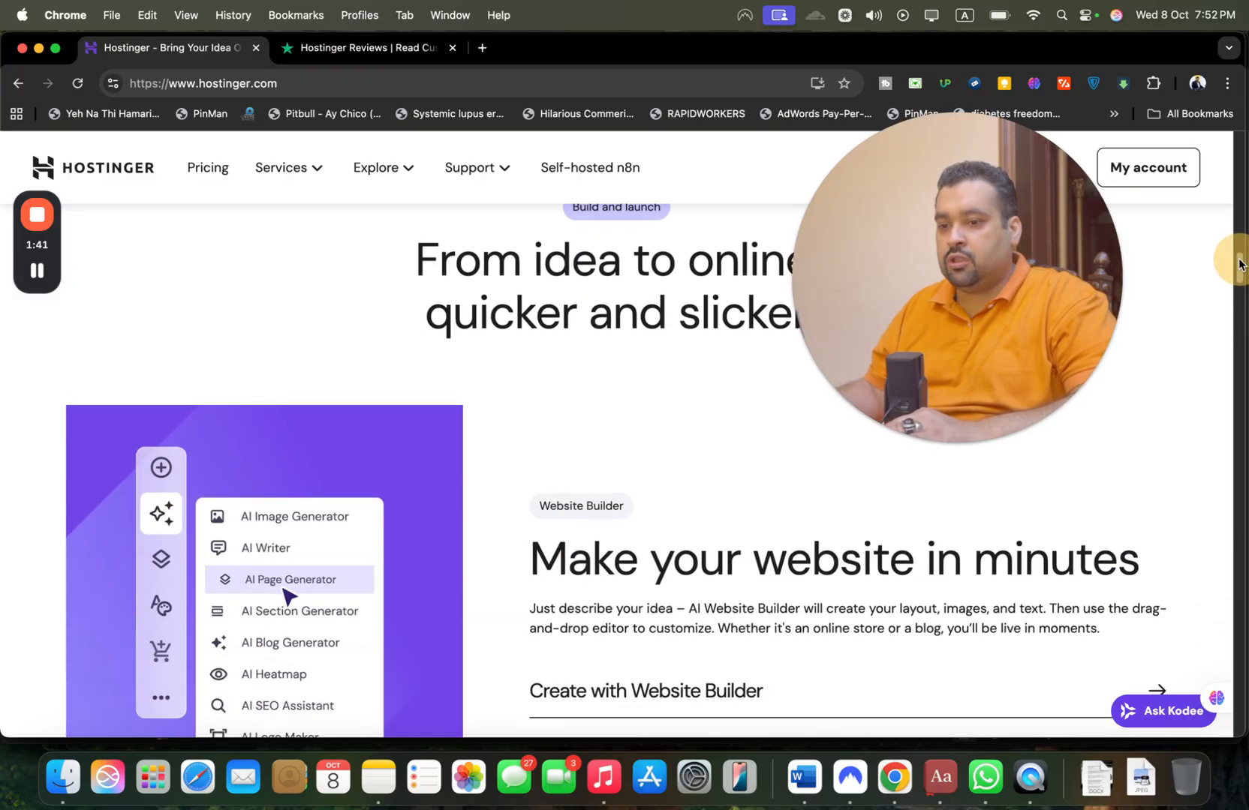
{"action": "scroll", "scroll_direction": "down", "scroll_amount": 3}
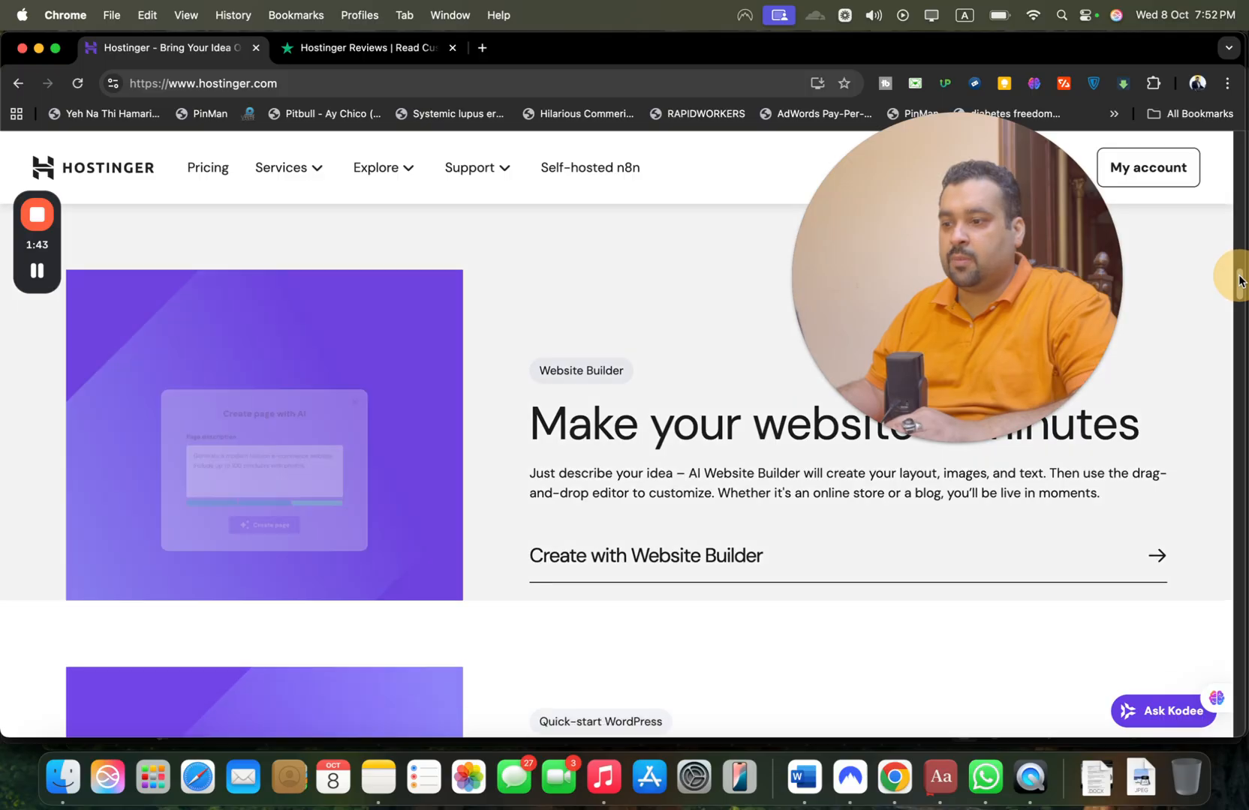
{"action": "scroll", "scroll_direction": "down", "scroll_amount": 3}
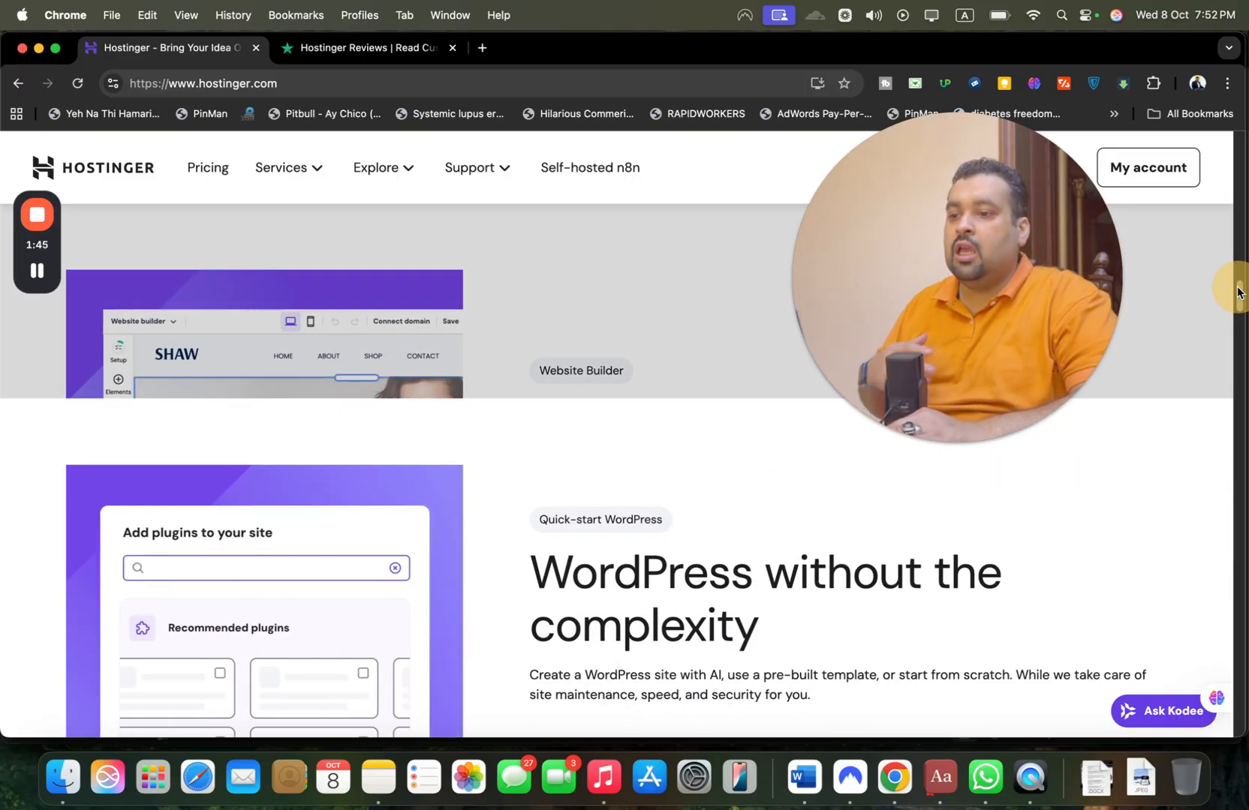
{"action": "scroll", "scroll_direction": "down", "scroll_amount": 3}
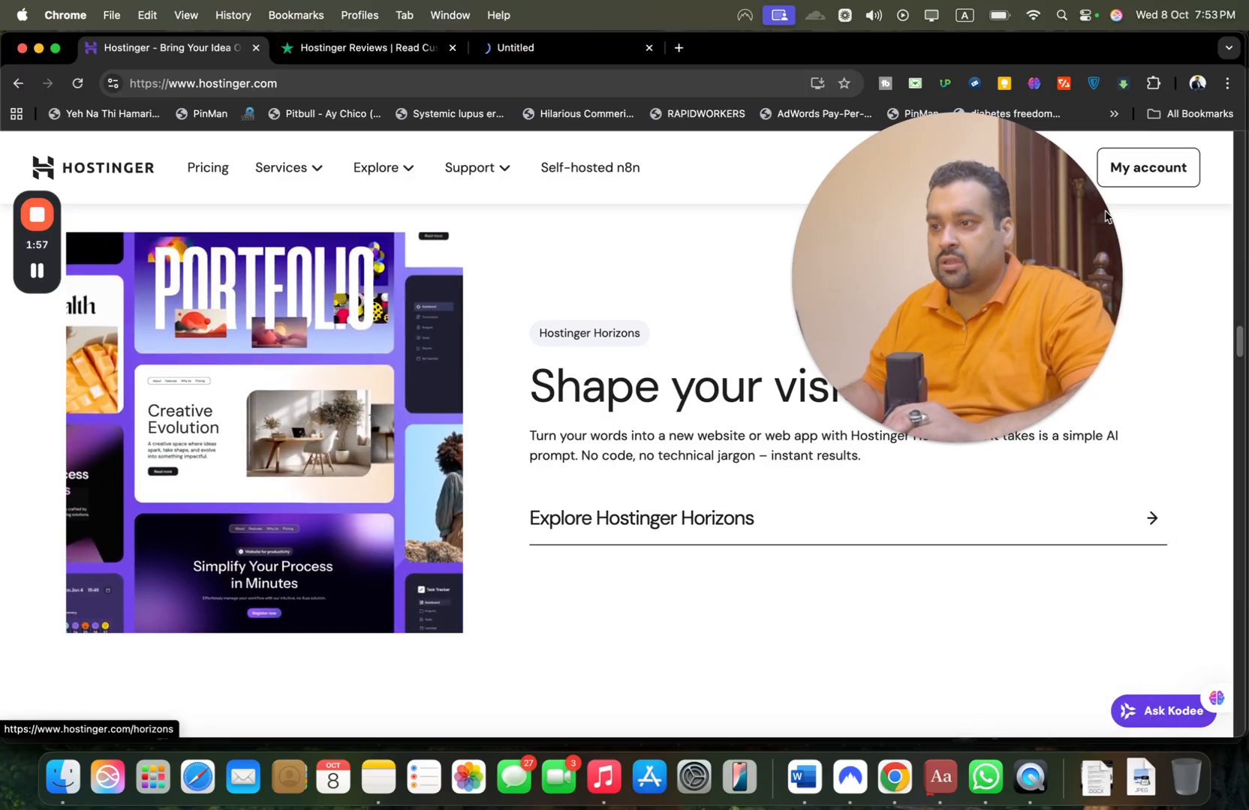
- View the Hostinger Horizons no-code AI builder landing page, then return to the homepage
{"action": "left_click", "coordinate": [641, 517]}
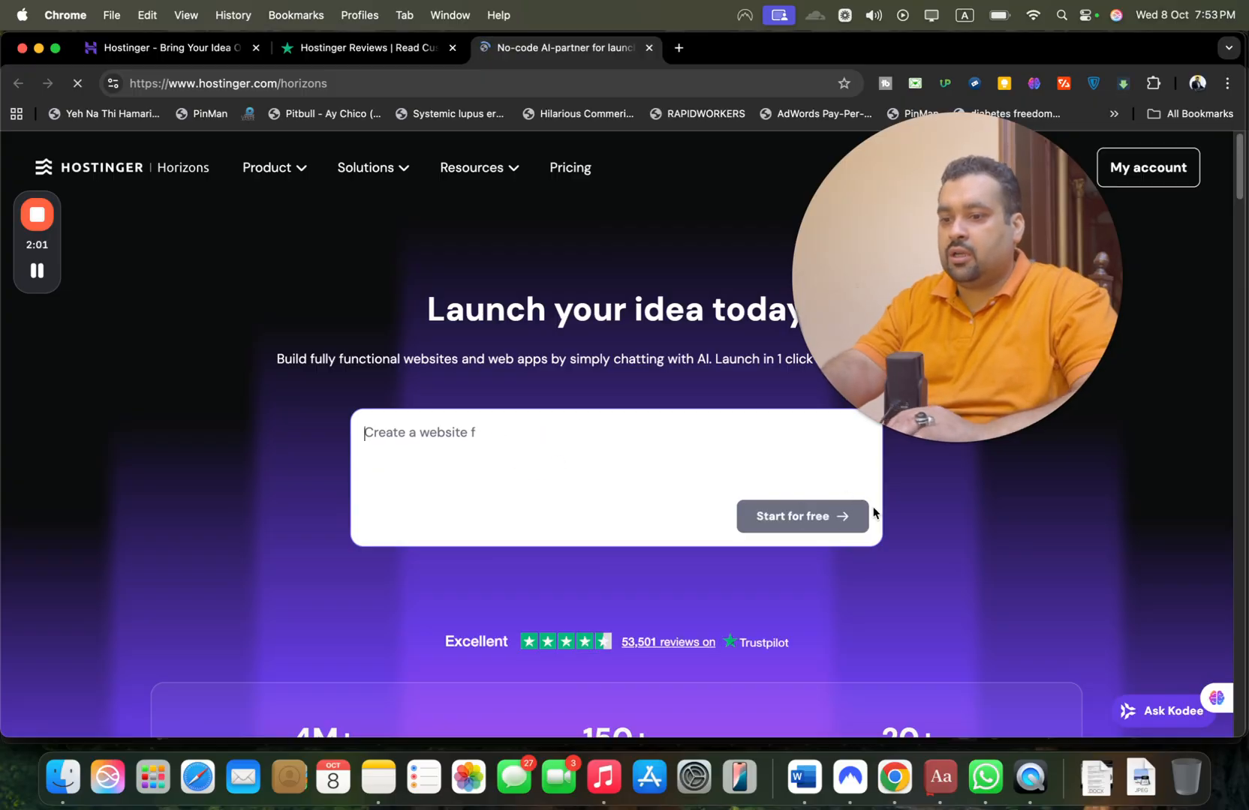
{"action": "left_click", "coordinate": [159, 46]}
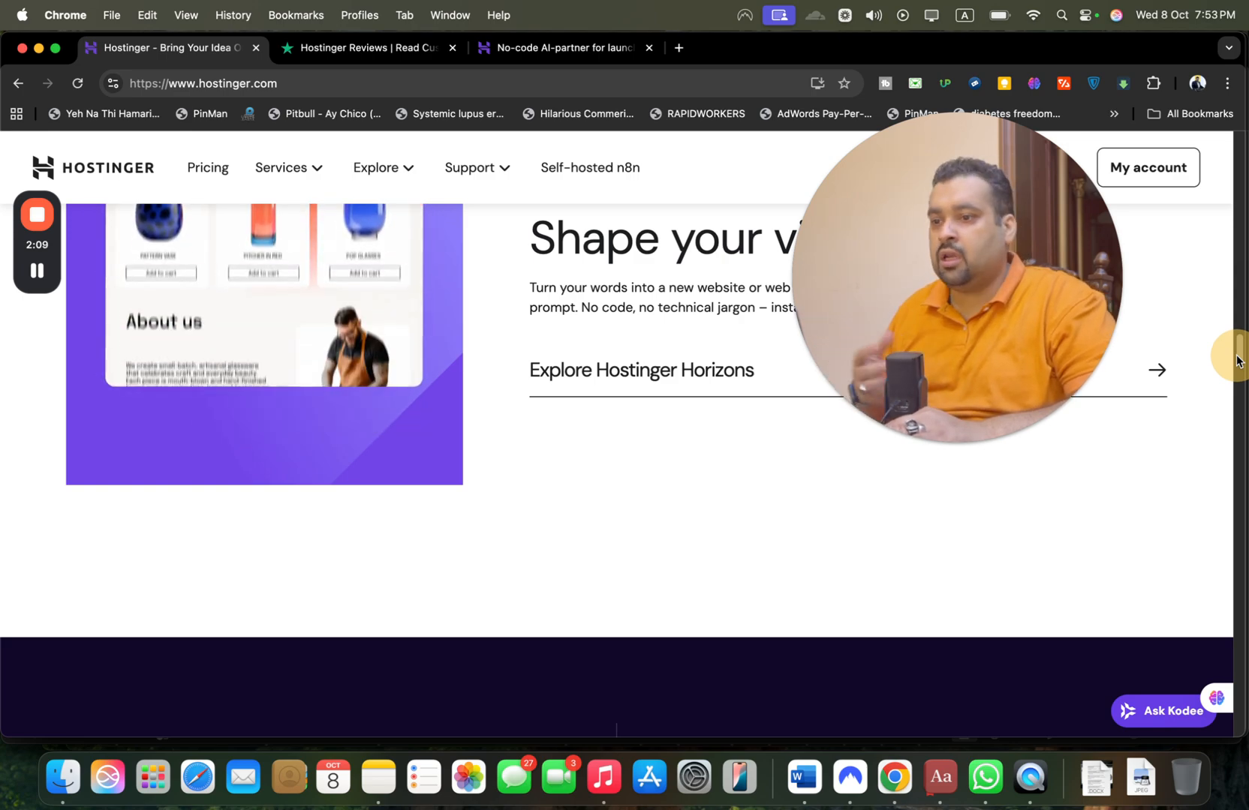
- Scroll the homepage through stats, AI tools, email and showcase sections to Plans and pricing
{"action": "scroll", "scroll_direction": "down", "scroll_amount": 3}
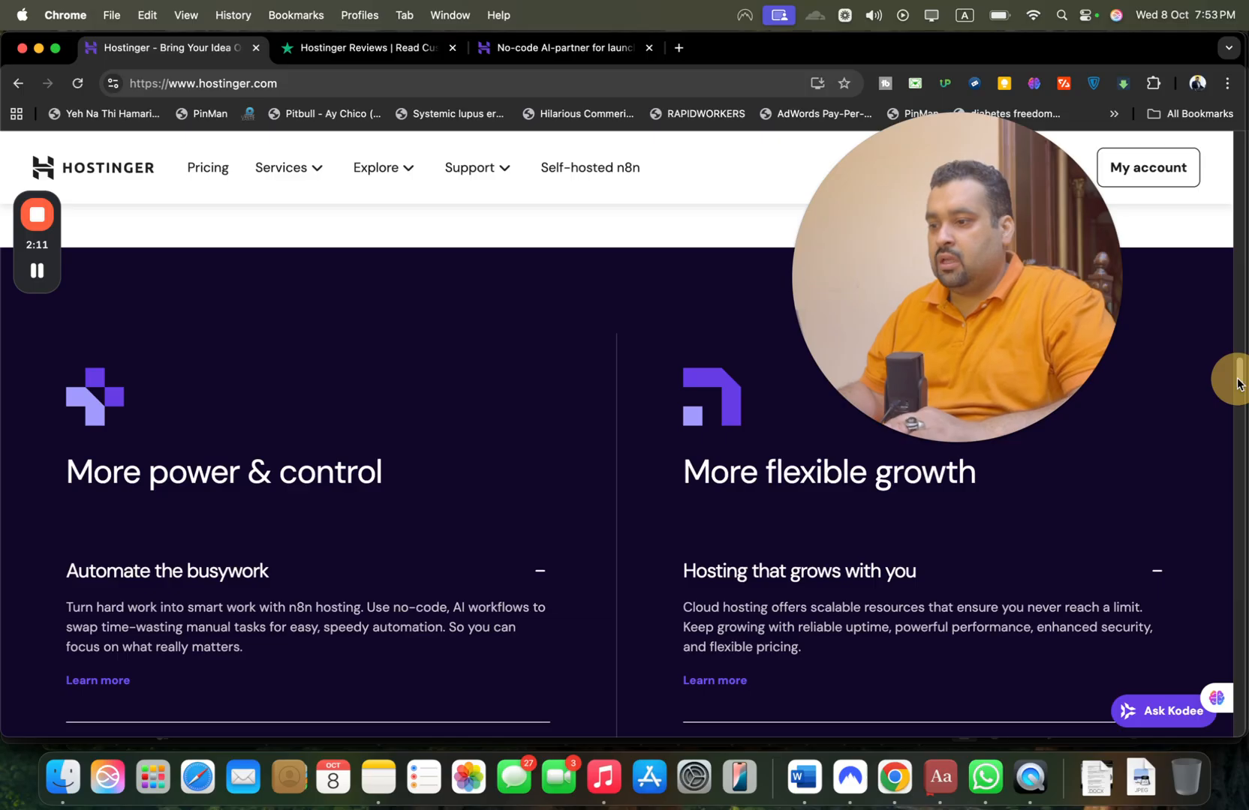
{"action": "scroll", "scroll_direction": "down", "scroll_amount": 3}
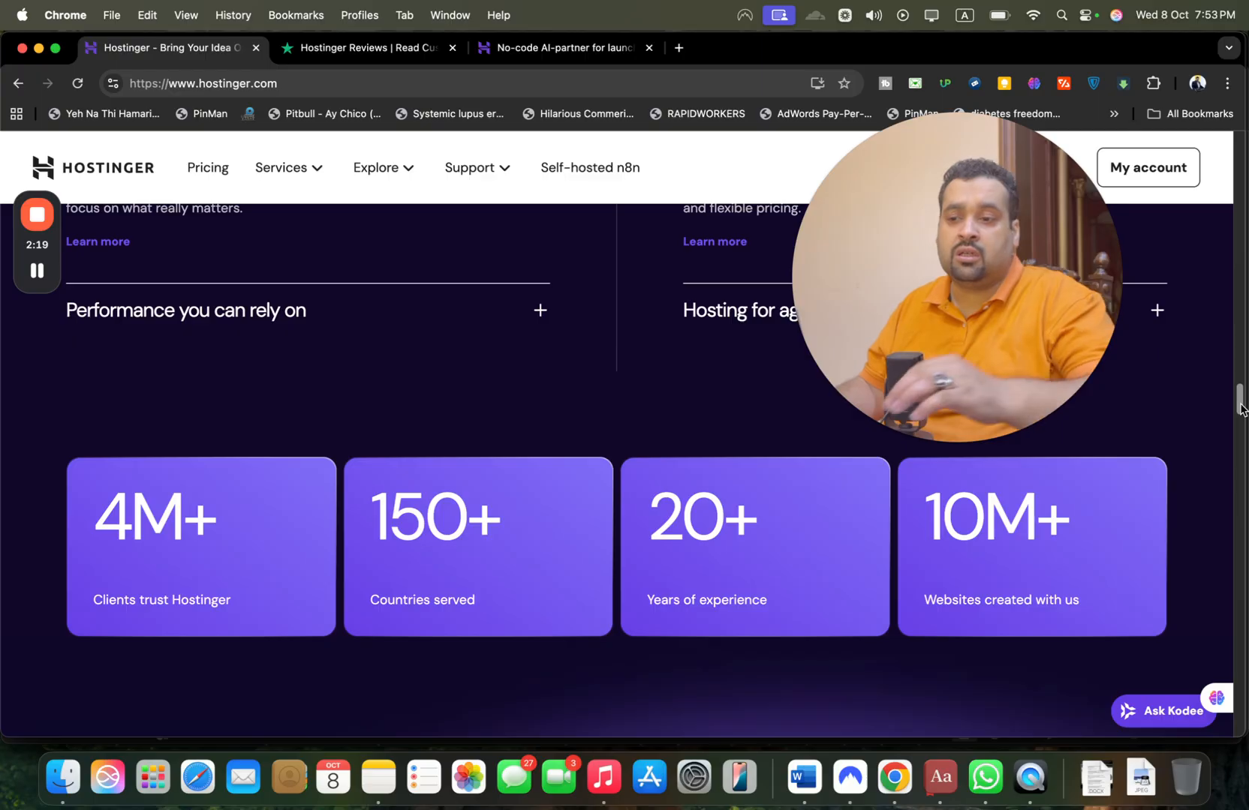
{"action": "scroll", "scroll_direction": "down", "scroll_amount": 3}
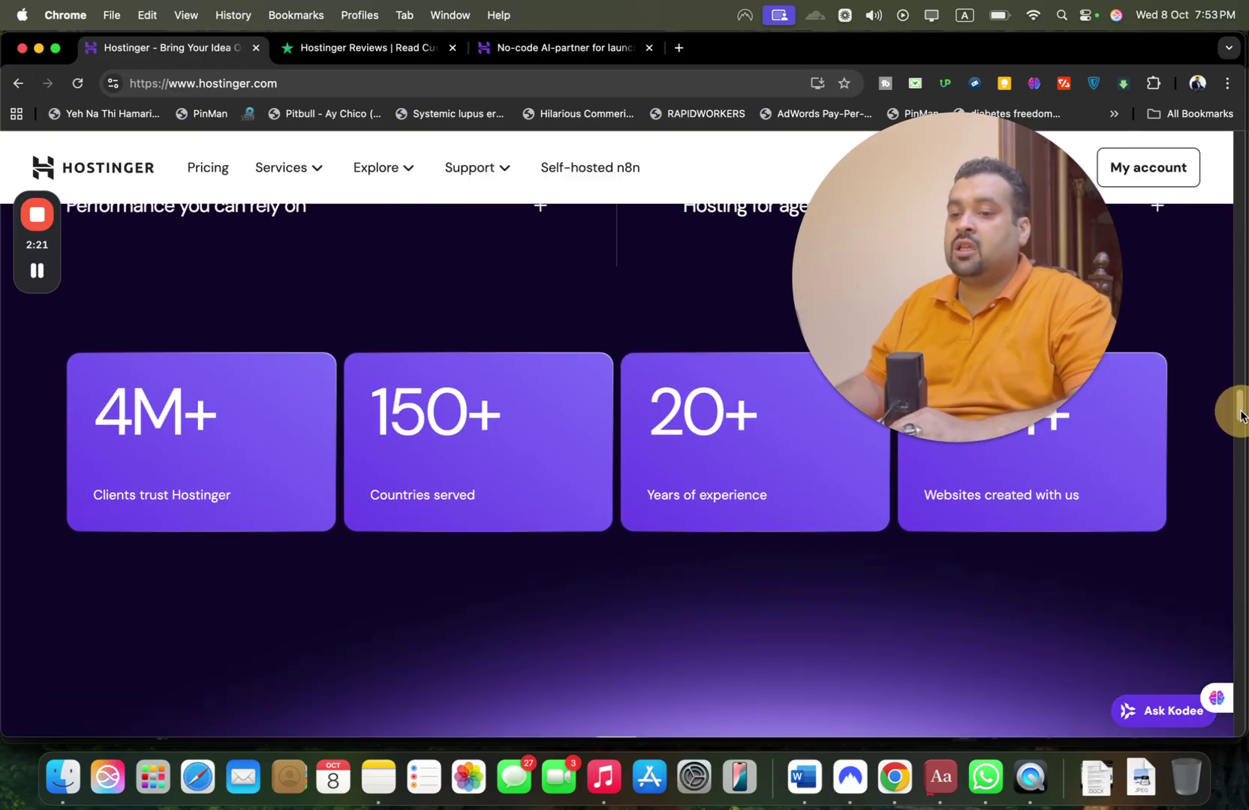
{"action": "scroll", "scroll_direction": "down", "scroll_amount": 3}
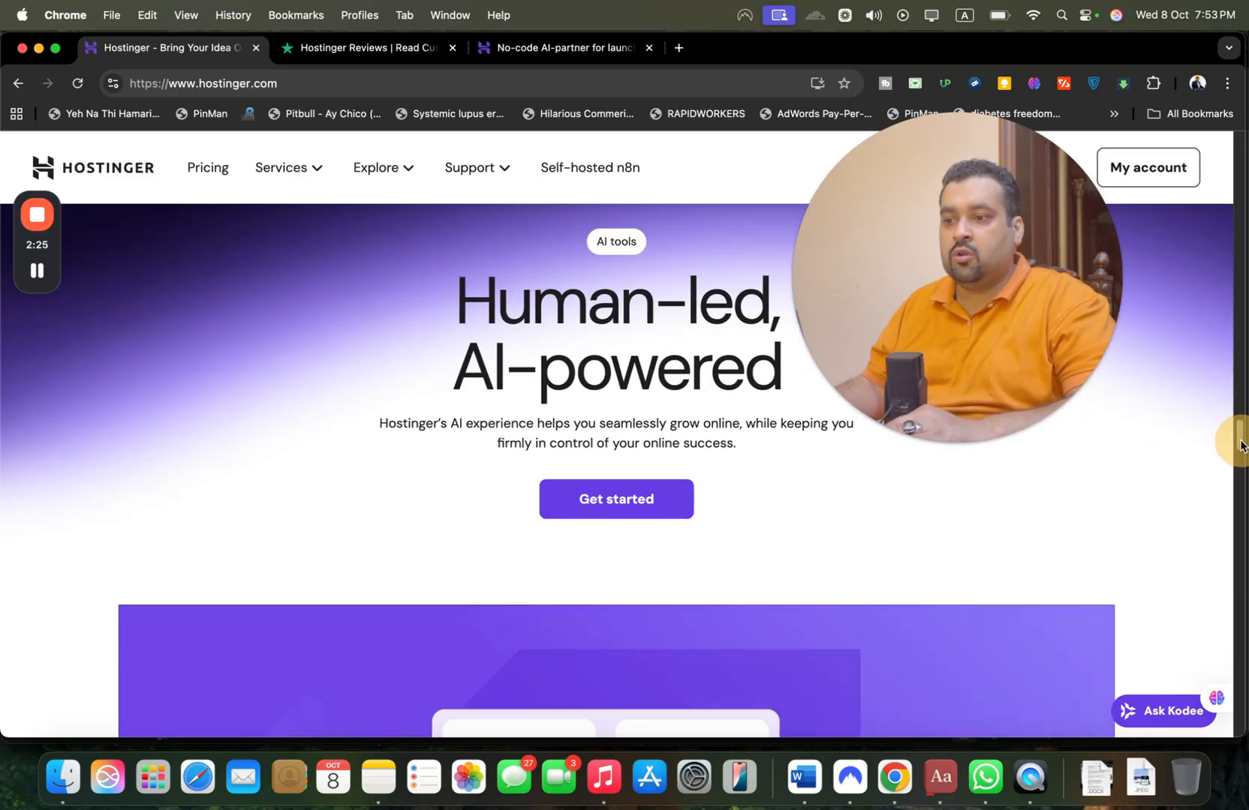
{"action": "scroll", "scroll_direction": "down", "scroll_amount": 3}
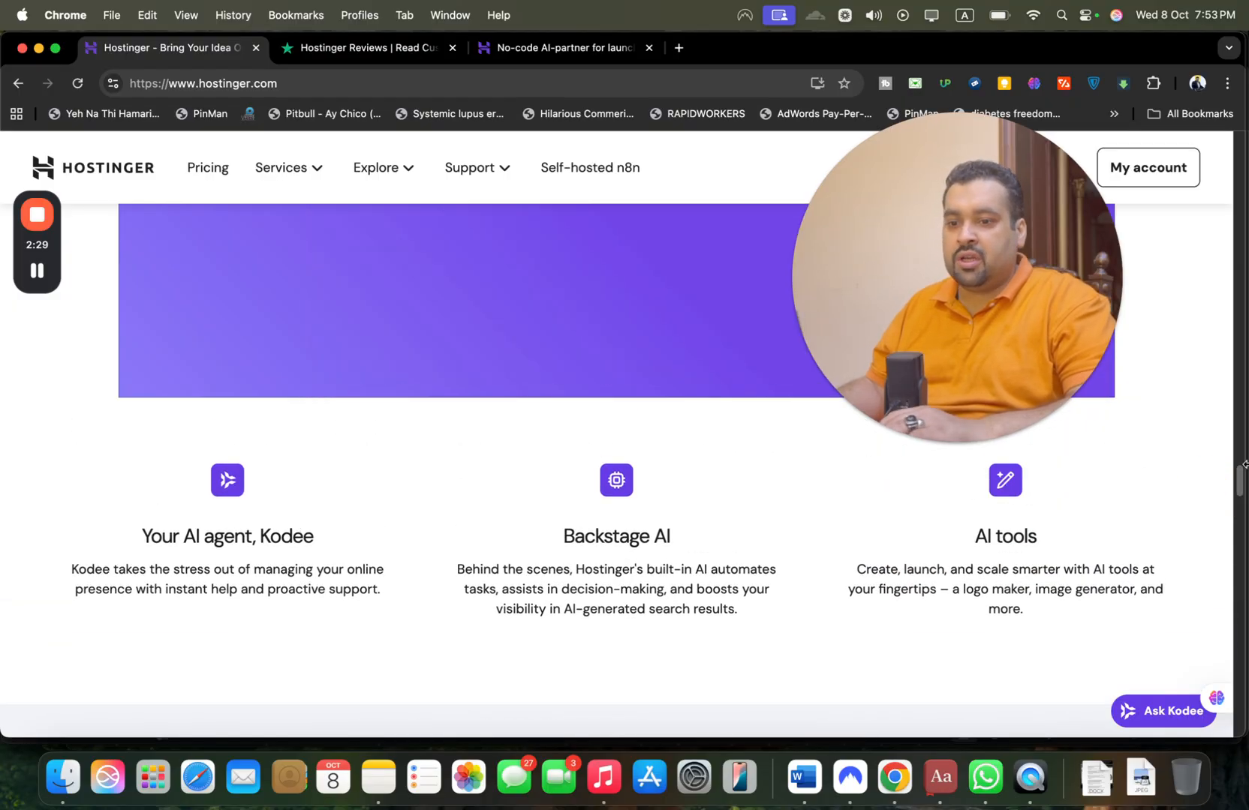
{"action": "scroll", "scroll_direction": "down", "scroll_amount": 3}
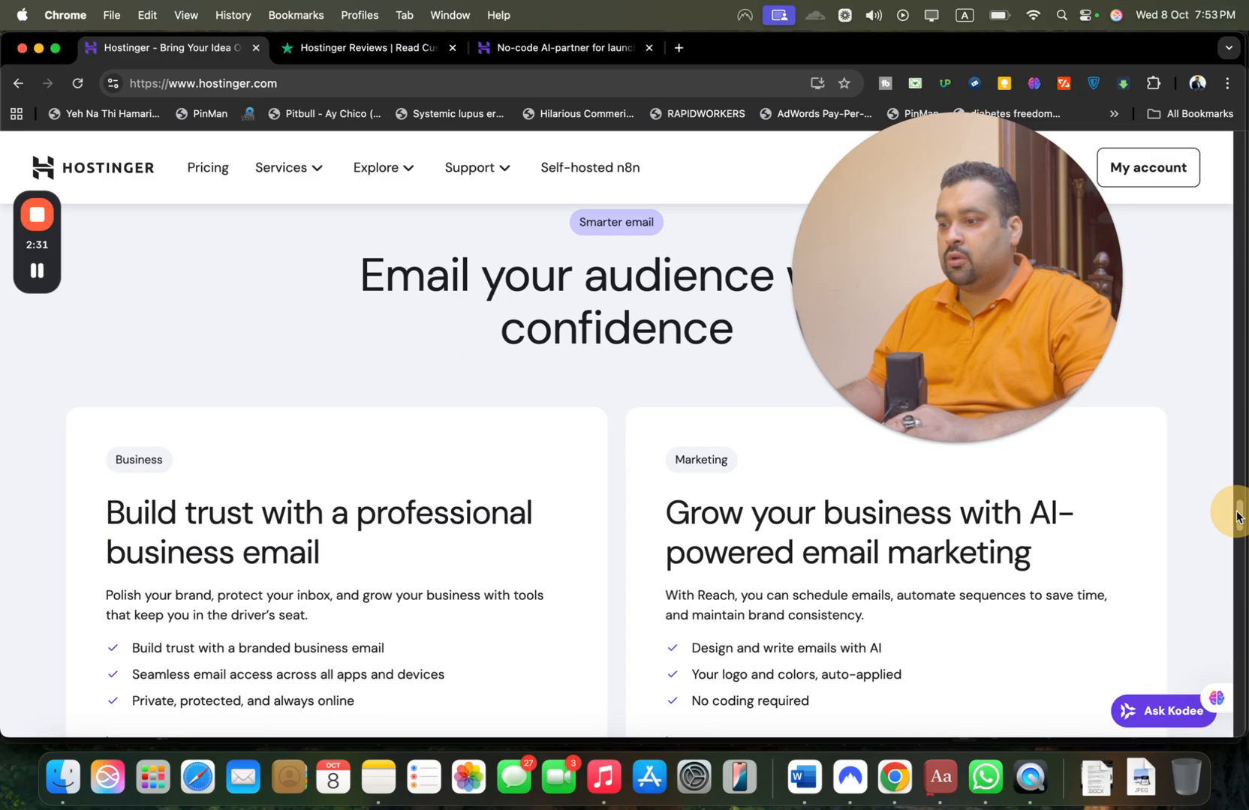
{"action": "scroll", "scroll_direction": "down", "scroll_amount": 3}
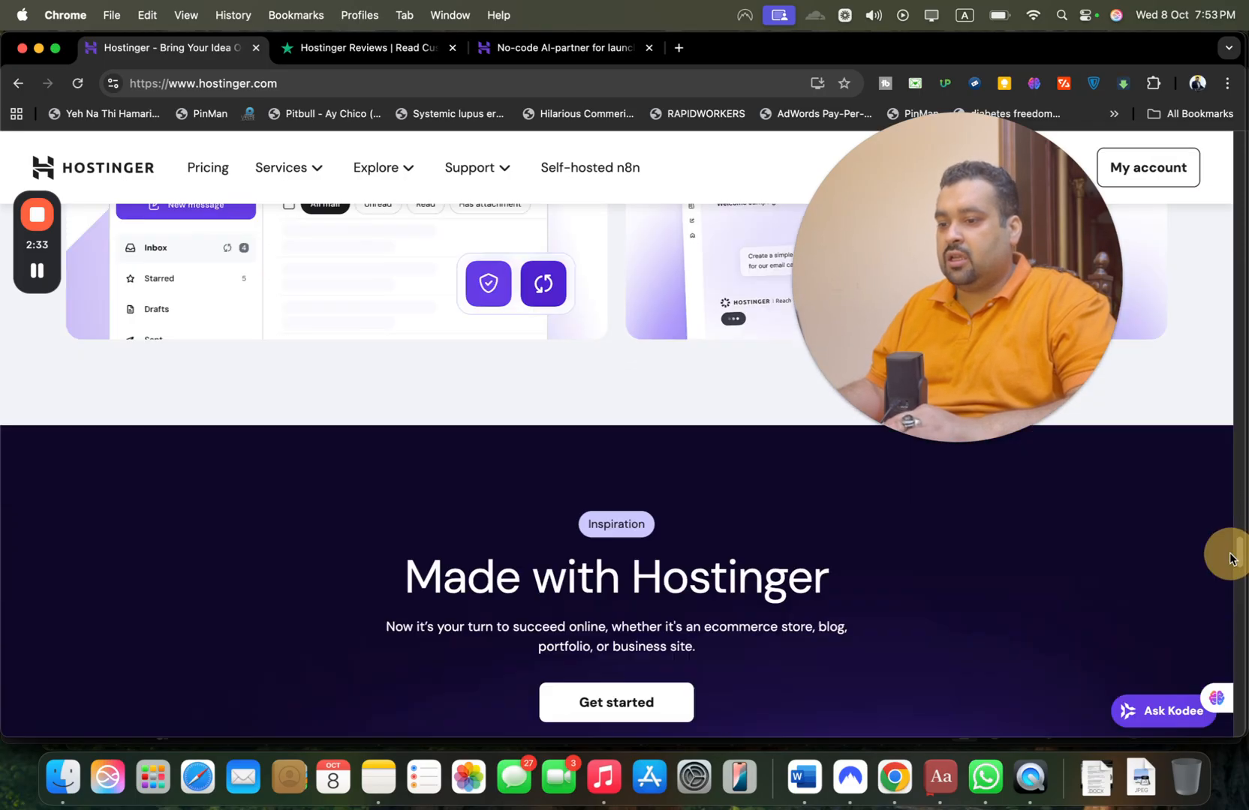
{"action": "scroll", "scroll_direction": "down", "scroll_amount": 3}
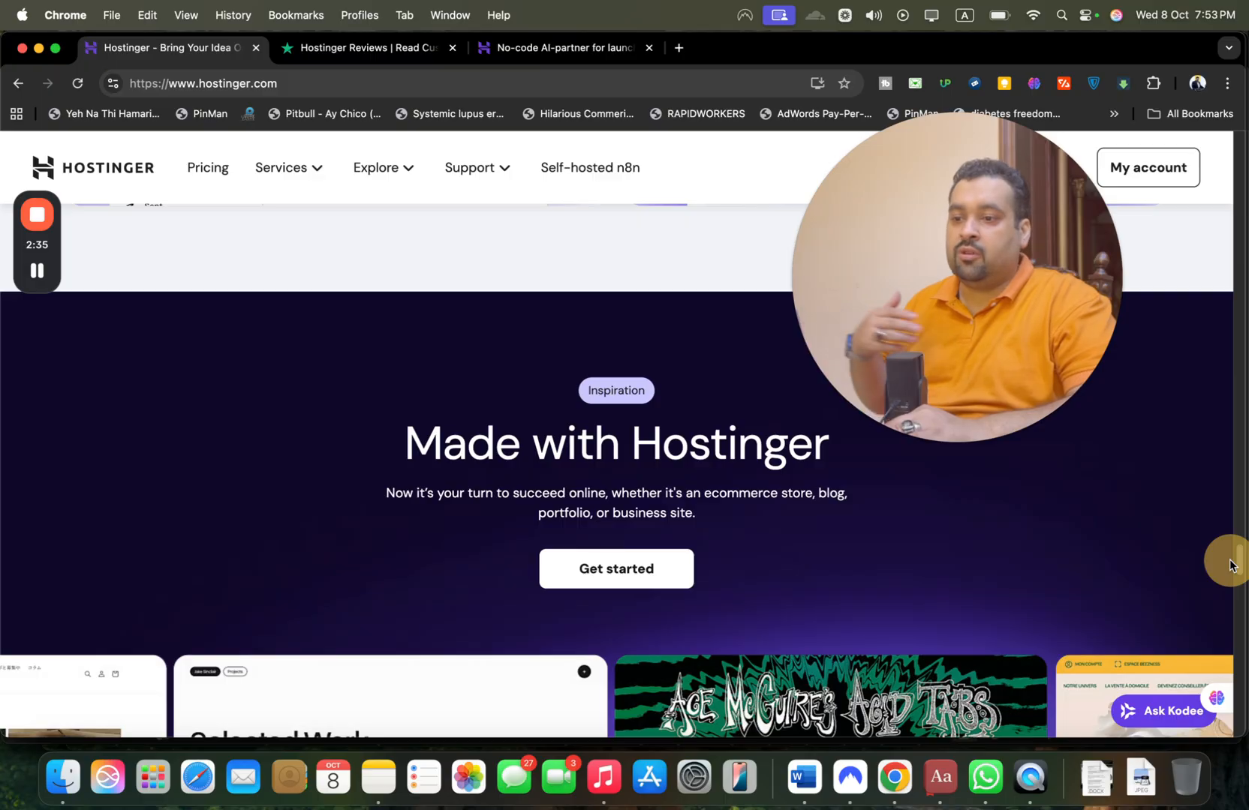
{"action": "scroll", "scroll_direction": "down", "scroll_amount": 3}
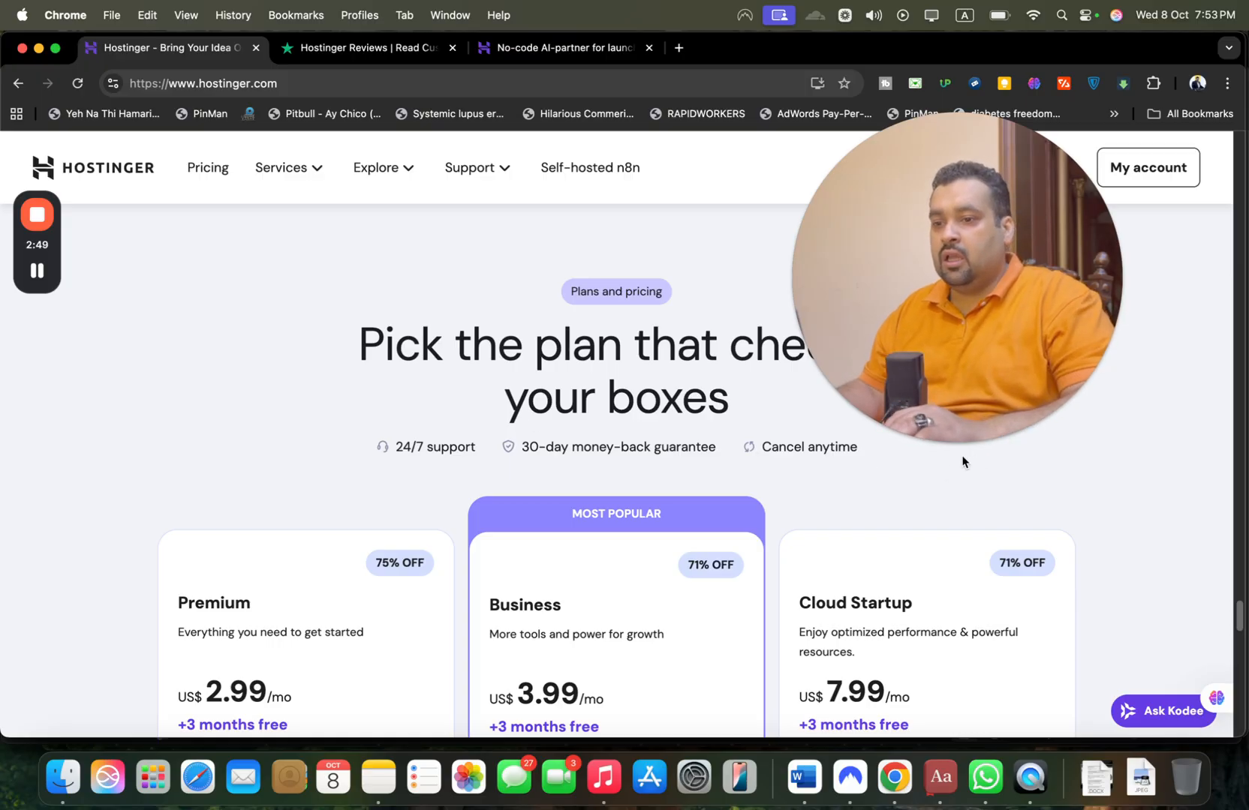
{"action": "mouse_move", "coordinate": [1110, 536]}
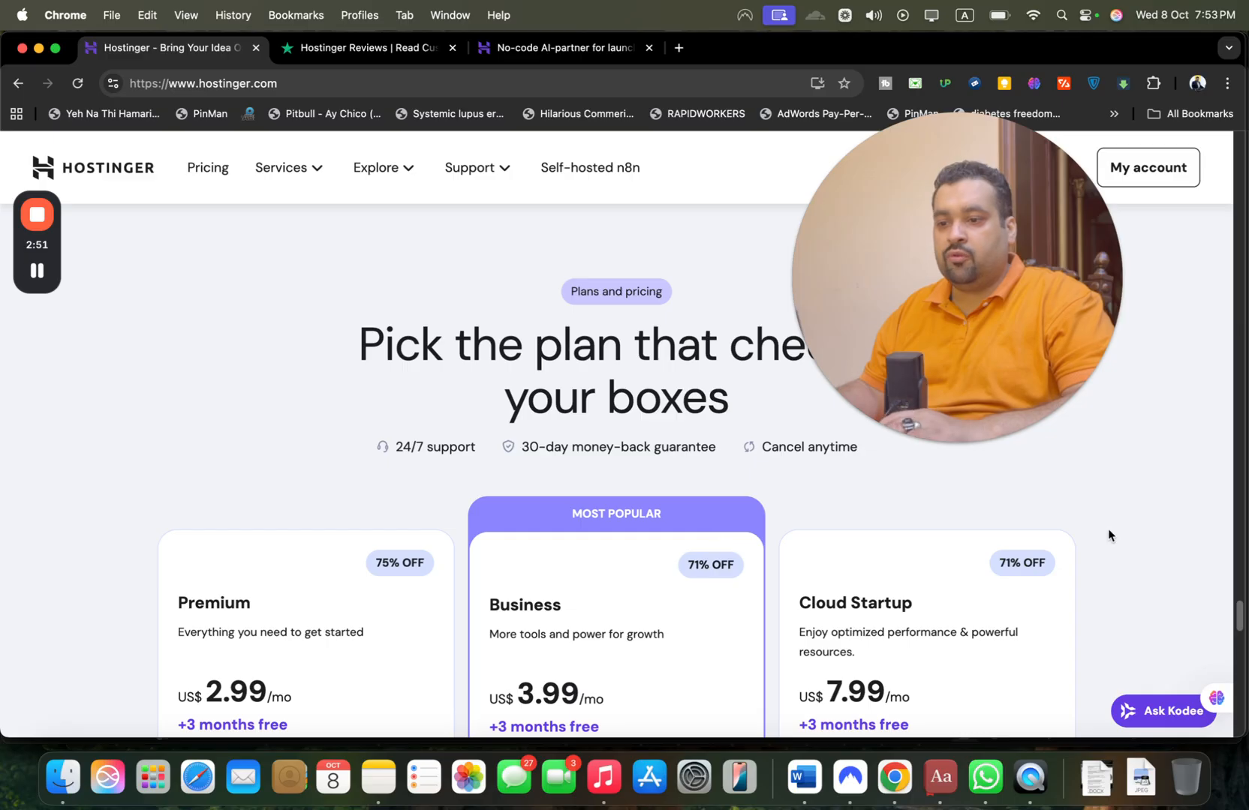
- Open the View all features comparison in a new tab and show the Services menu
{"action": "scroll", "scroll_direction": "down", "scroll_amount": 3}
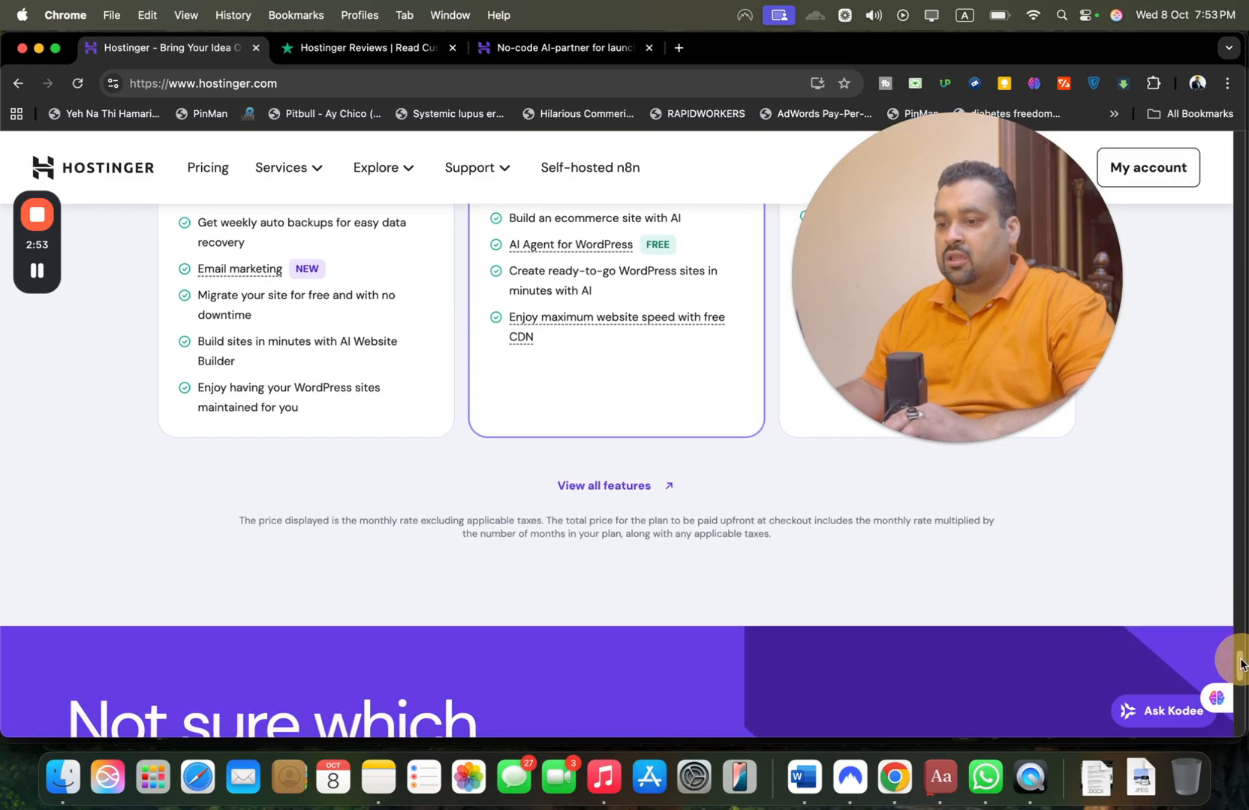
{"action": "right_click", "coordinate": [588, 485]}
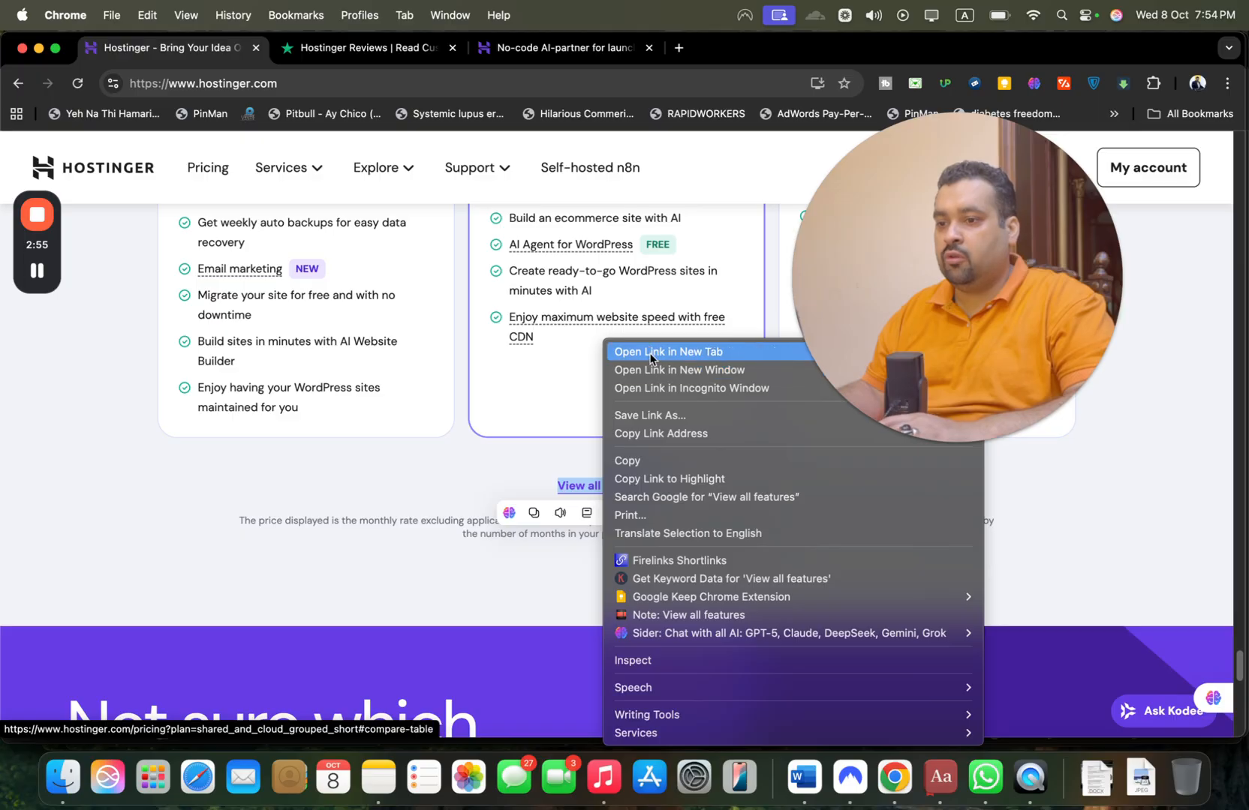
{"action": "left_click", "coordinate": [668, 352]}
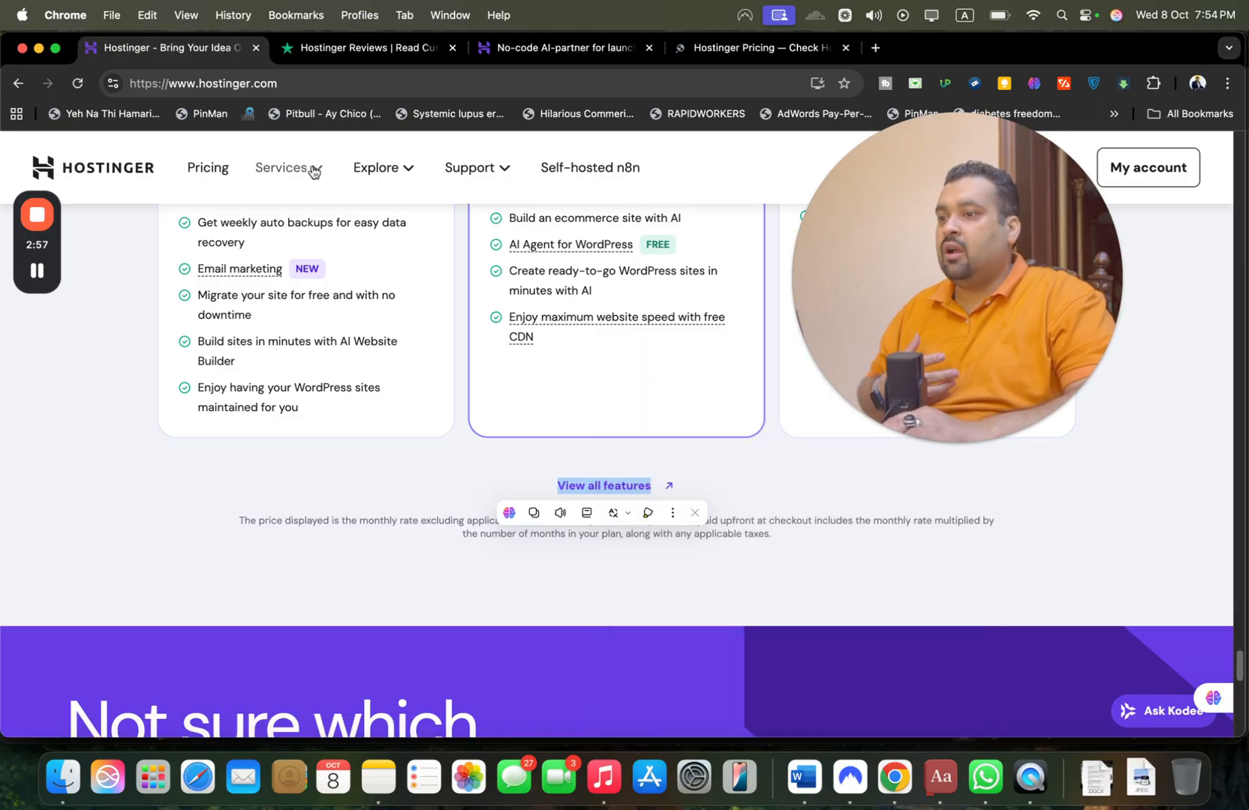
{"action": "left_click", "coordinate": [284, 166]}
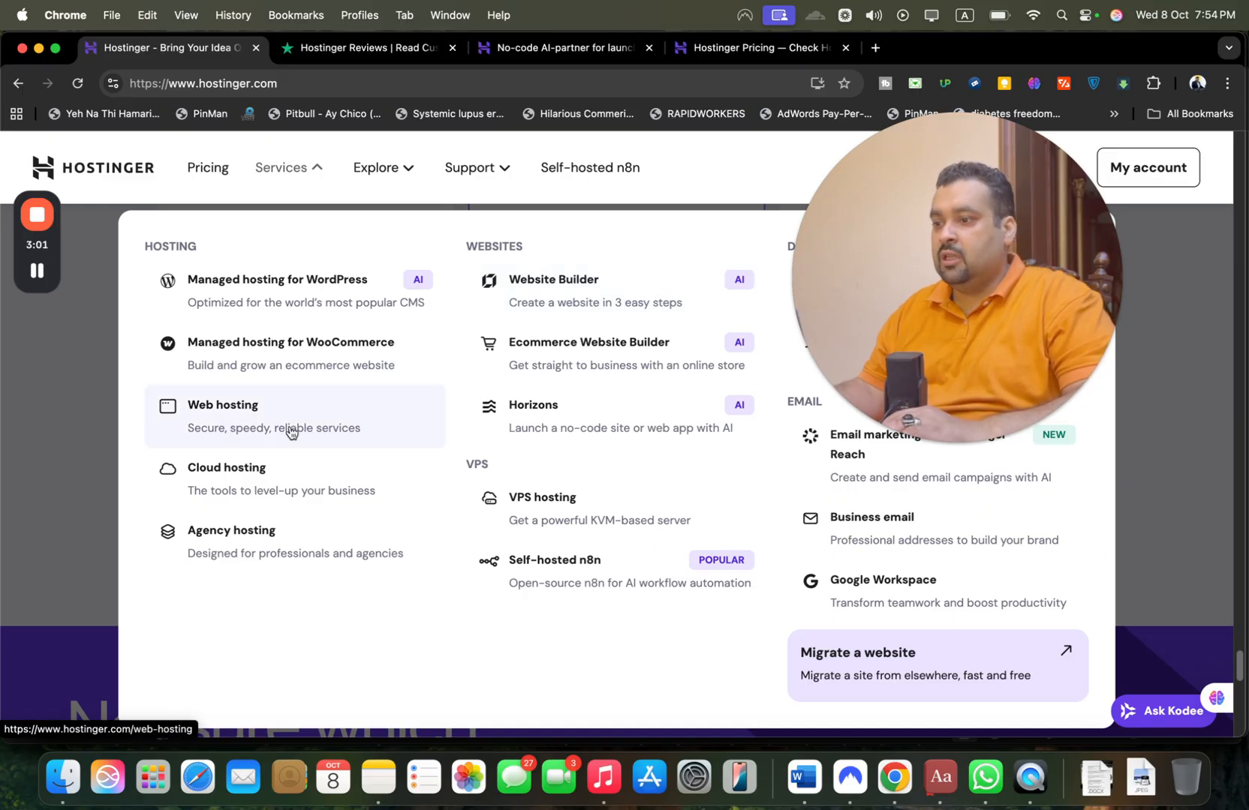
{"action": "mouse_move", "coordinate": [423, 349]}
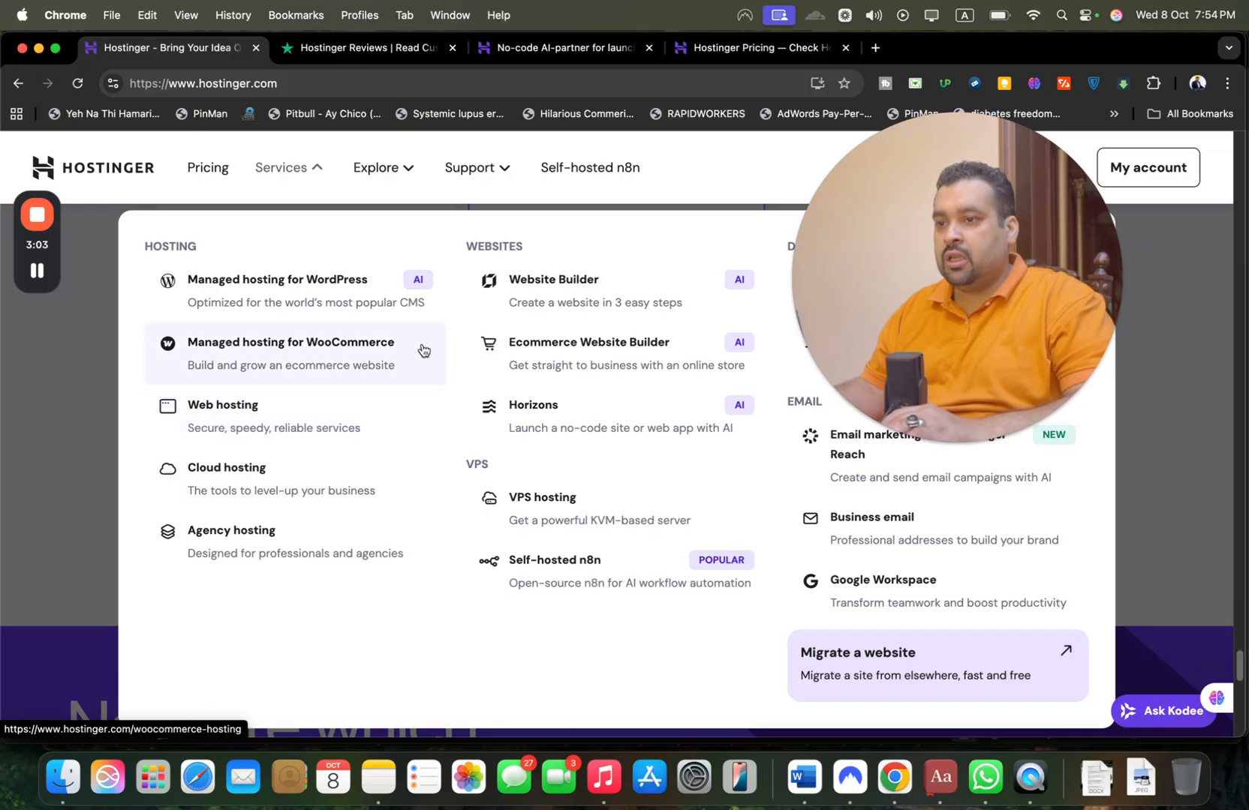
- Scroll the pricing page's plan comparison table through its security and WordPress features
{"action": "scroll", "scroll_direction": "down", "scroll_amount": 3}
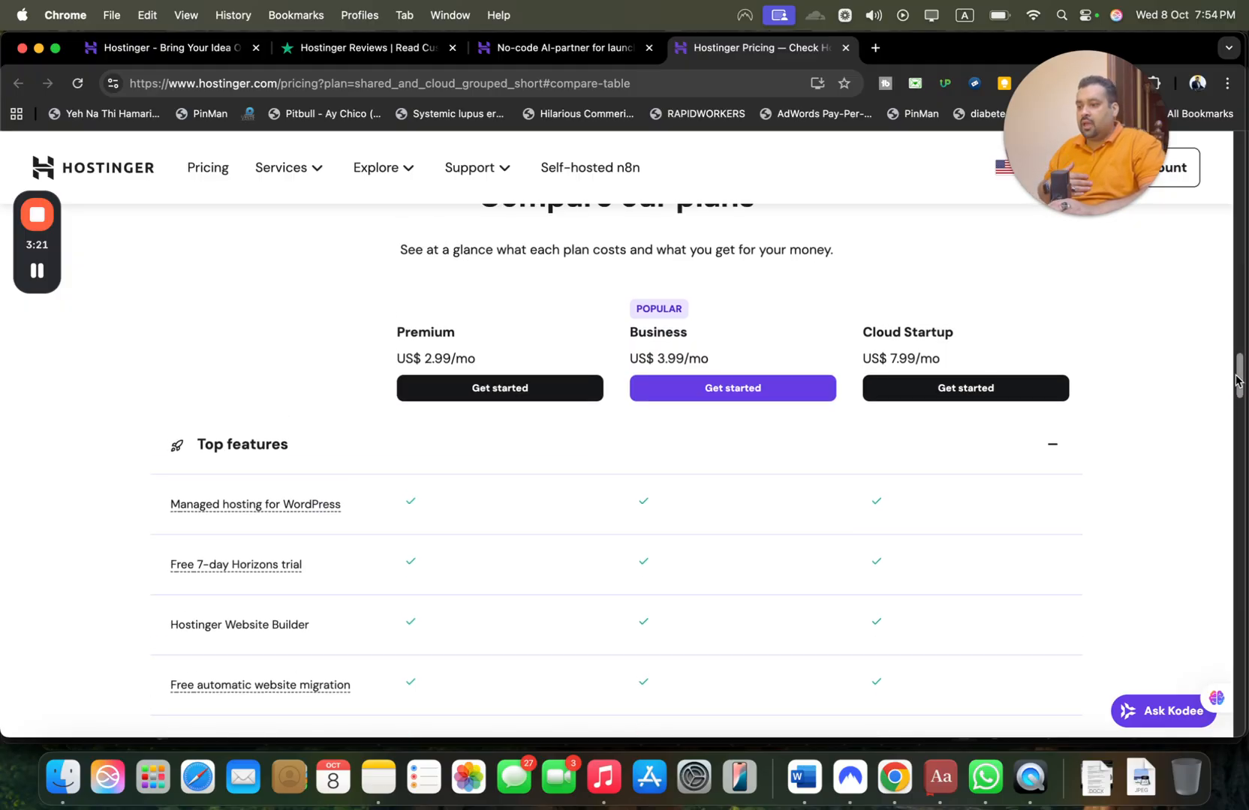
{"action": "scroll", "scroll_direction": "down", "scroll_amount": 3}
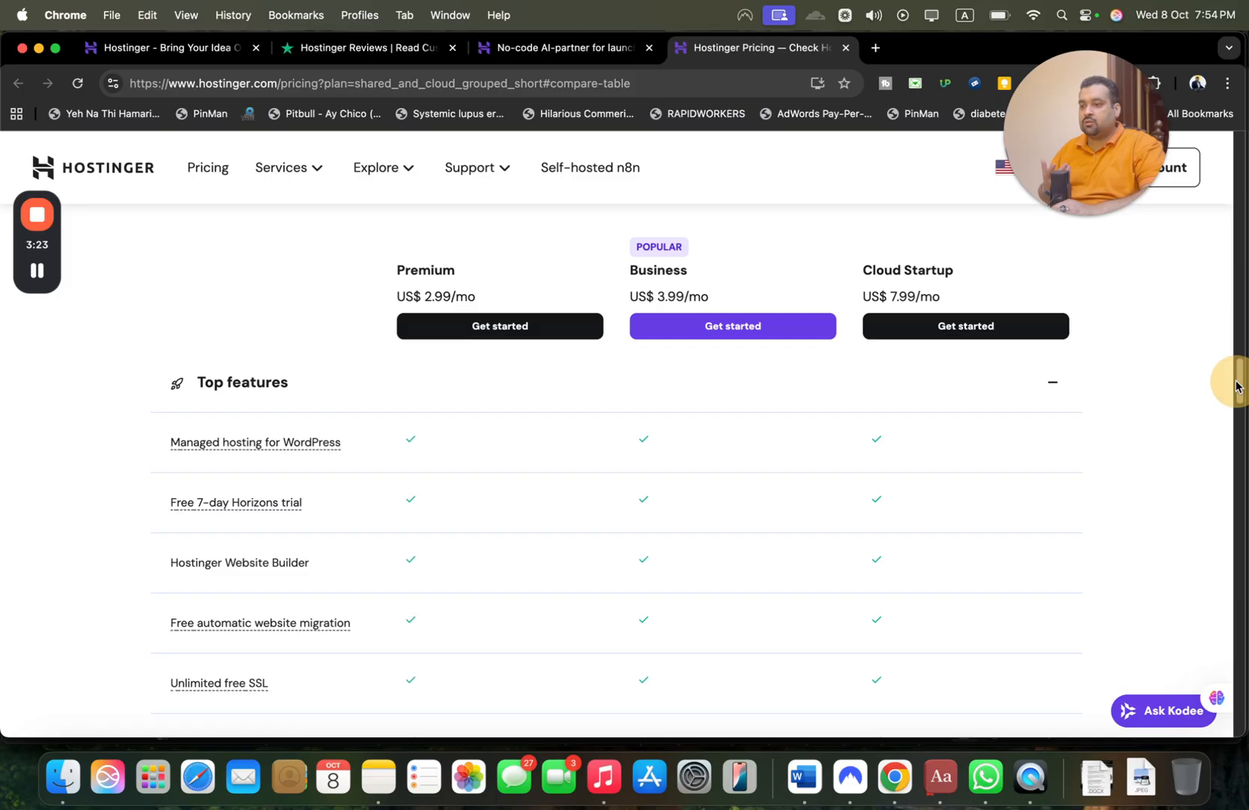
{"action": "mouse_move", "coordinate": [819, 345]}
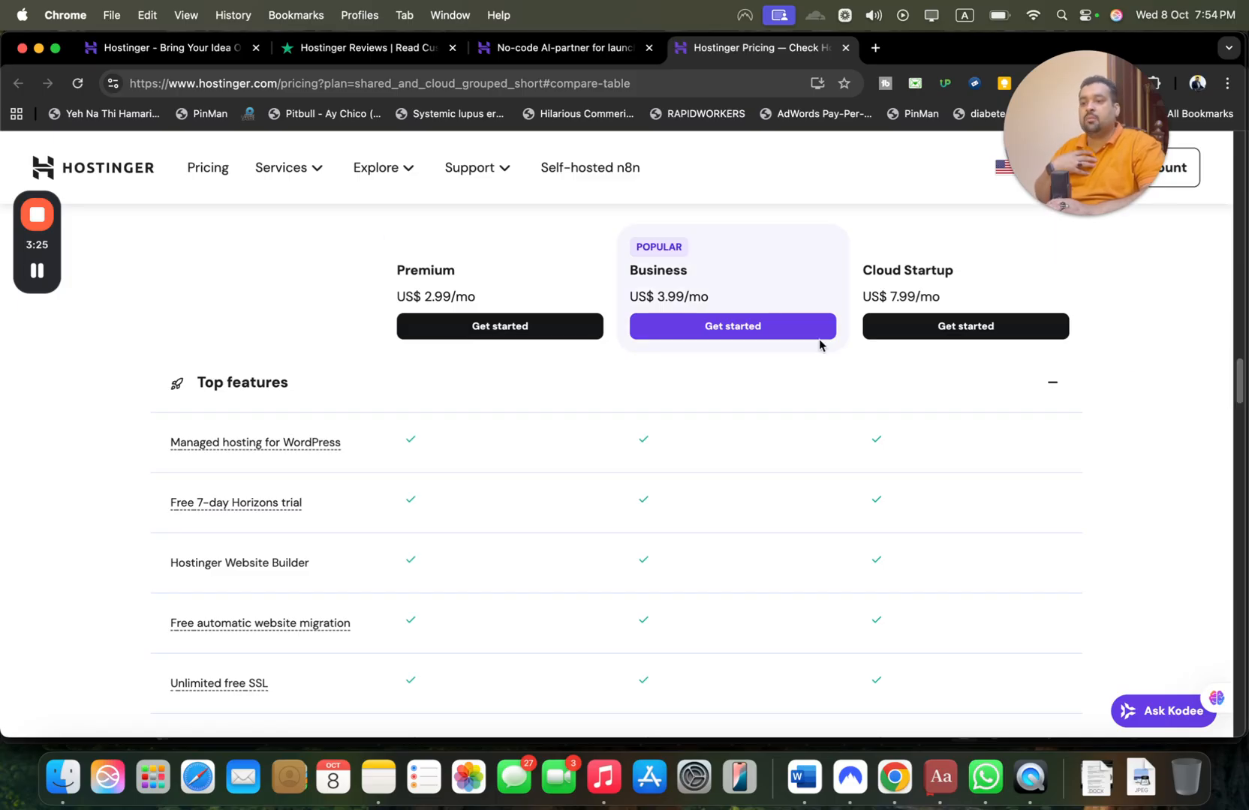
{"action": "scroll", "scroll_direction": "down", "scroll_amount": 3}
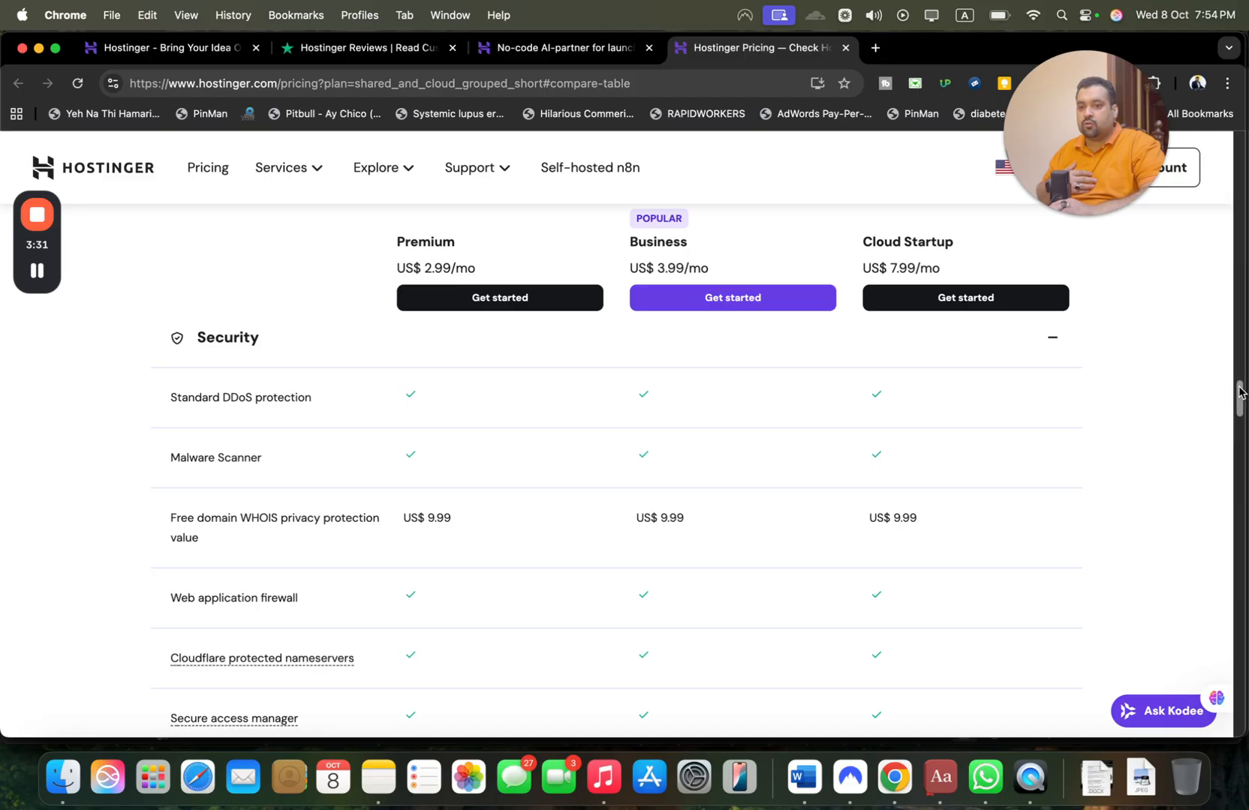
{"action": "scroll", "scroll_direction": "down", "scroll_amount": 3}
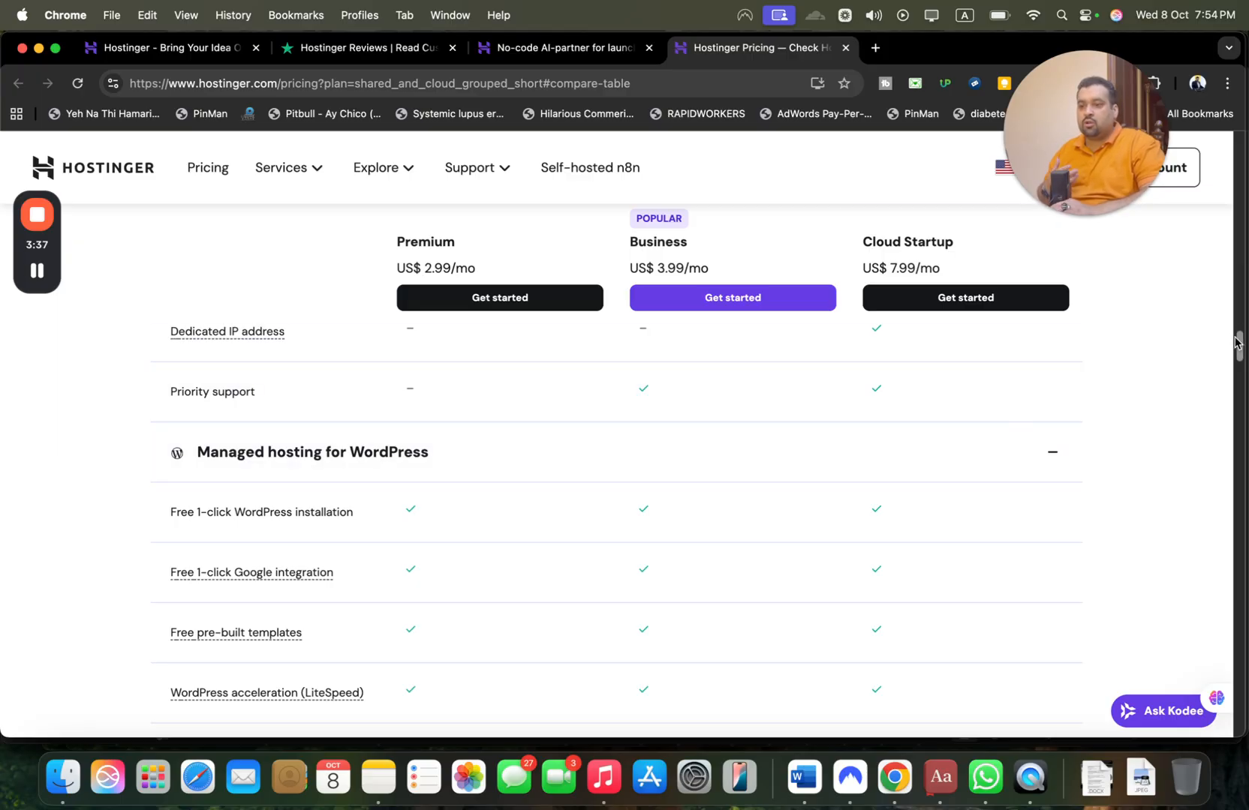
{"action": "scroll", "scroll_direction": "down", "scroll_amount": 3}
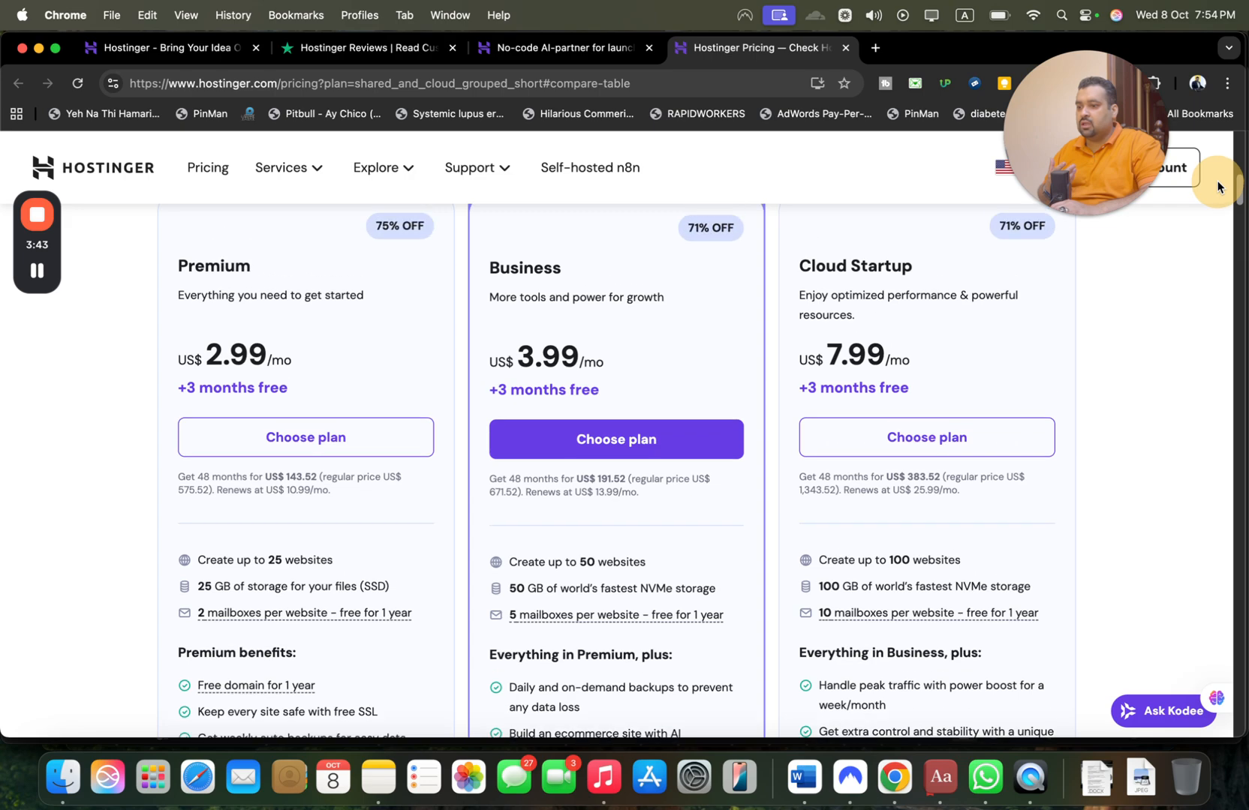
{"action": "scroll", "scroll_direction": "down", "scroll_amount": 3}
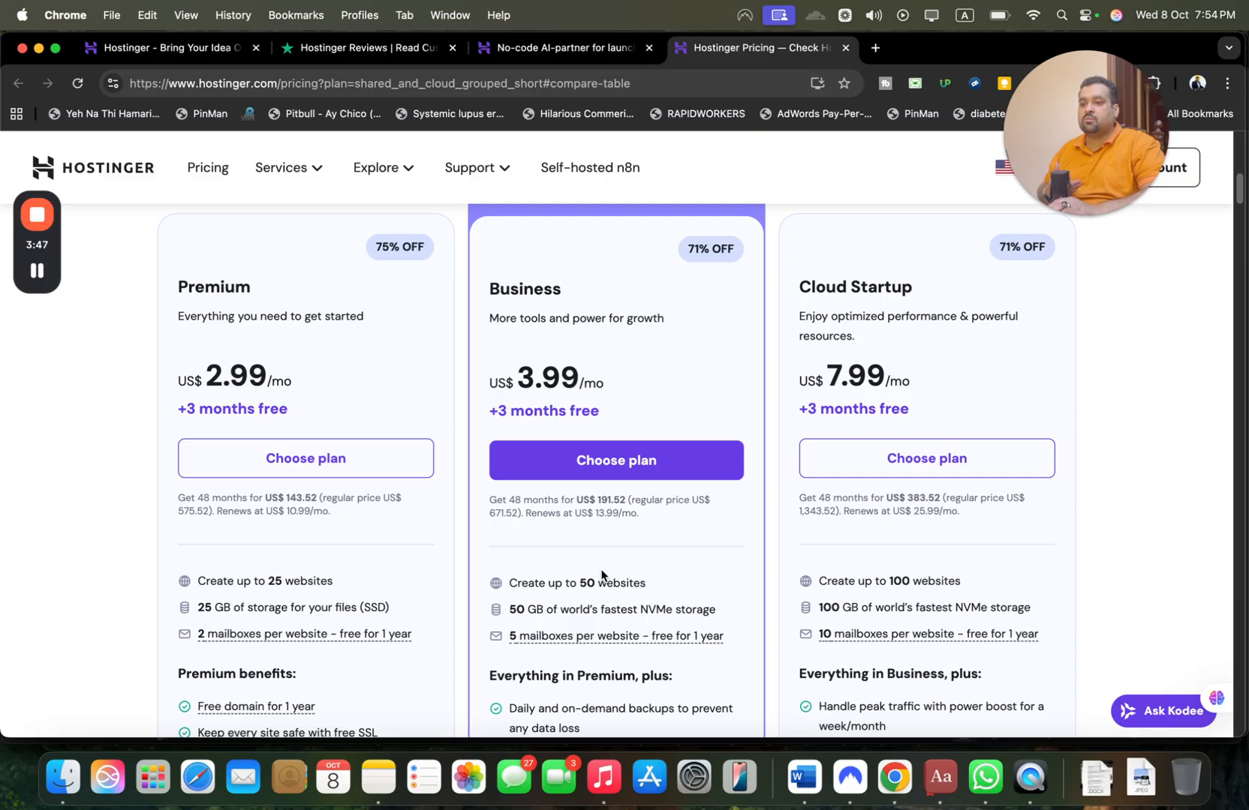
{"action": "mouse_move", "coordinate": [877, 339]}
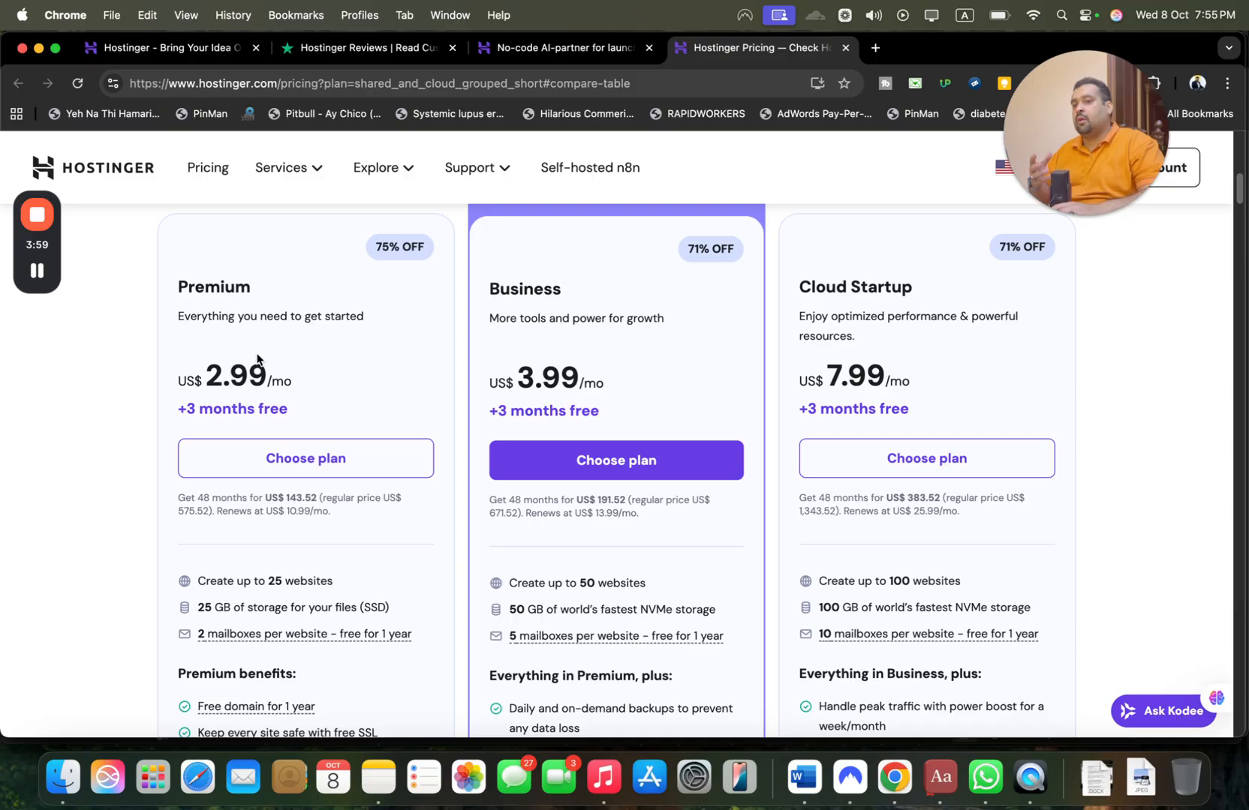
{"action": "mouse_move", "coordinate": [639, 583]}
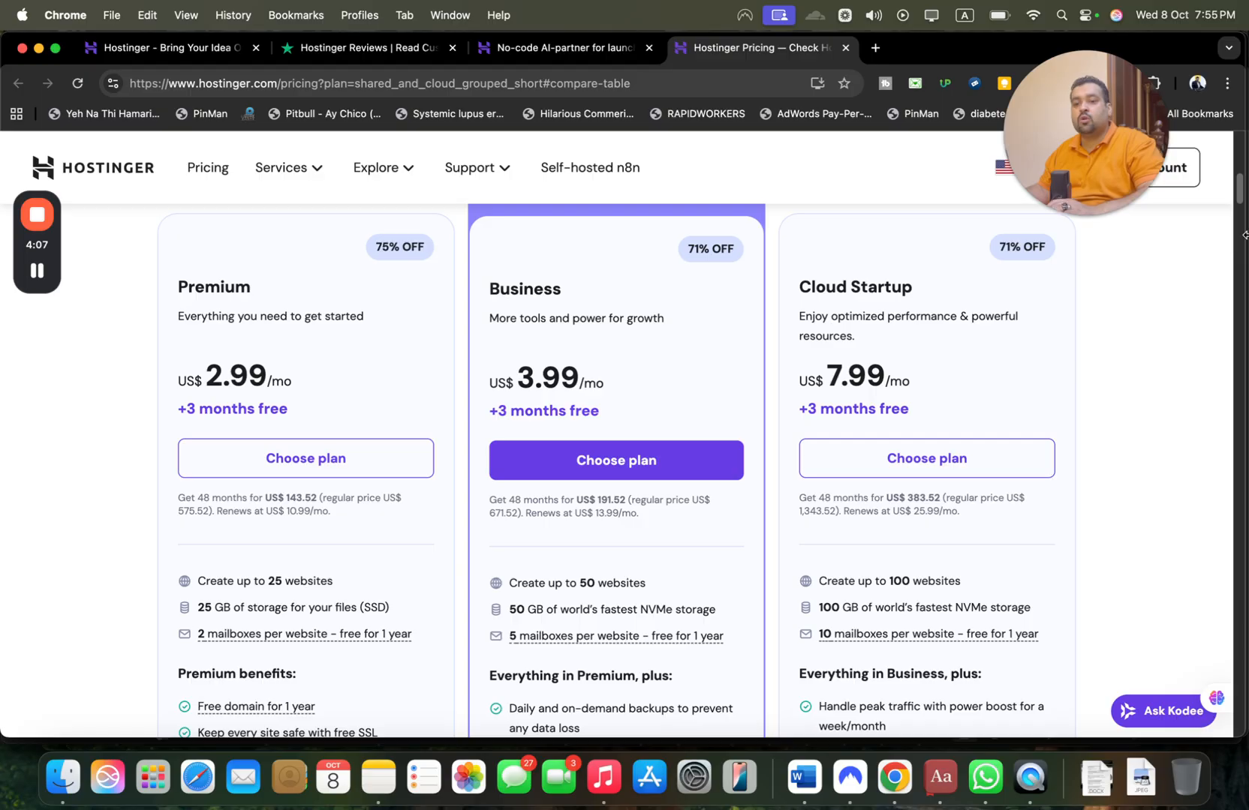
- Scroll the comparison table through website builder and technical details like inodes, PHP workers and monthly visits
{"action": "scroll", "scroll_direction": "down", "scroll_amount": 3}
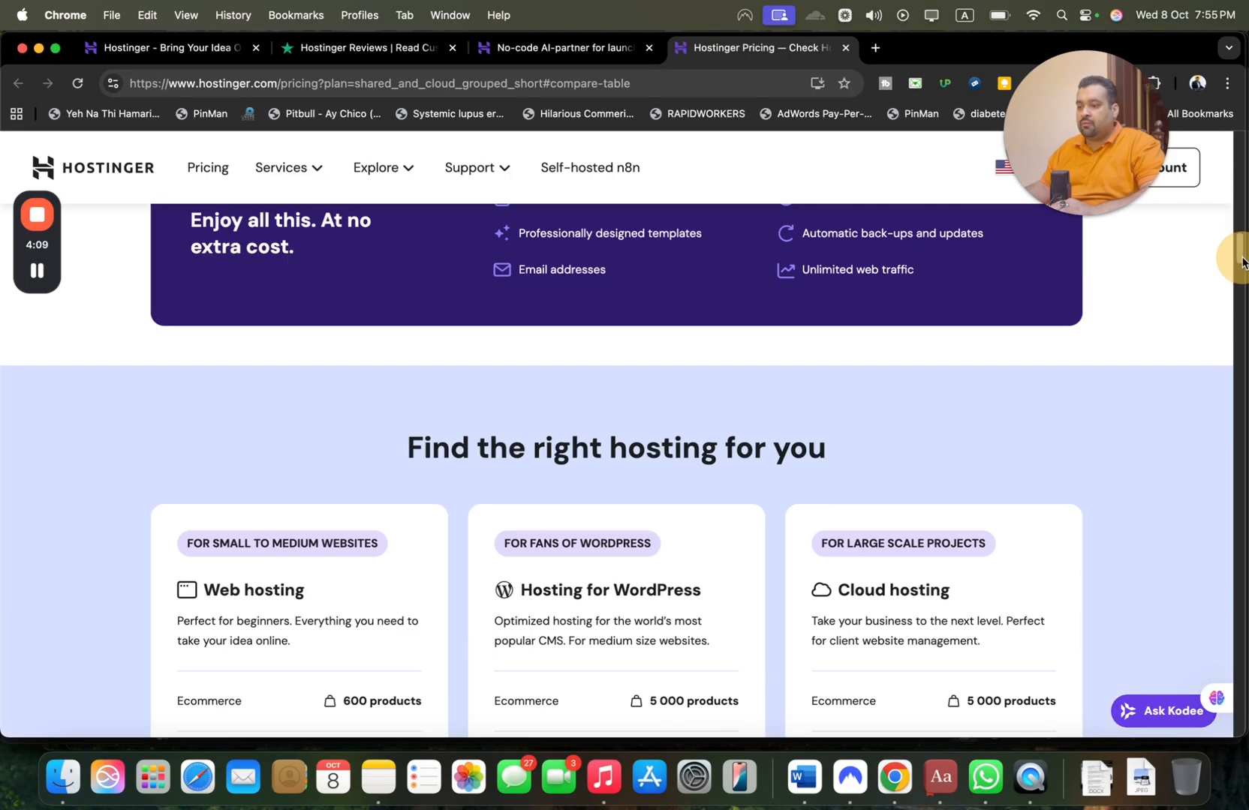
{"action": "scroll", "scroll_direction": "down", "scroll_amount": 3}
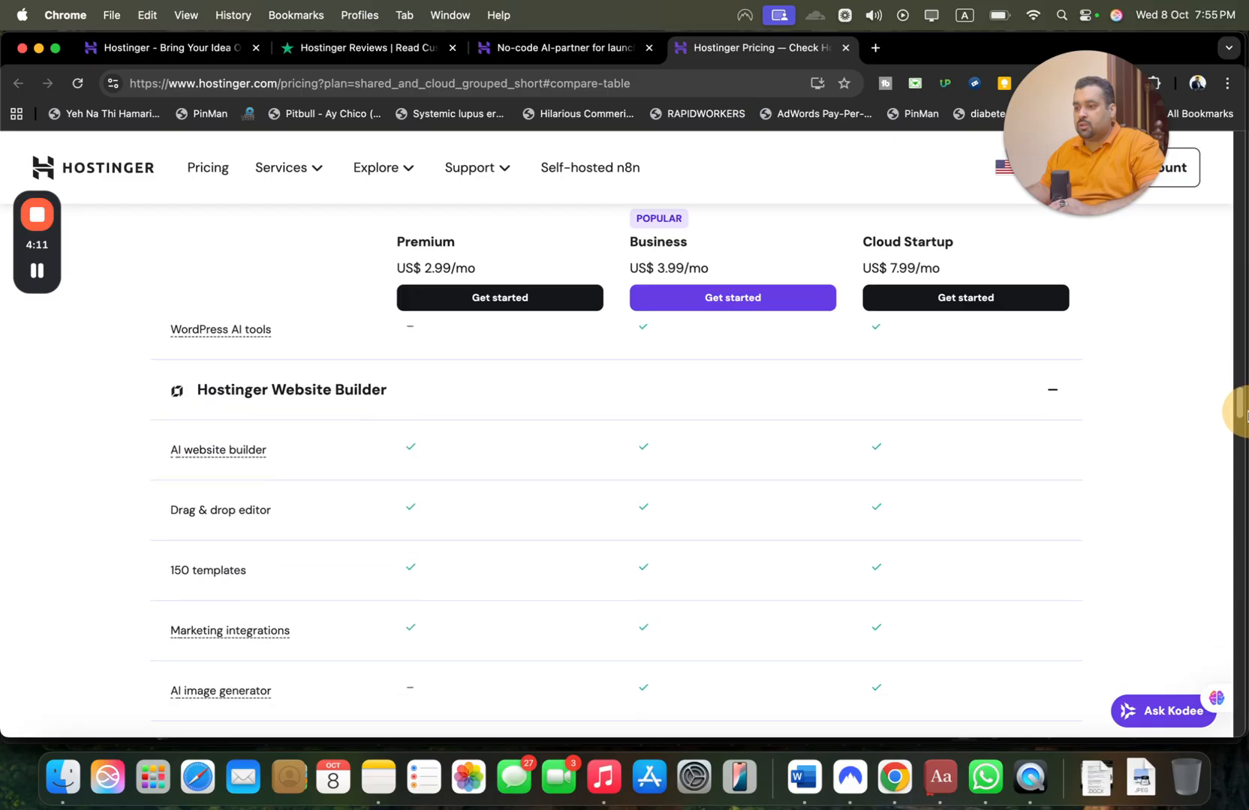
{"action": "scroll", "scroll_direction": "down", "scroll_amount": 3}
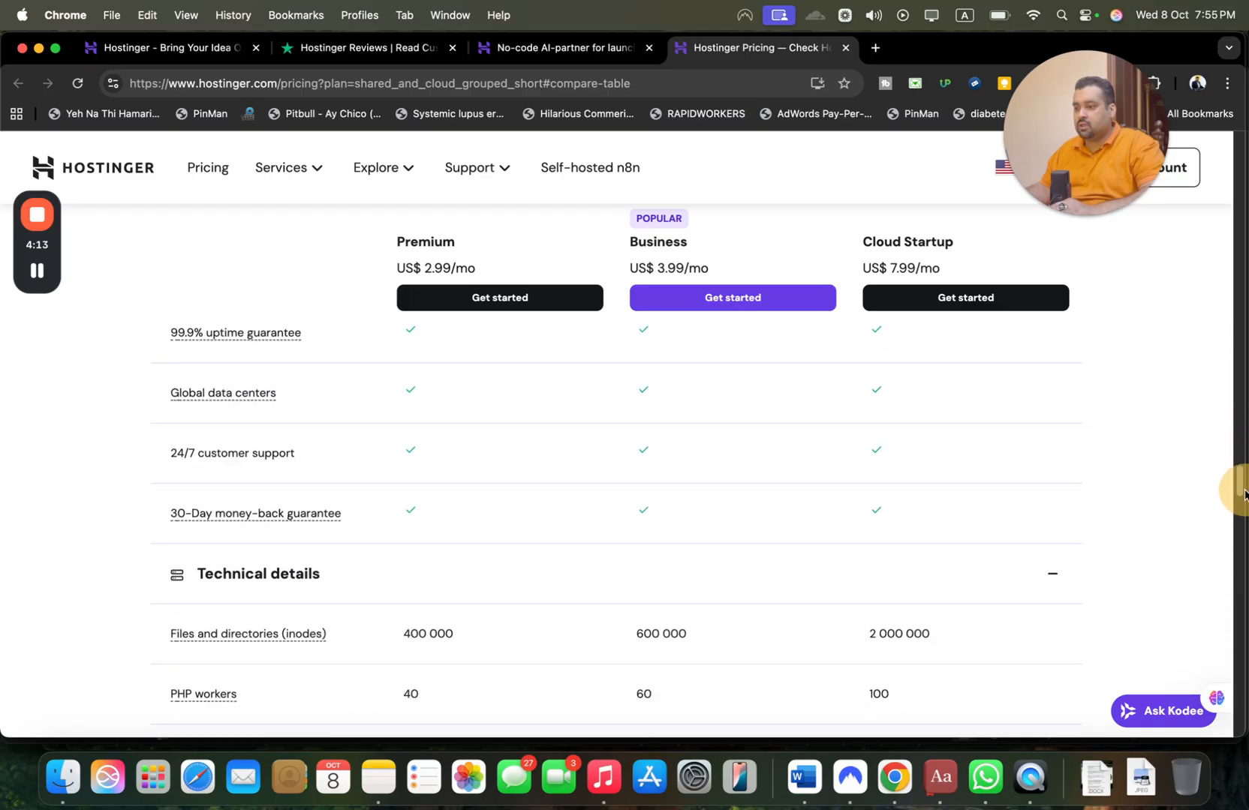
{"action": "scroll", "scroll_direction": "down", "scroll_amount": 3}
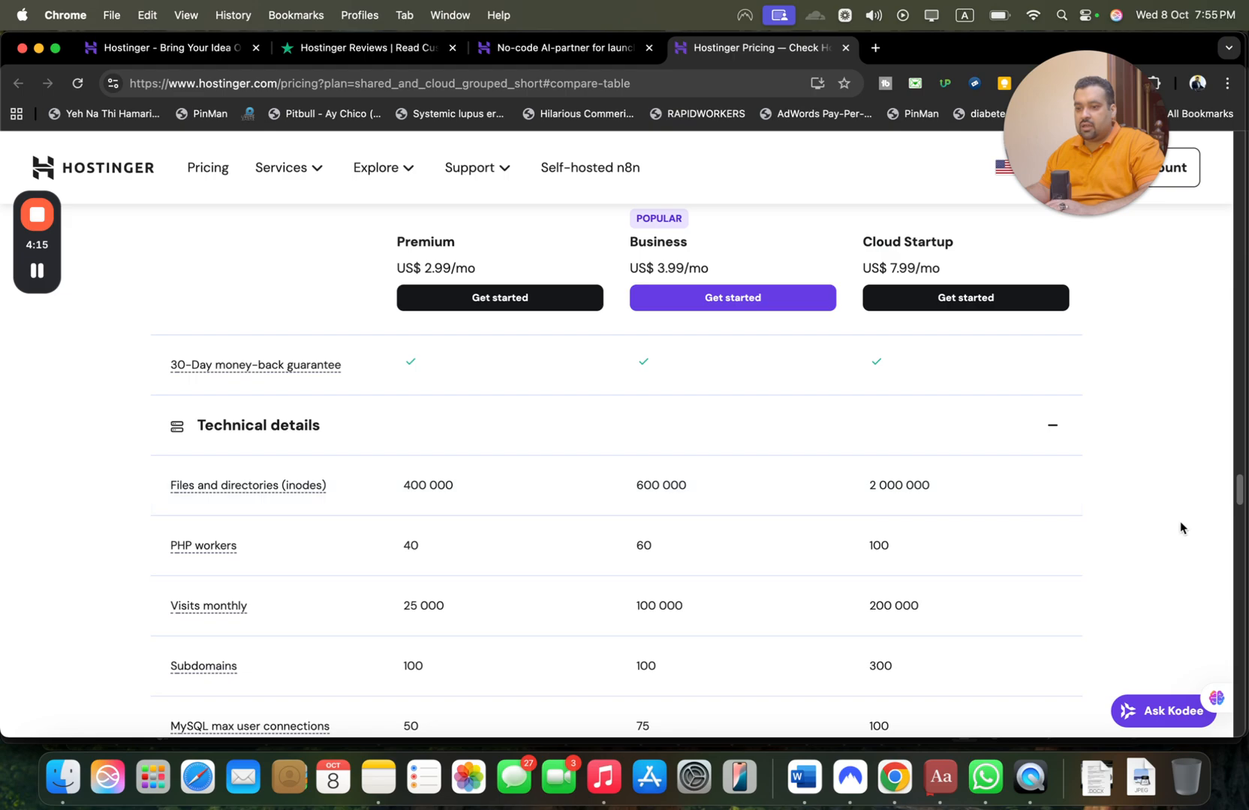
{"action": "scroll", "scroll_direction": "down", "scroll_amount": 3}
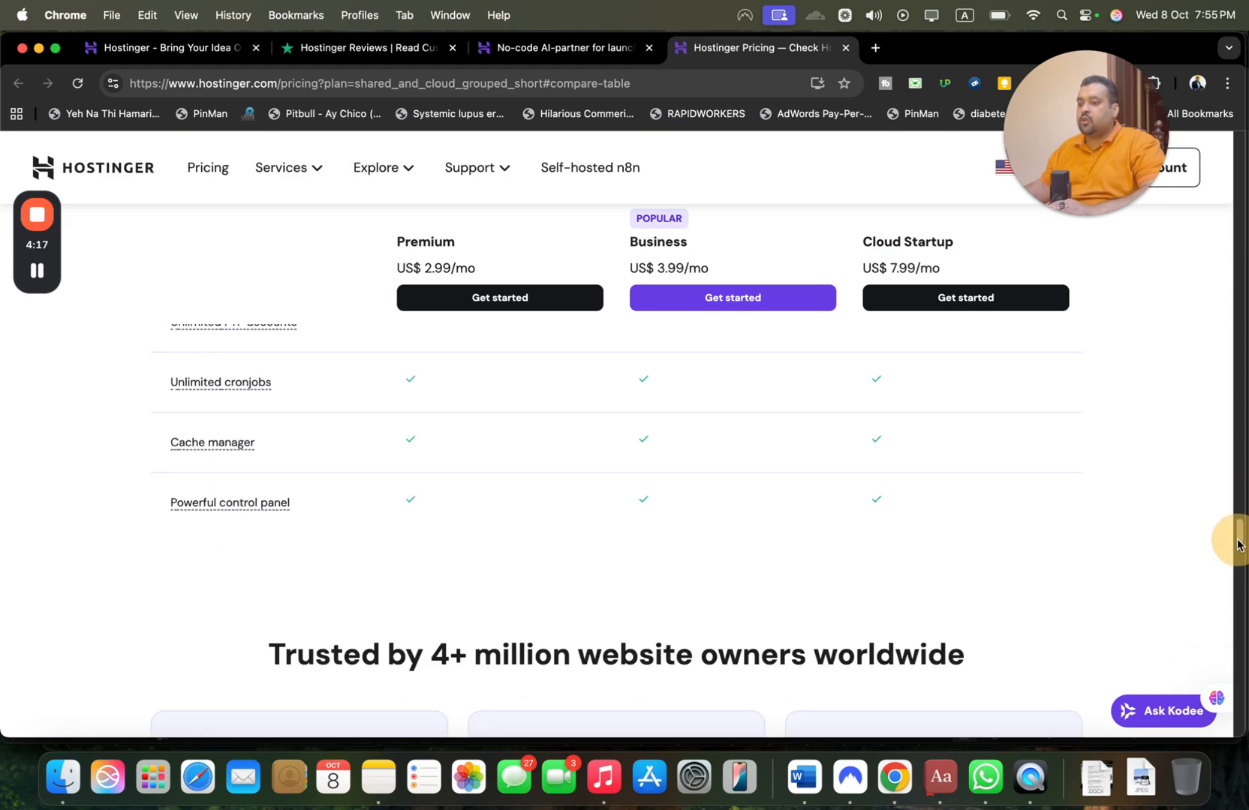
{"action": "scroll", "scroll_direction": "down", "scroll_amount": 3}
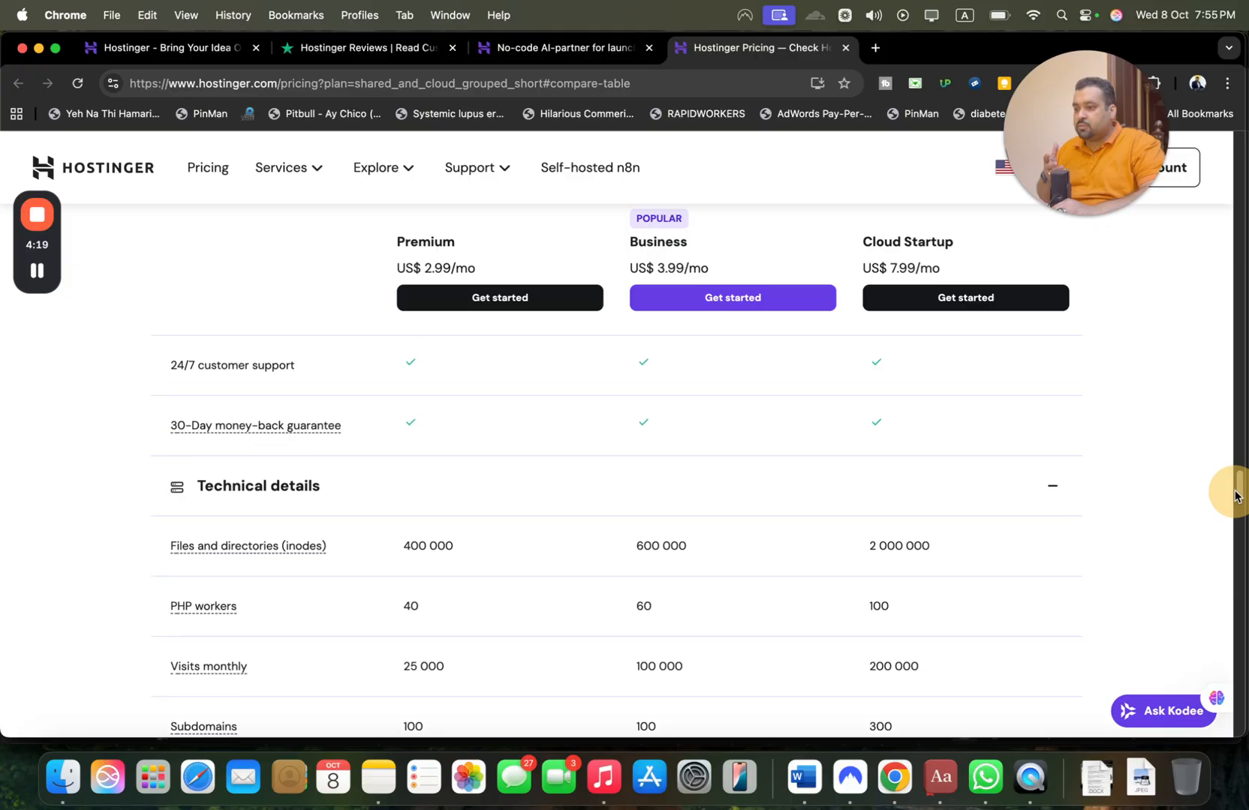
{"action": "scroll", "scroll_direction": "down", "scroll_amount": 3}
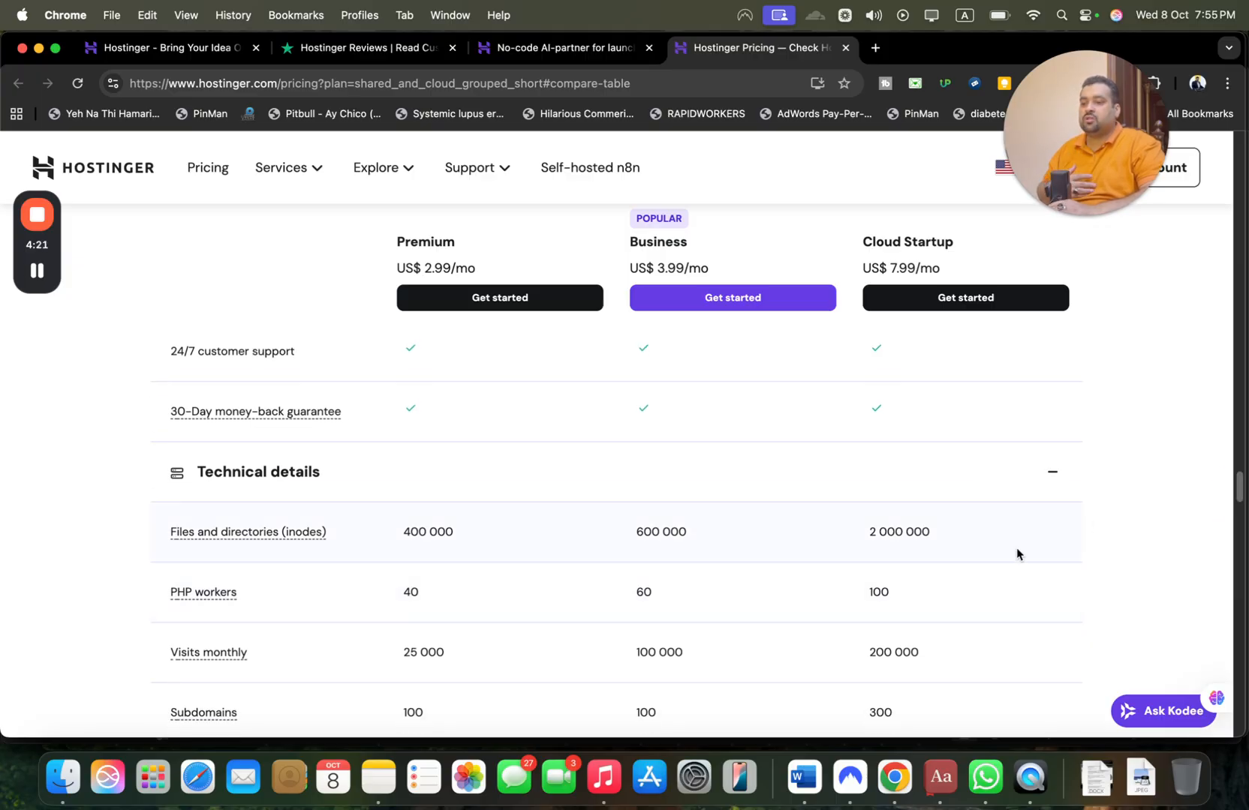
{"action": "scroll", "scroll_direction": "down", "scroll_amount": 3}
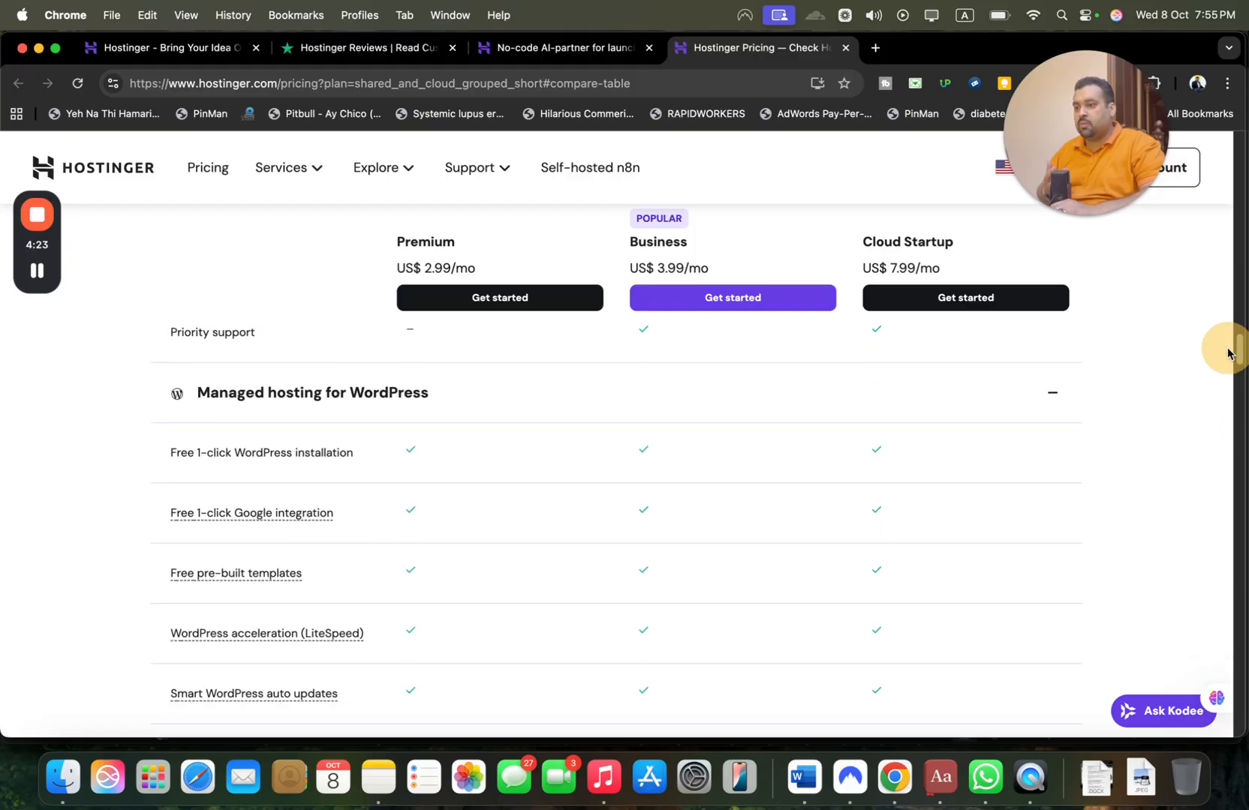
{"action": "scroll", "scroll_direction": "down", "scroll_amount": 3}
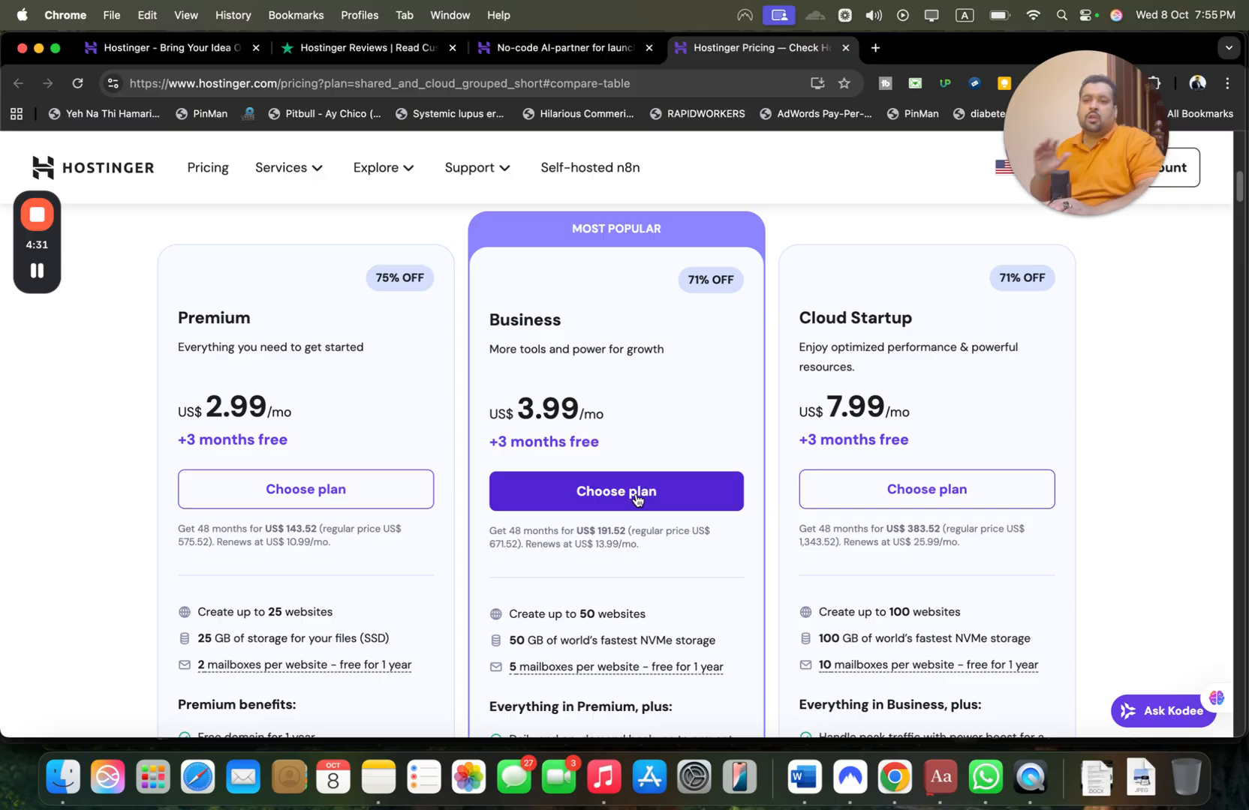
{"action": "mouse_move", "coordinate": [913, 489]}
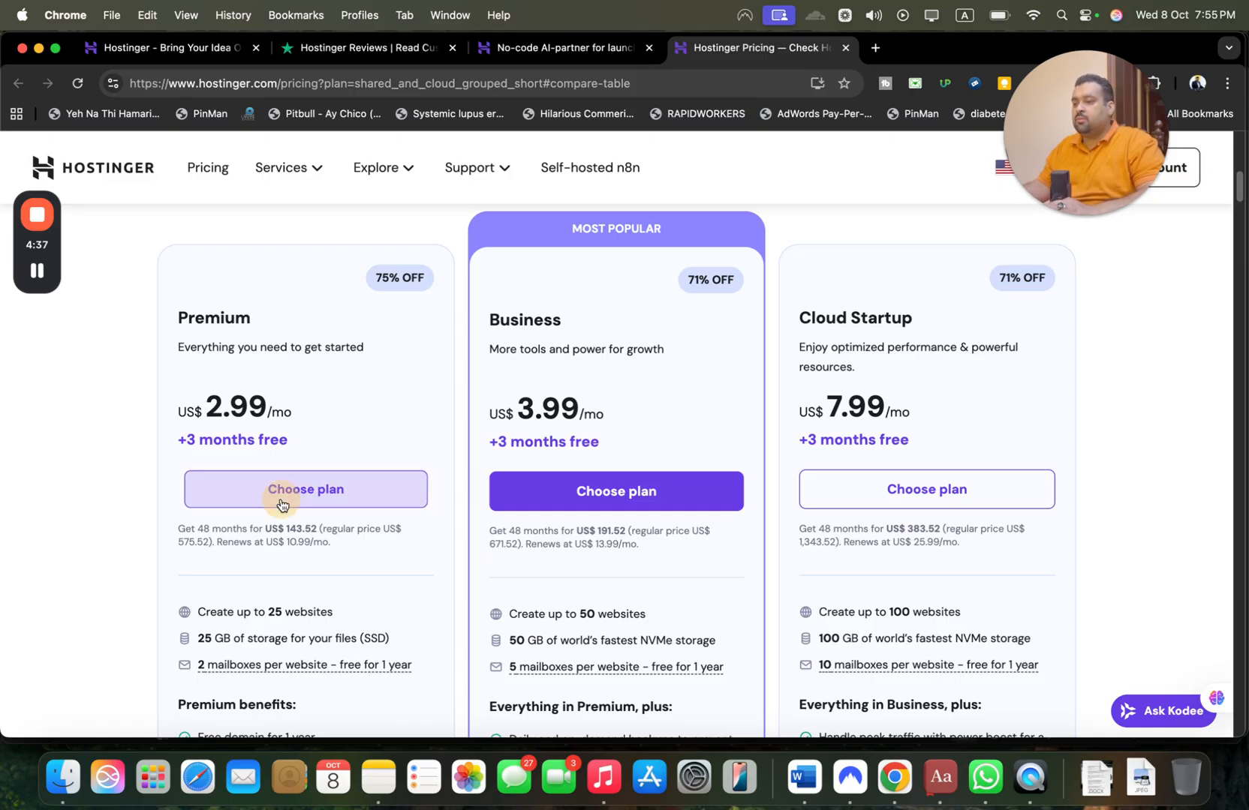
- Choose the Premium hosting plan at US$ 2.99/mo to start an order
{"action": "left_click", "coordinate": [305, 490]}
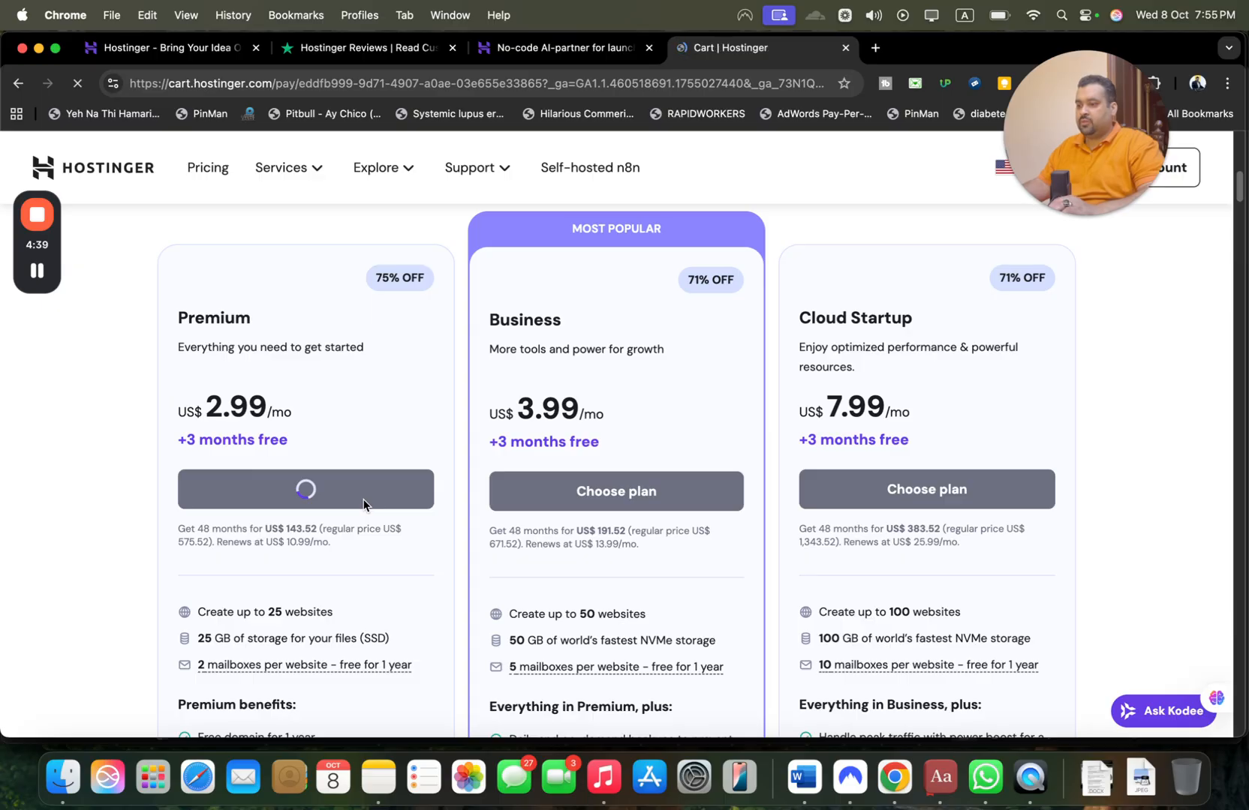
- Load the cart with Premium Web Hosting at 48 months and view the 1/12/24/48-month period options
{"action": "left_click", "coordinate": [305, 489]}
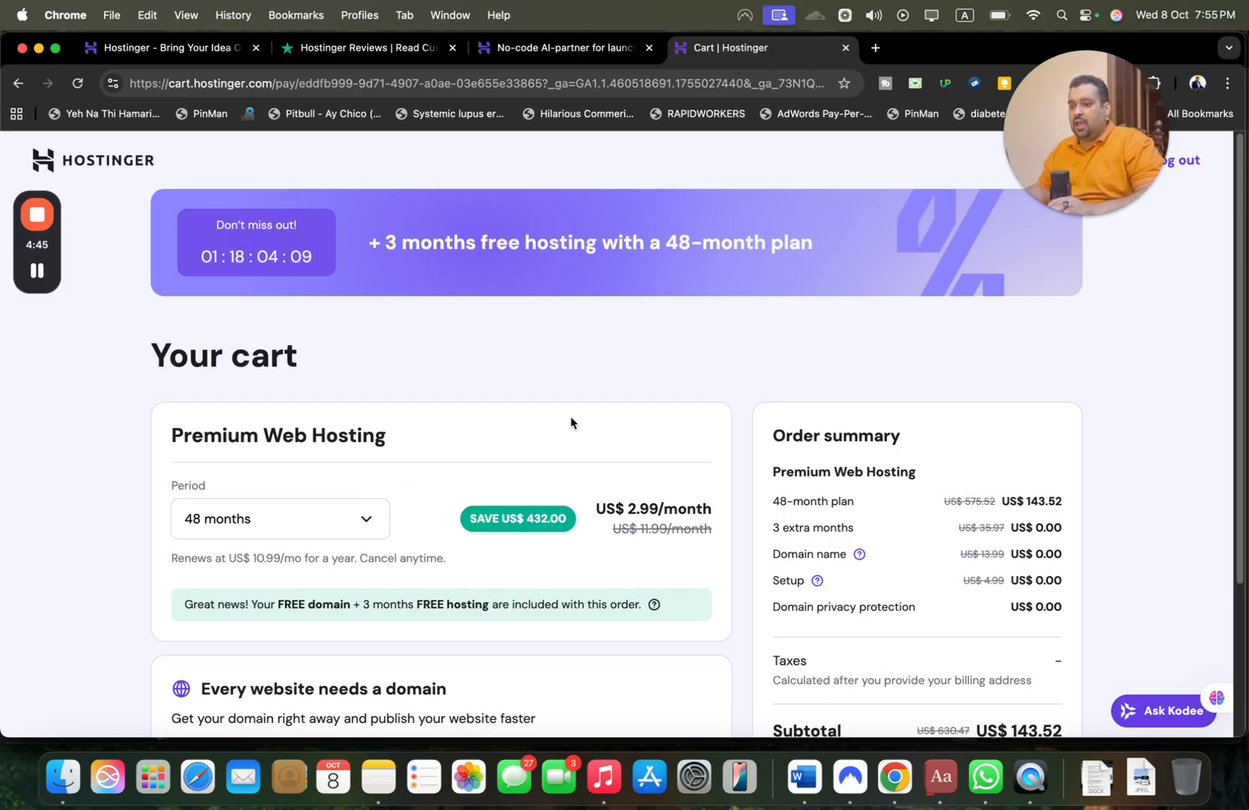
{"action": "left_click", "coordinate": [279, 517]}
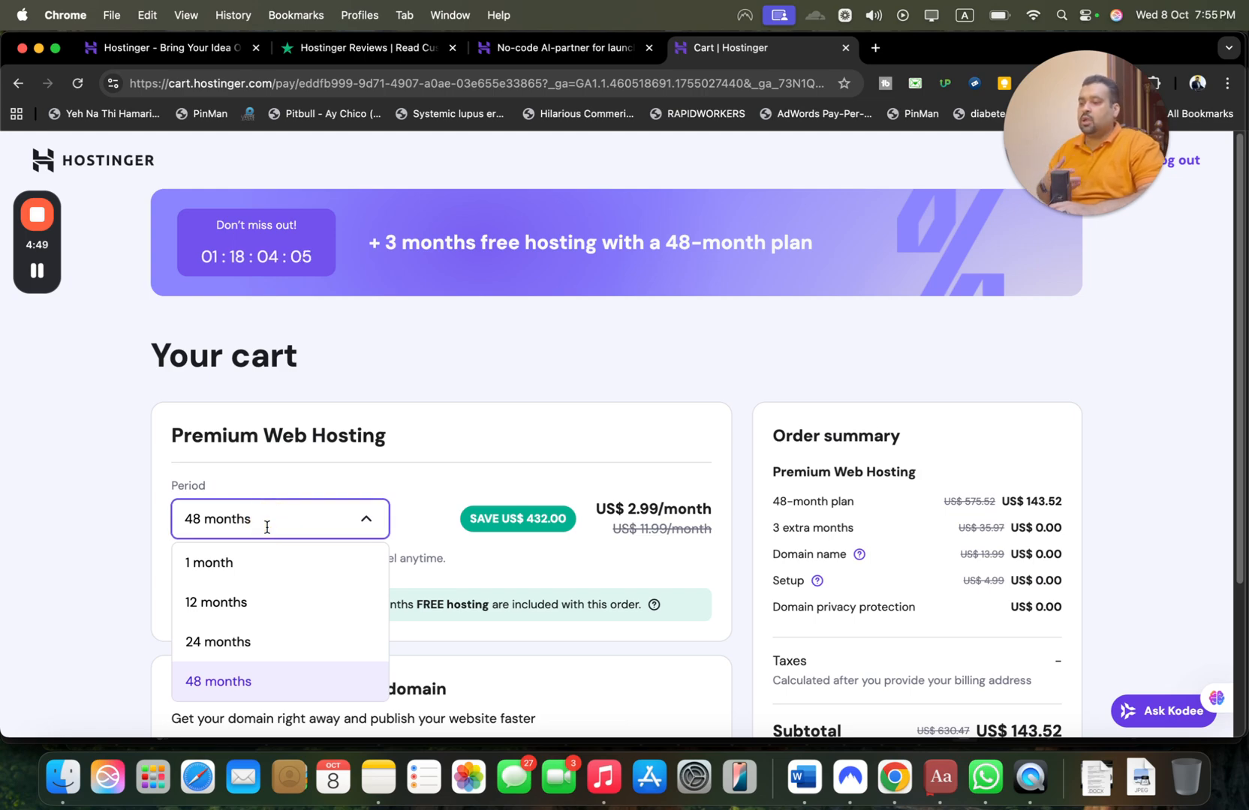
{"action": "mouse_move", "coordinate": [432, 531]}
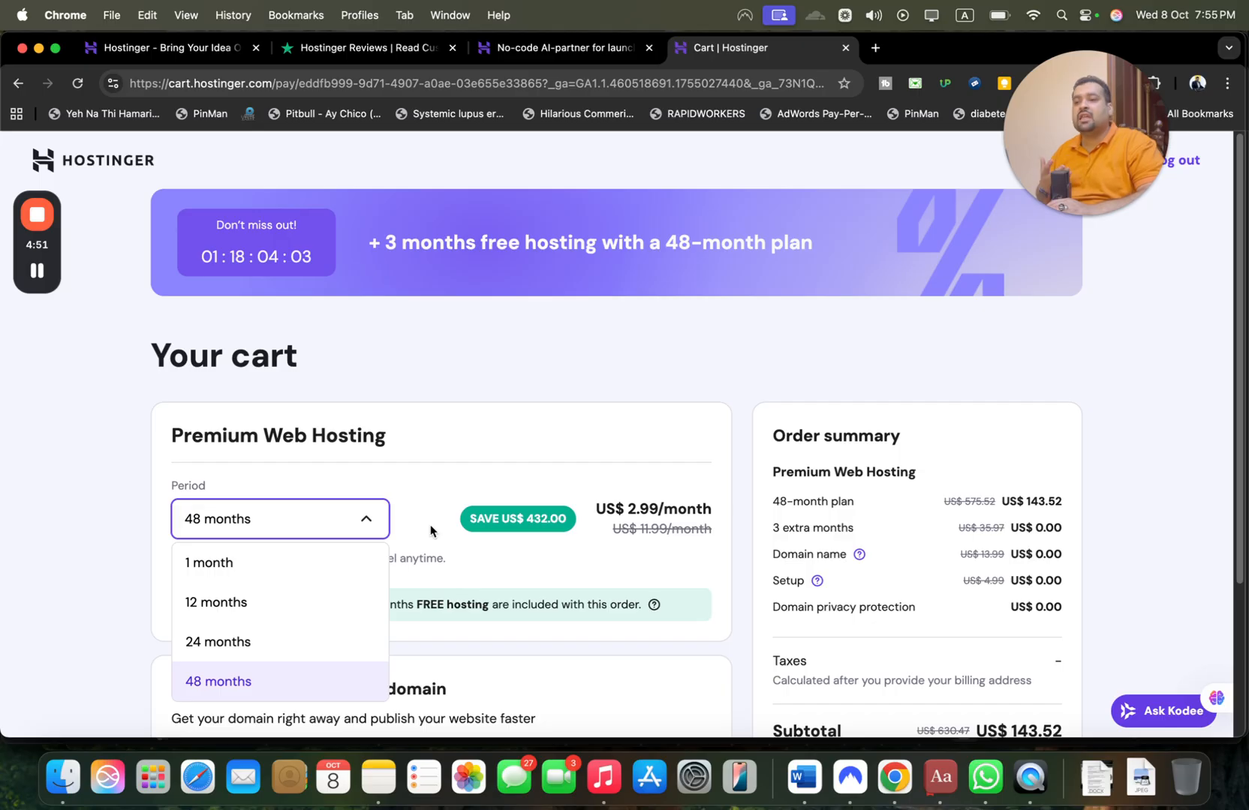
{"action": "mouse_move", "coordinate": [435, 507]}
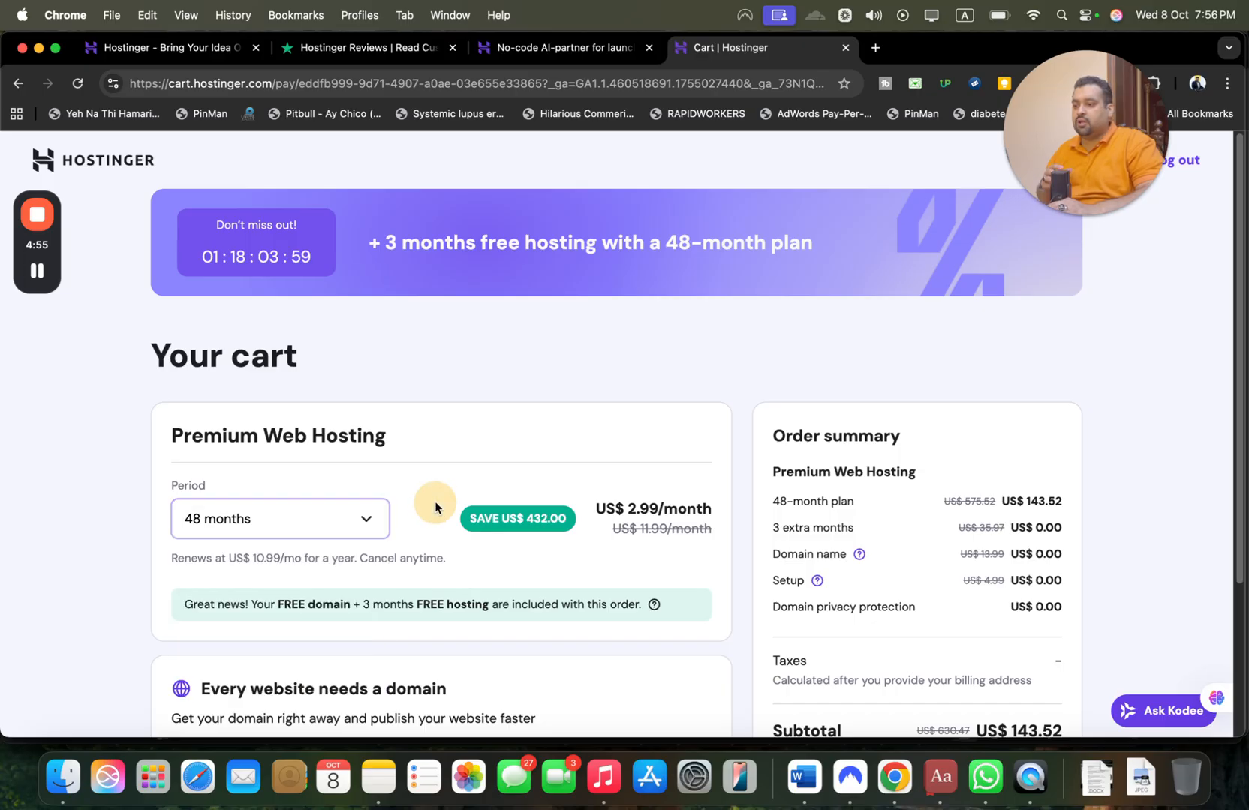
- Apply the coupon code ALIRAZAMARKETING for 10% off, then remove it restoring the US$ 143.52 subtotal
{"action": "scroll", "scroll_direction": "down", "scroll_amount": 3}
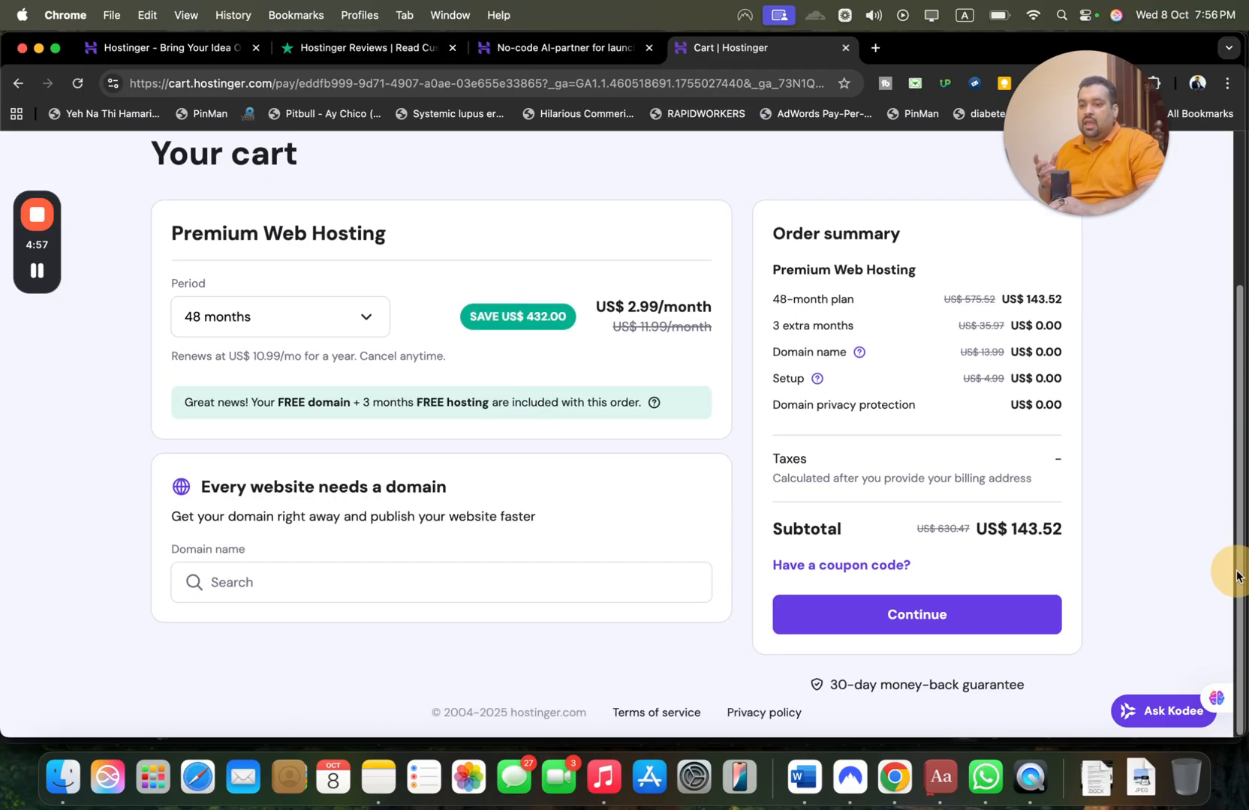
{"action": "left_click", "coordinate": [840, 564]}
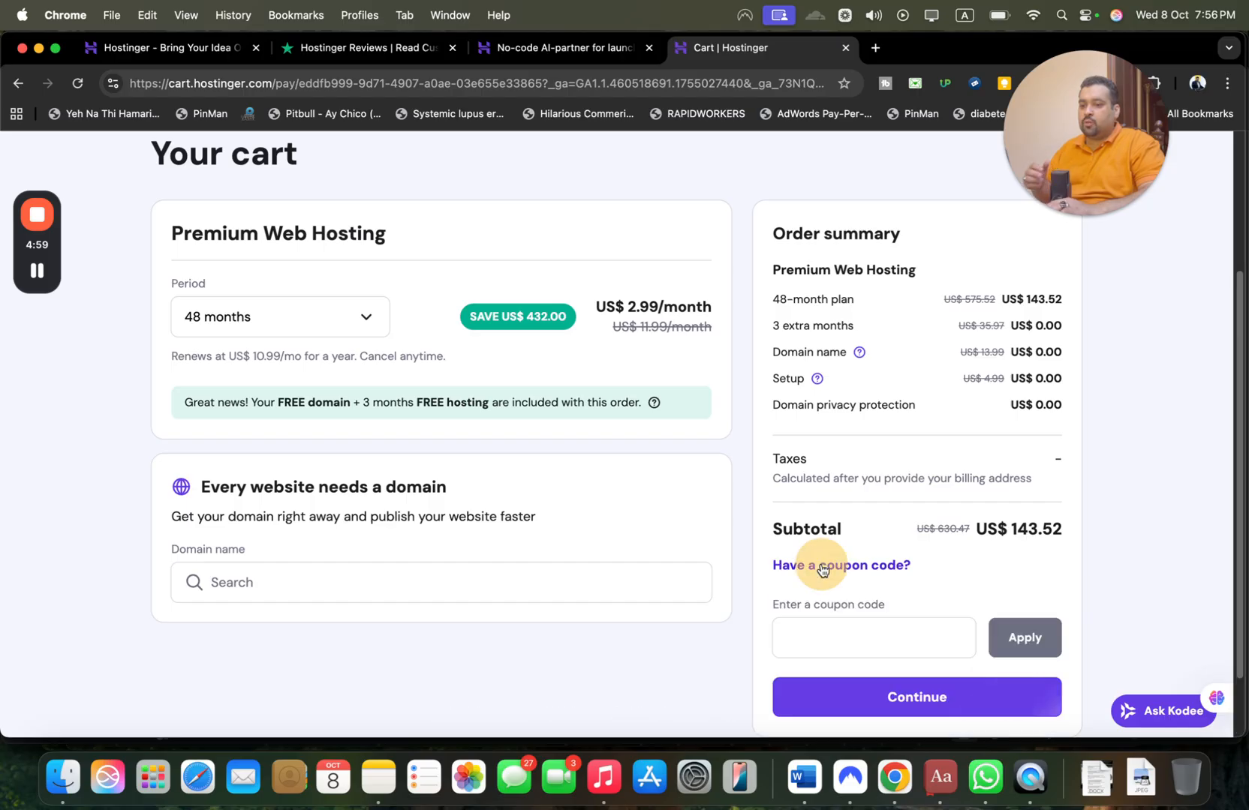
{"action": "type", "text": "ALIR"}
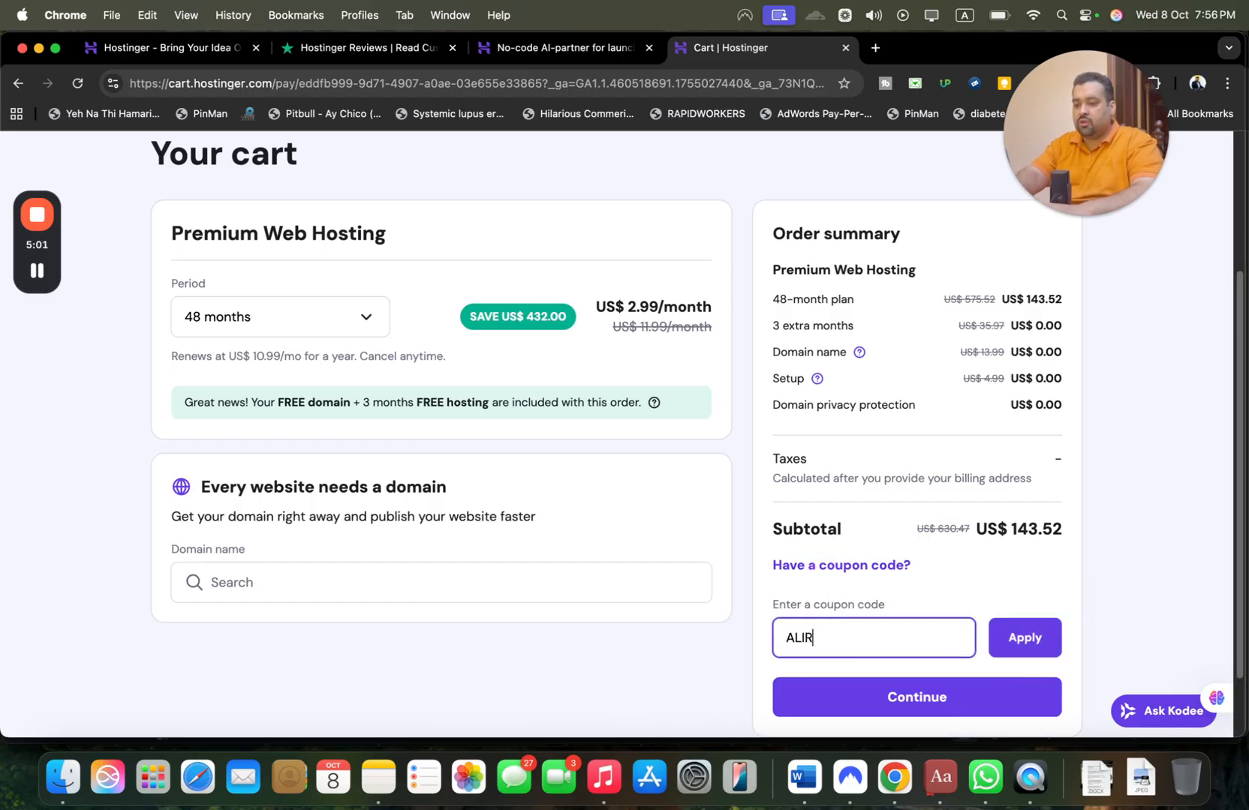
{"action": "type", "text": "AZAMARKETING"}
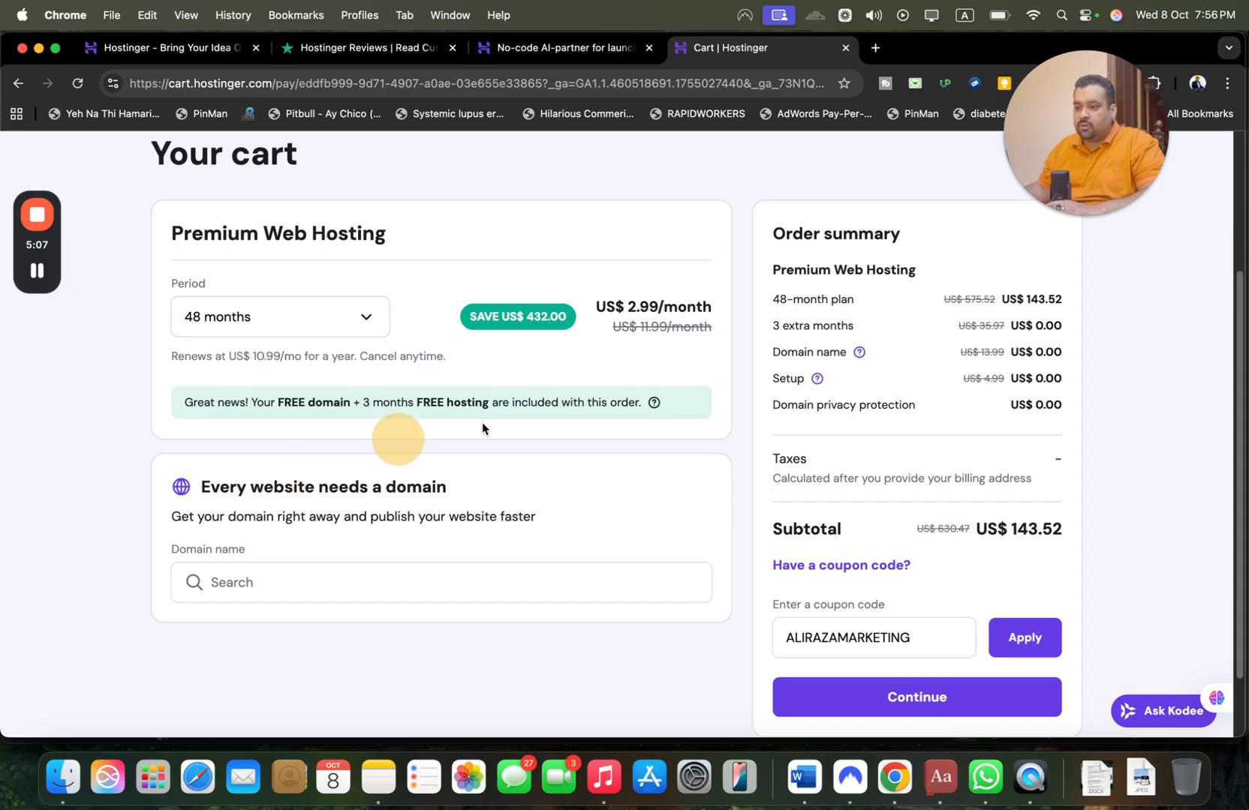
{"action": "left_click", "coordinate": [1024, 638]}
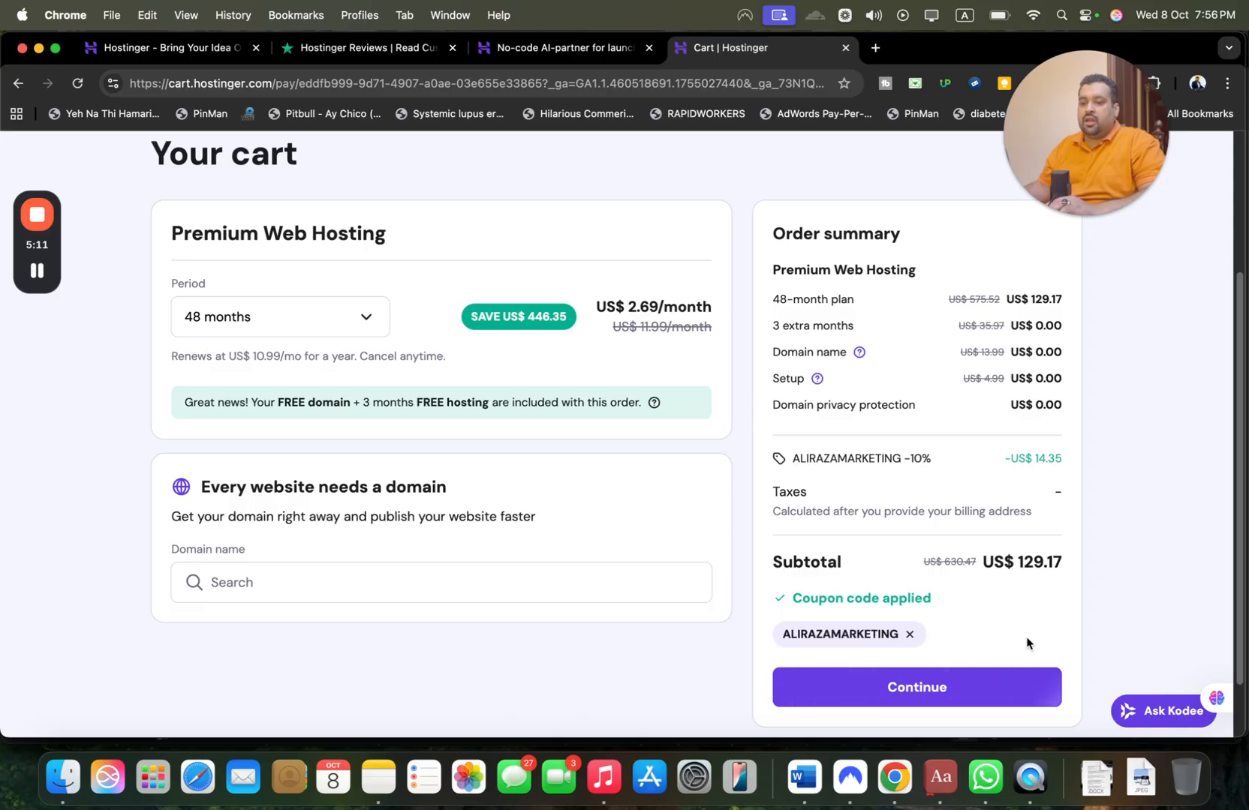
{"action": "left_click", "coordinate": [915, 687]}
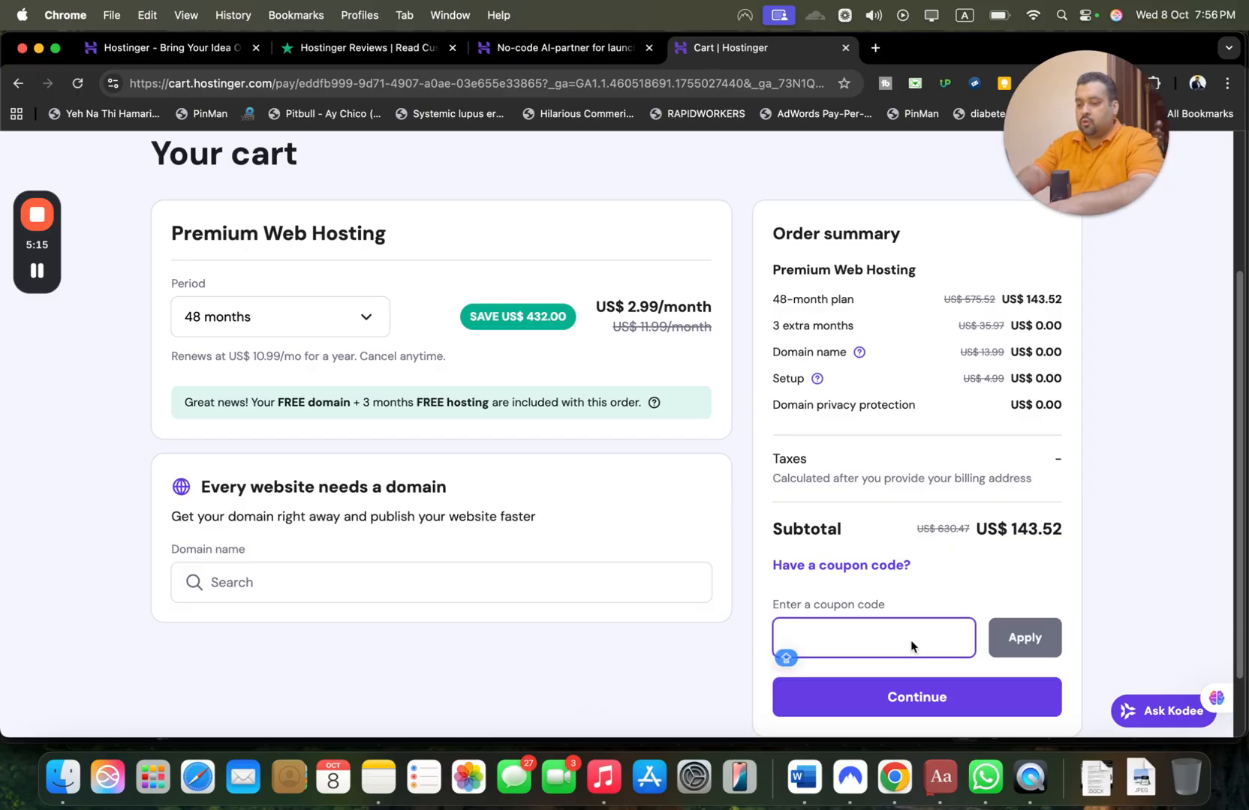
- Apply the HI10 coupon for 10% off (subtotal US$ 129.17) and continue to checkout
{"action": "type", "text": "HI1O"}
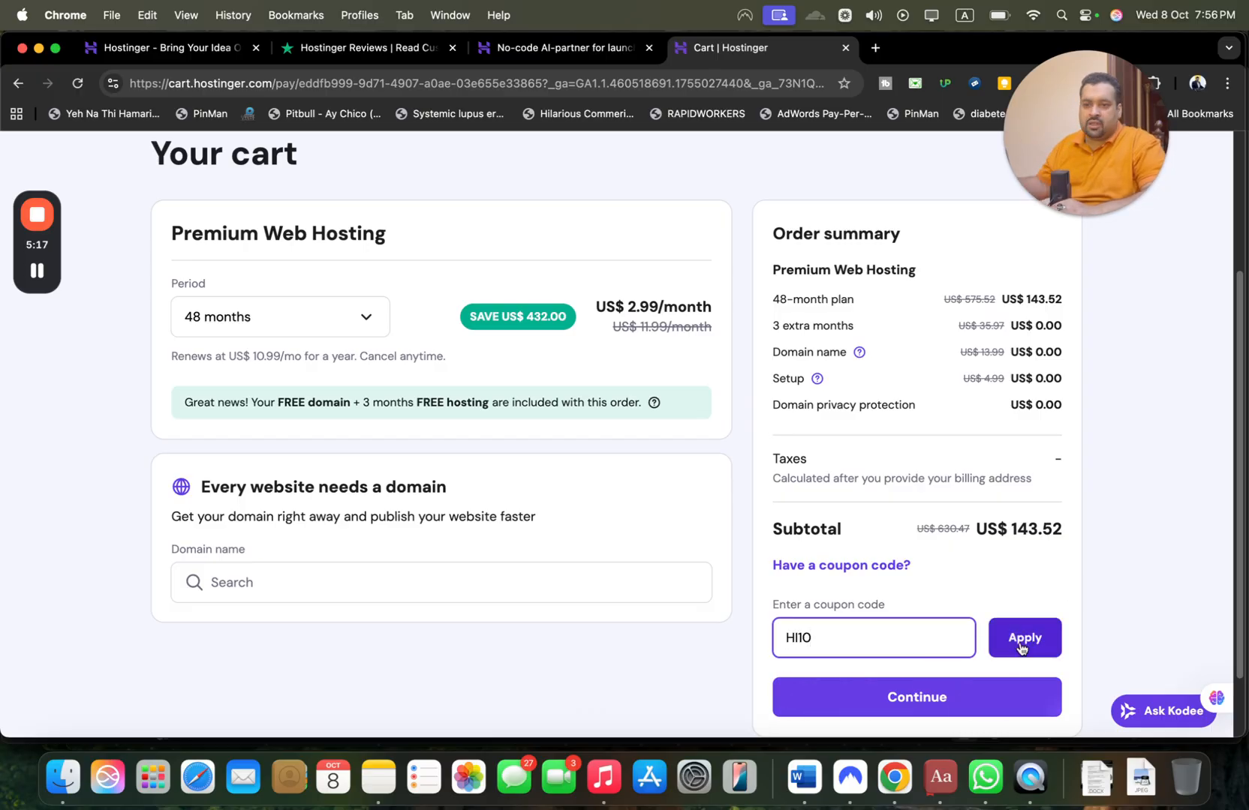
{"action": "left_click", "coordinate": [1023, 637]}
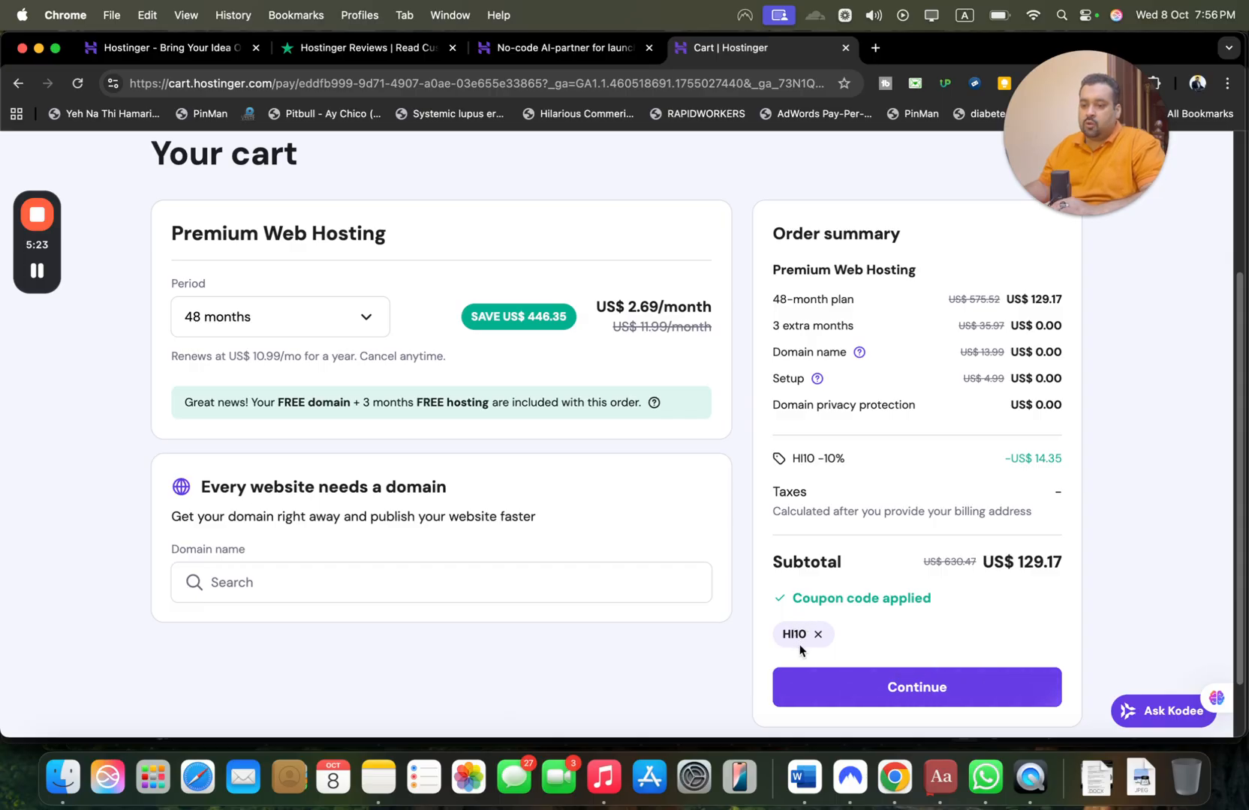
{"action": "left_click", "coordinate": [916, 687]}
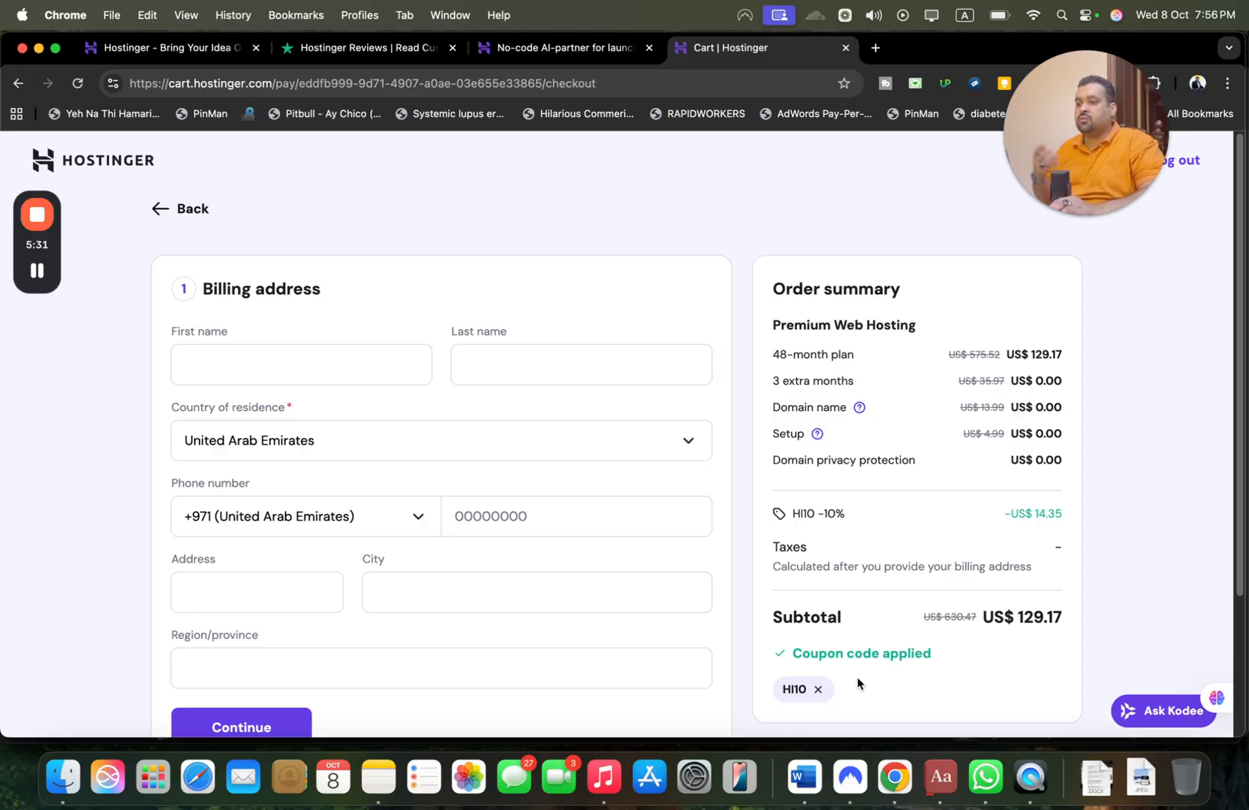
{"action": "mouse_move", "coordinate": [306, 579]}
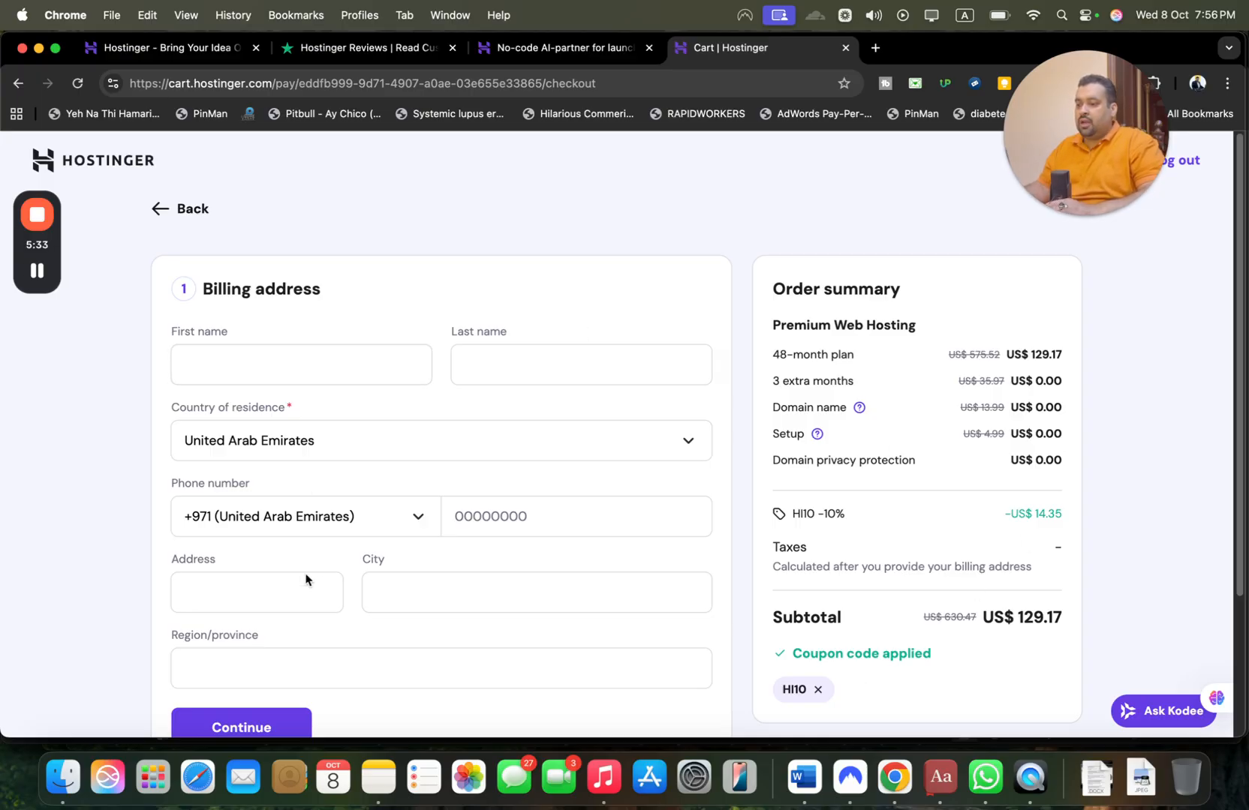
- Submit the billing address form to reach the Payment step
{"action": "scroll", "scroll_direction": "down", "scroll_amount": 3}
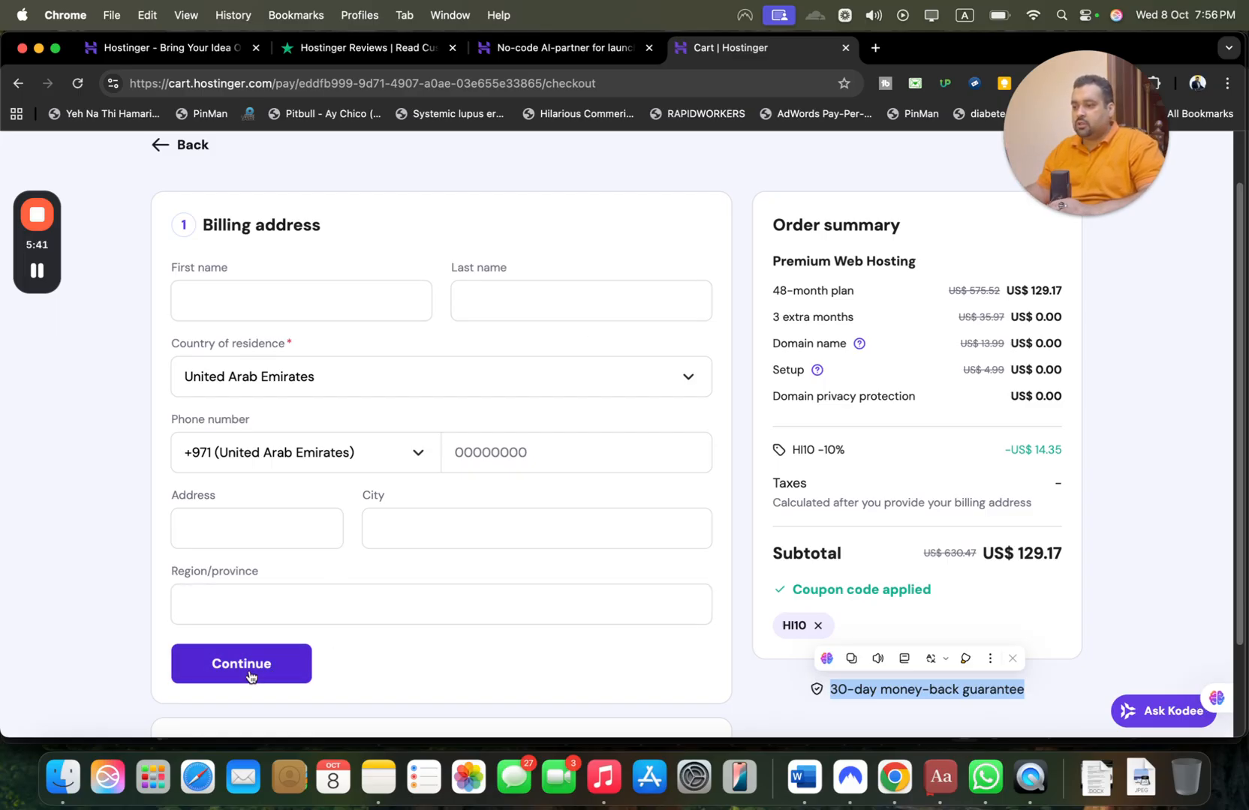
{"action": "left_click", "coordinate": [242, 664]}
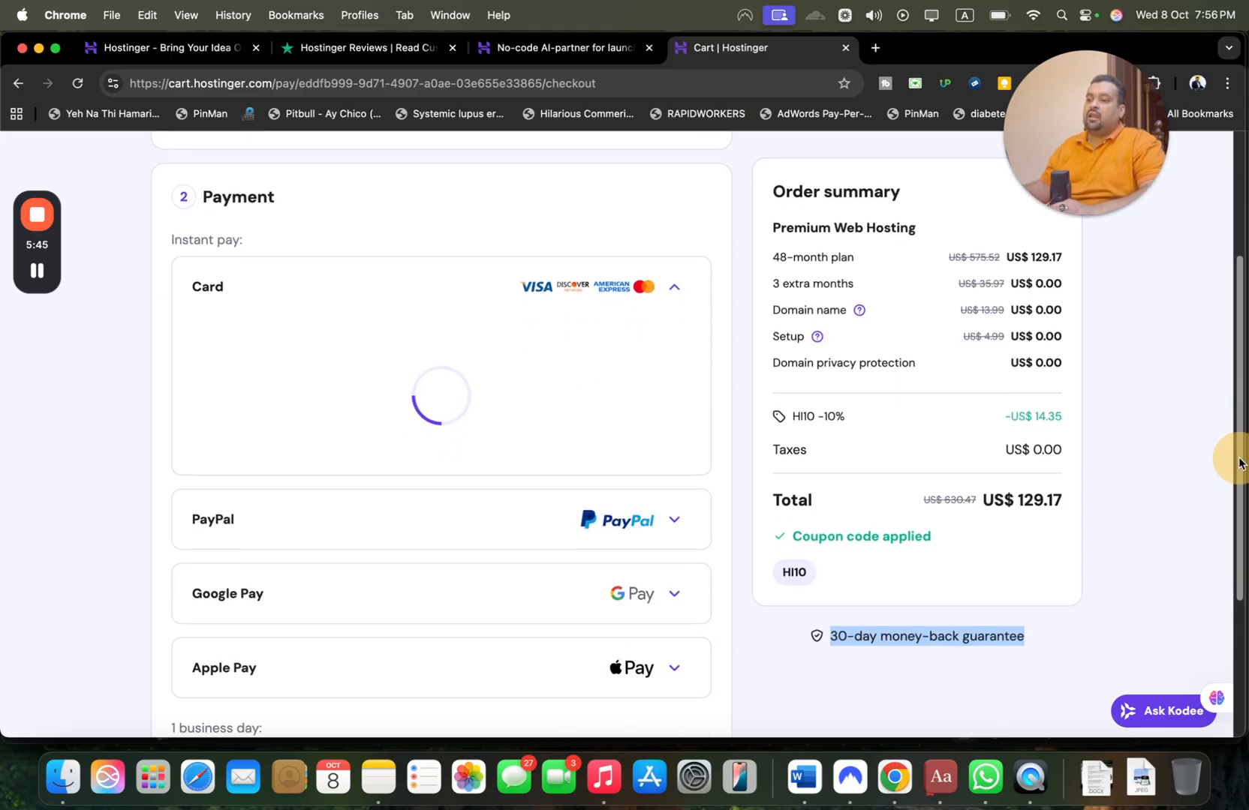
- Review the card, PayPal, Google Pay, Apple Pay, AliPay+ and Coingate options, then go to the homepage
{"action": "scroll", "scroll_direction": "down", "scroll_amount": 3}
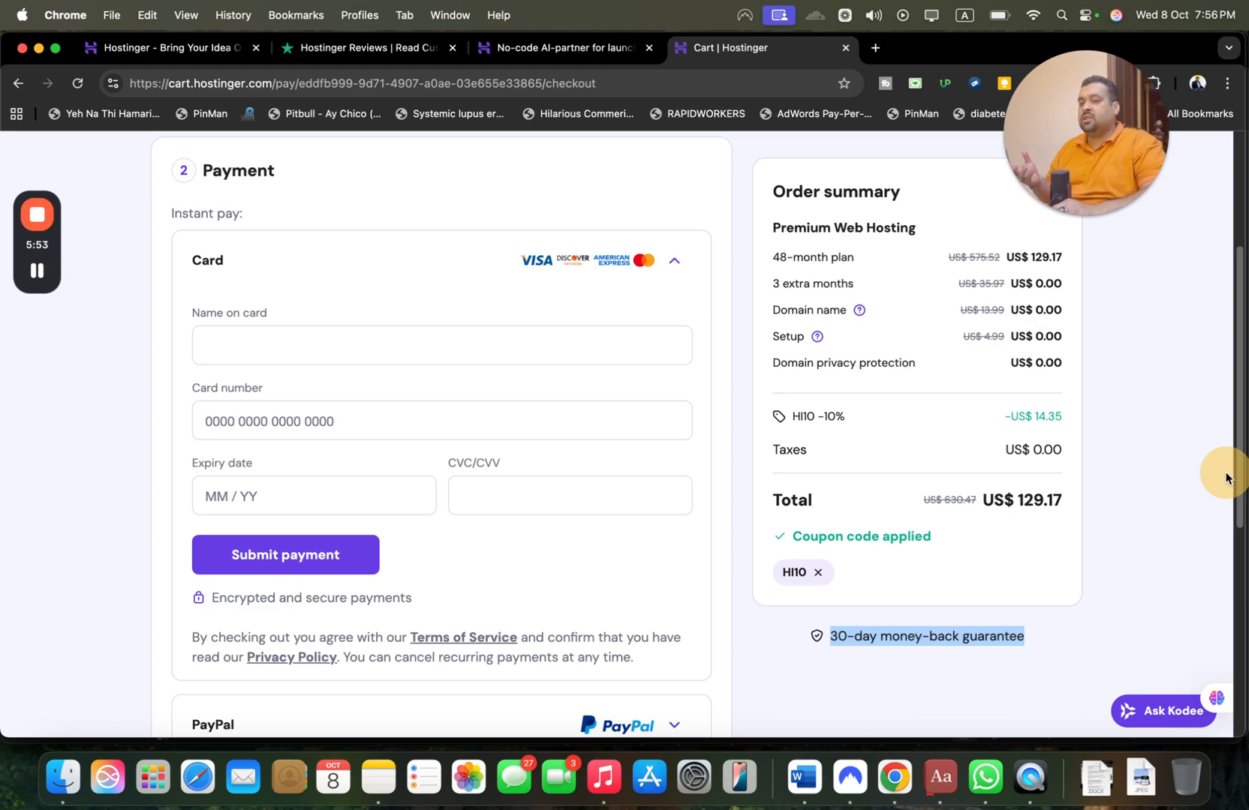
{"action": "scroll", "scroll_direction": "down", "scroll_amount": 3}
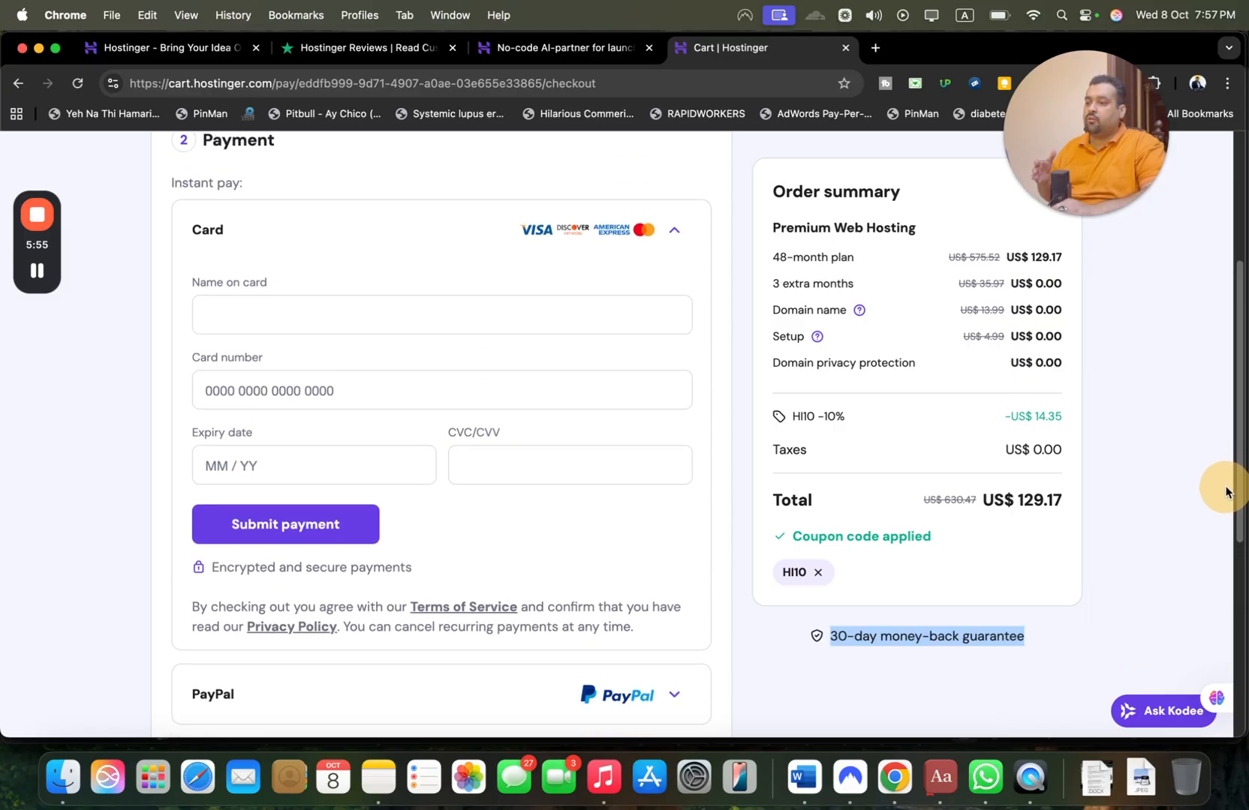
{"action": "scroll", "scroll_direction": "down", "scroll_amount": 3}
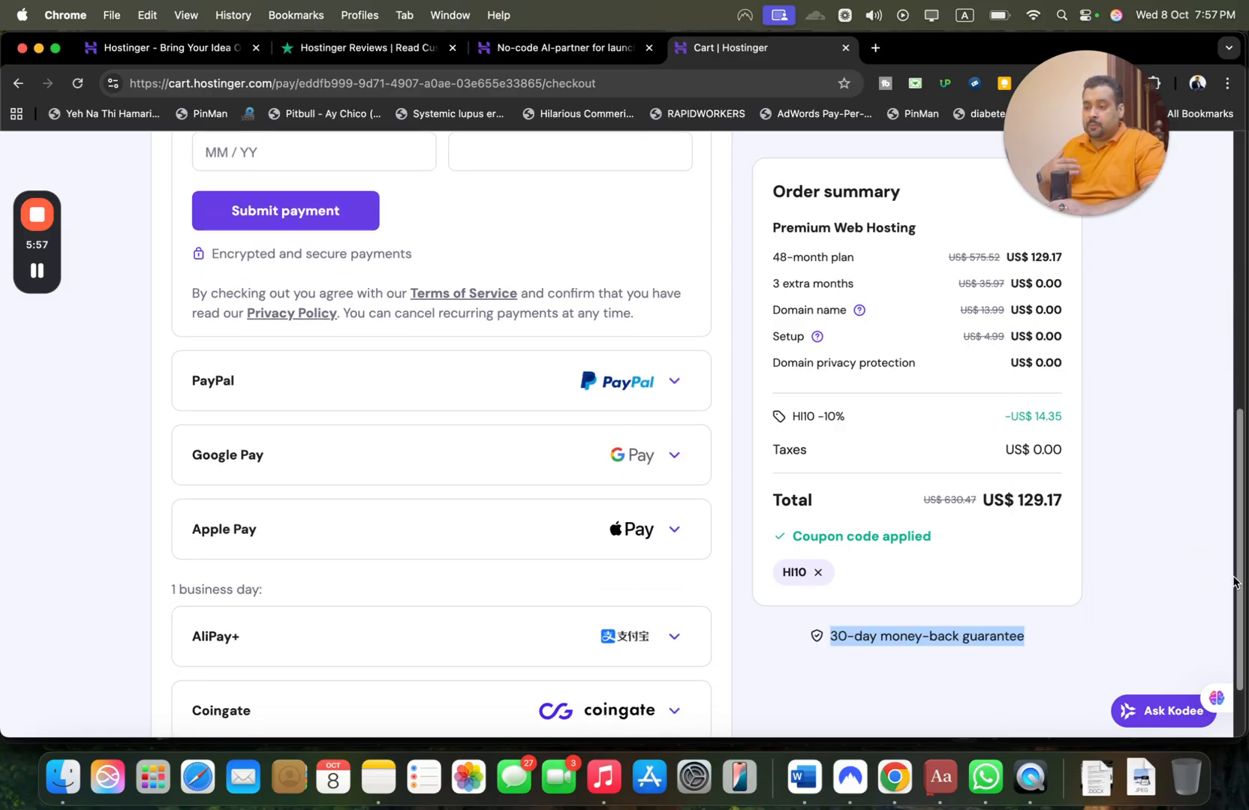
{"action": "scroll", "scroll_direction": "down", "scroll_amount": 3}
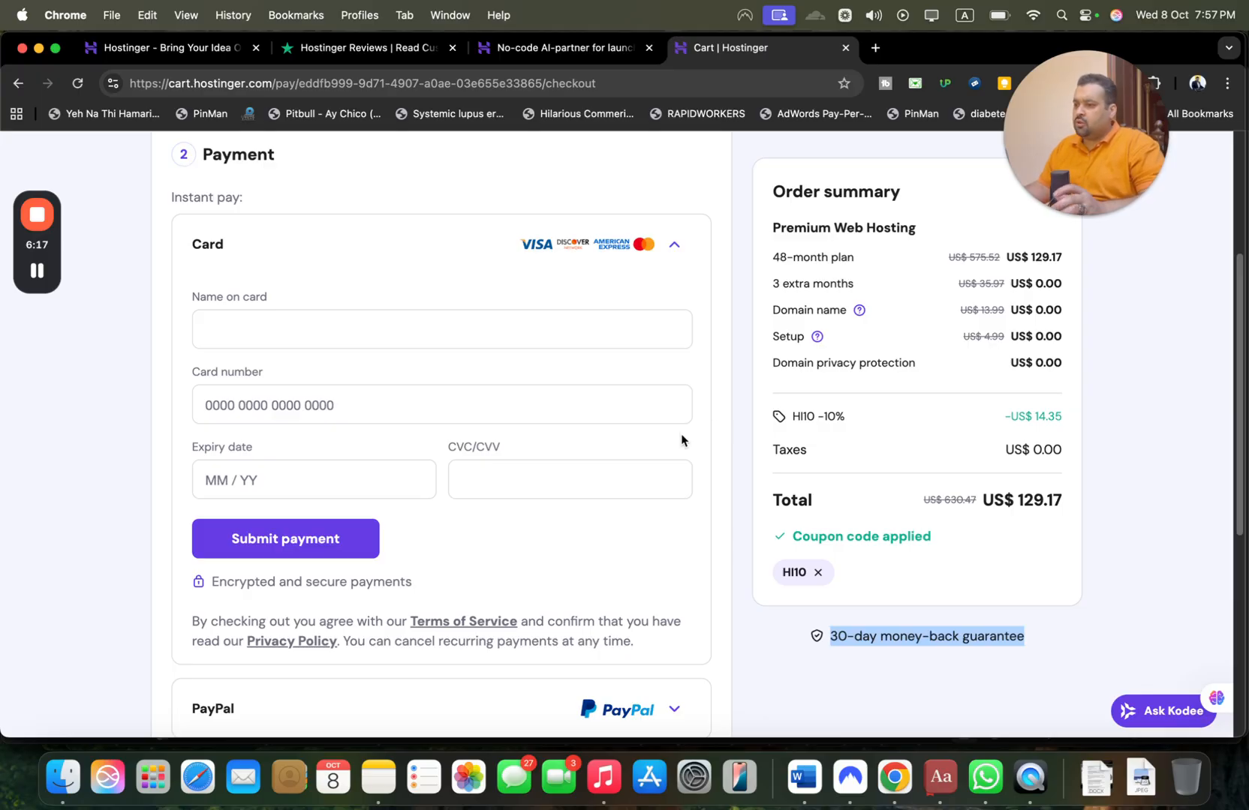
{"action": "left_click", "coordinate": [306, 485]}
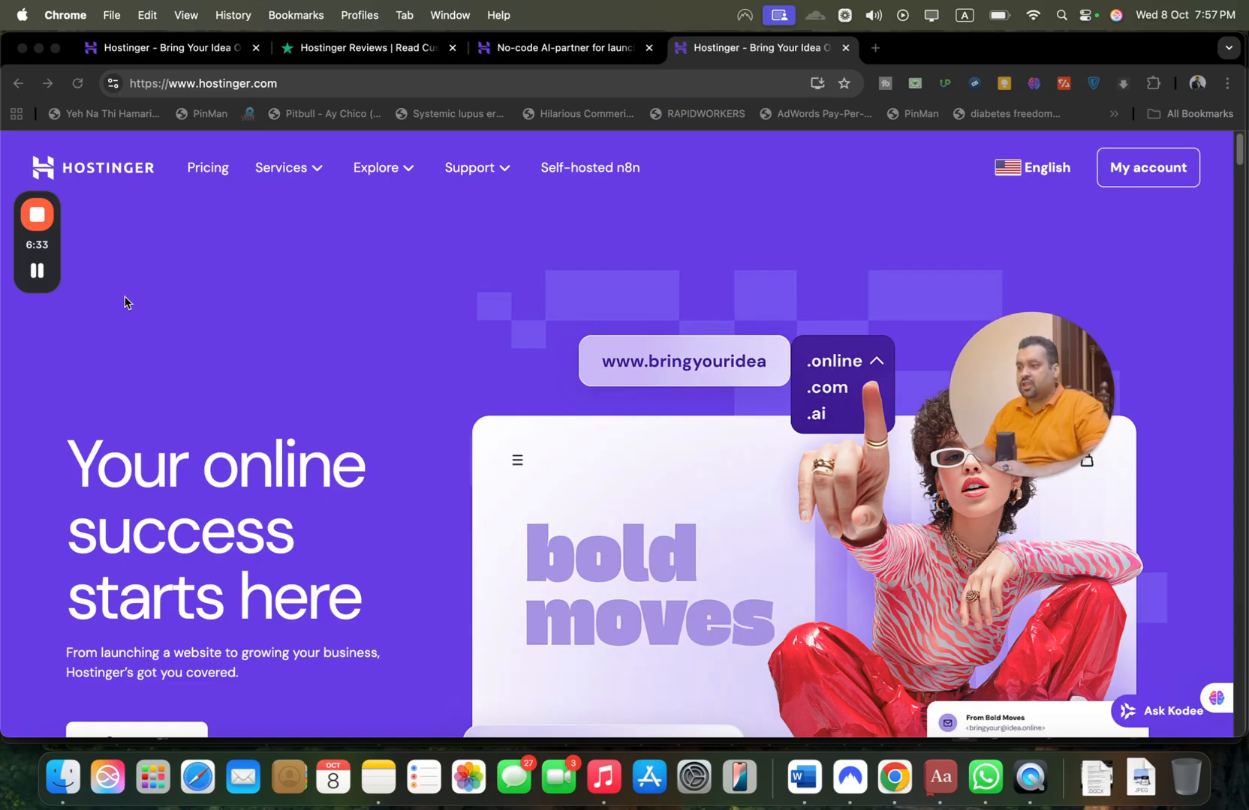
- Go to the hPanel home and scroll to the Hosting, Domains and Emails widgets
{"action": "left_click", "coordinate": [1147, 167]}
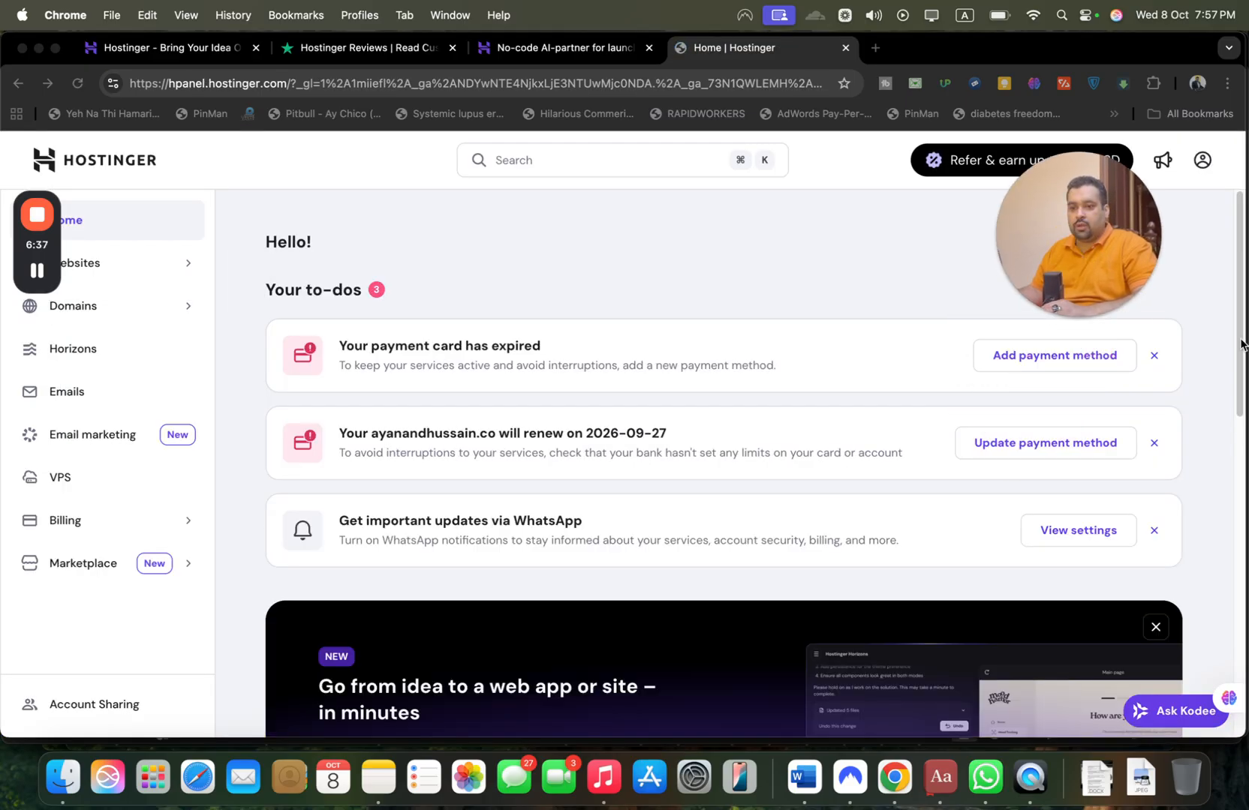
{"action": "scroll", "scroll_direction": "down", "scroll_amount": 3}
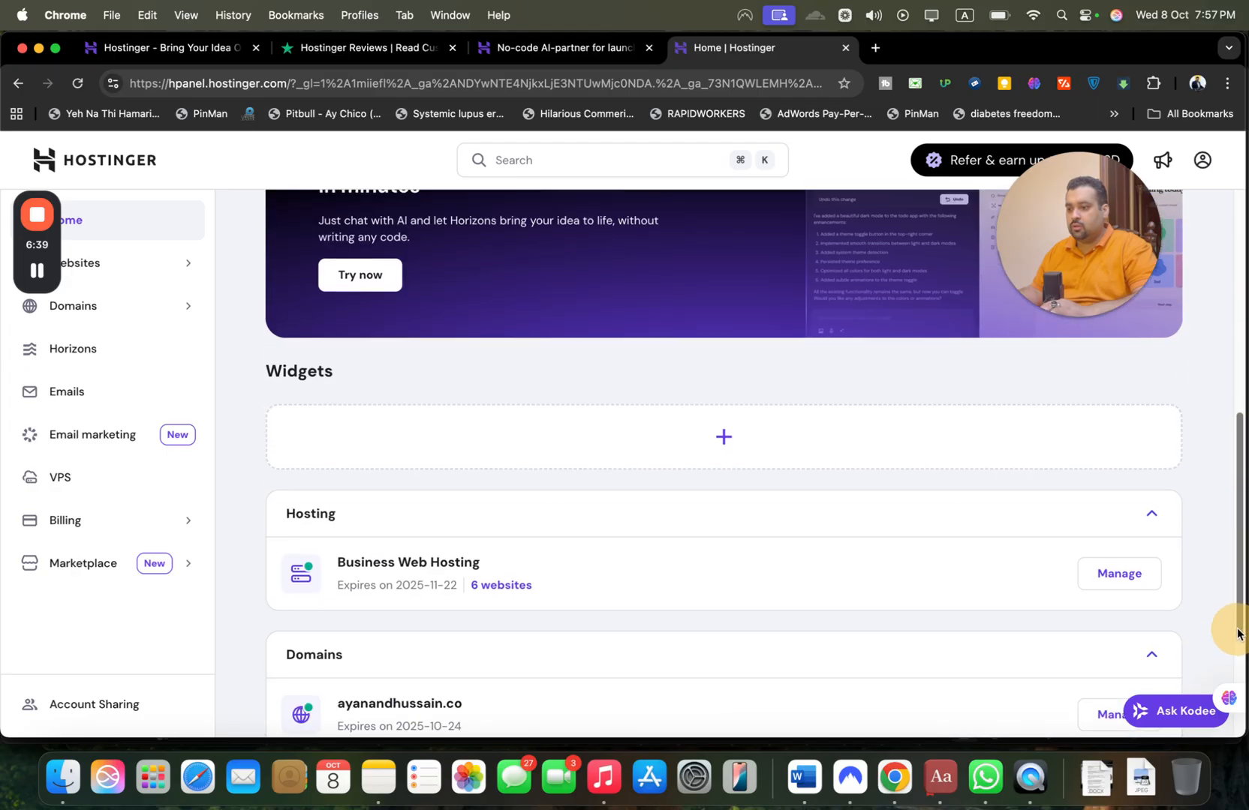
{"action": "scroll", "scroll_direction": "down", "scroll_amount": 3}
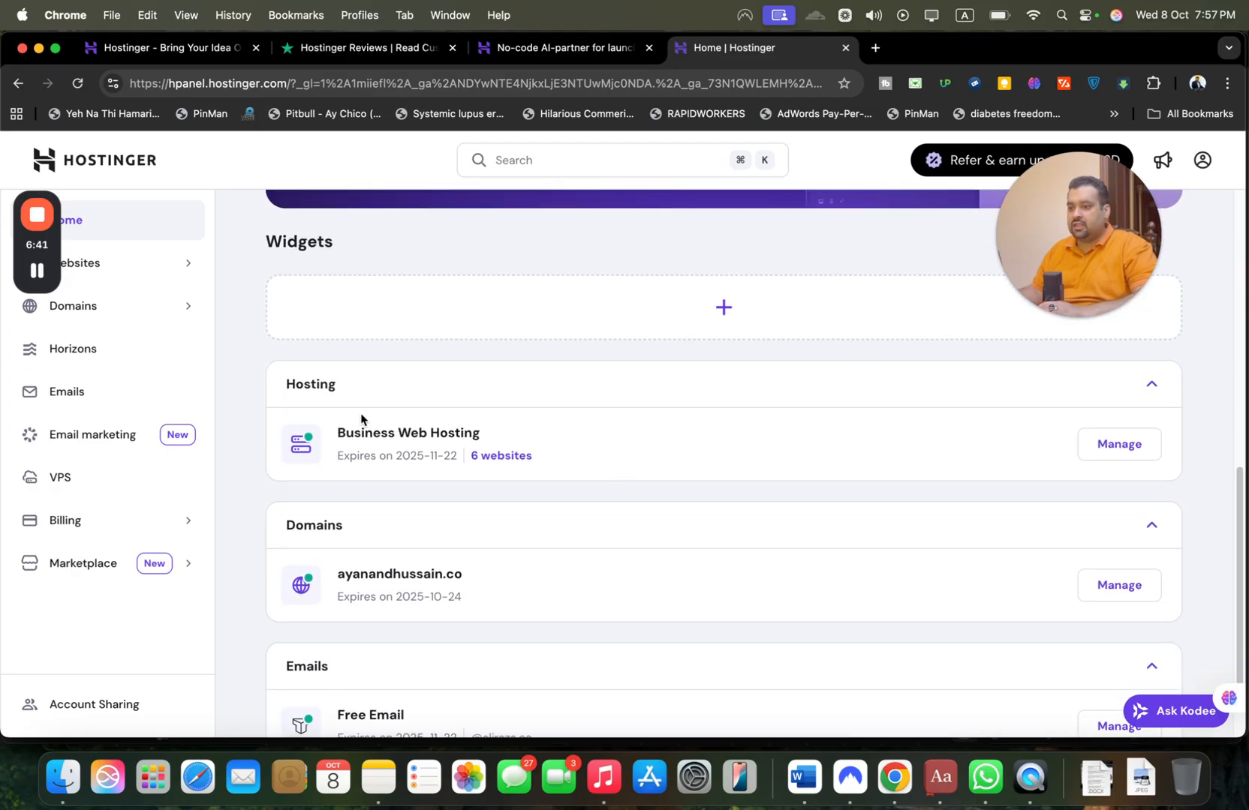
{"action": "mouse_move", "coordinate": [765, 468]}
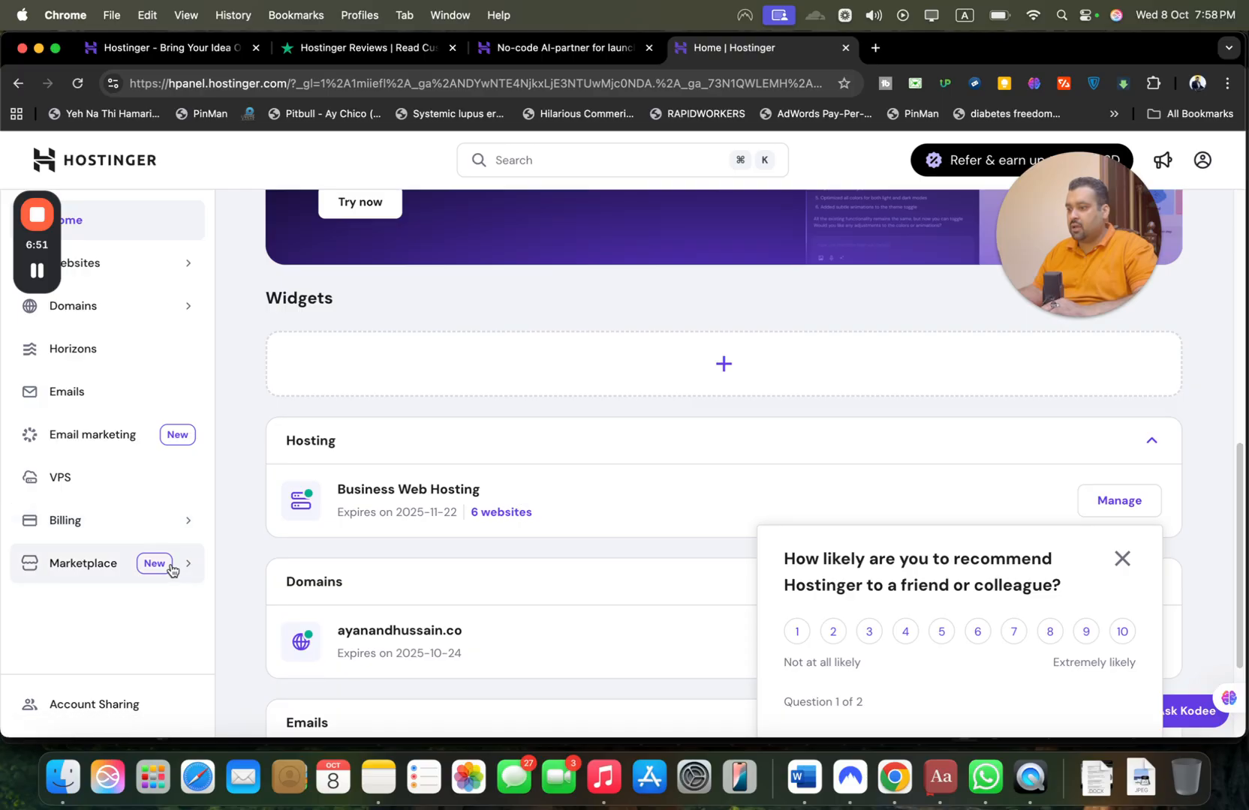
- Visit the Marketplace section and browse its offerings
{"action": "left_click", "coordinate": [84, 563]}
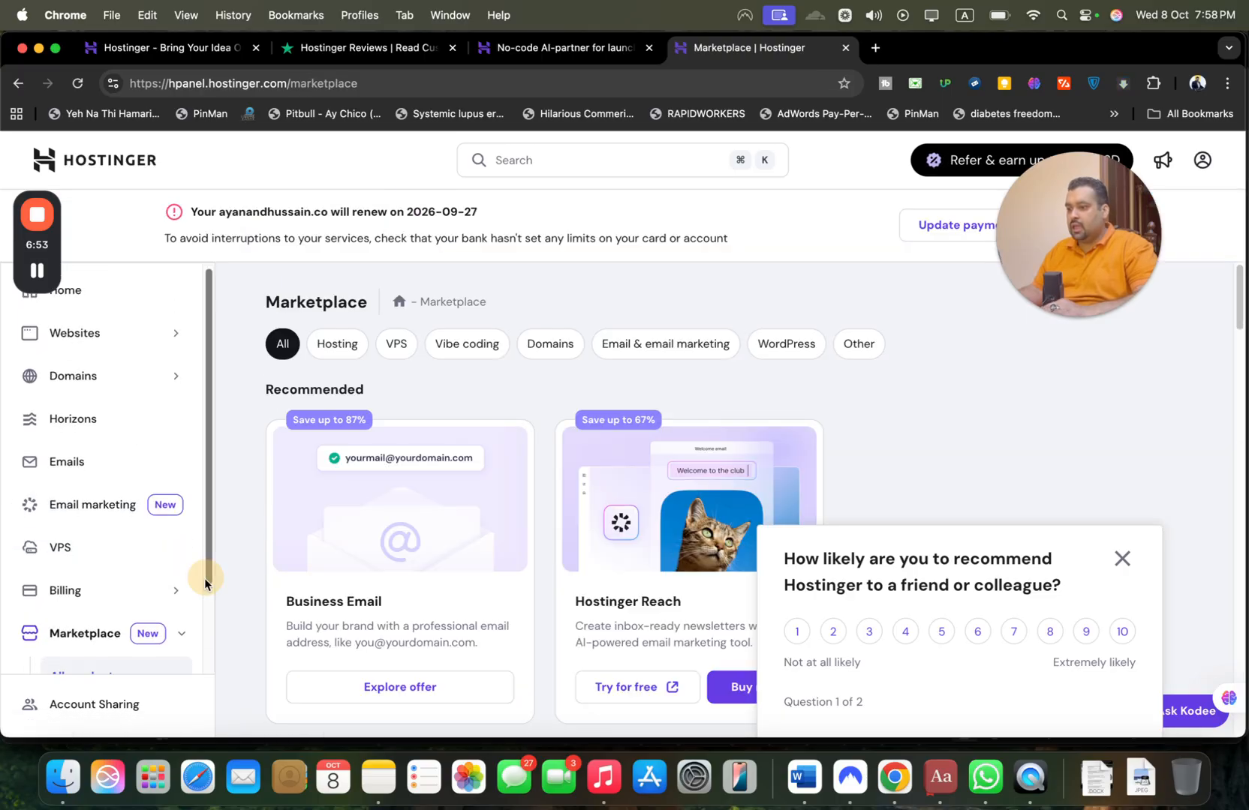
{"action": "scroll", "scroll_direction": "down", "scroll_amount": 3}
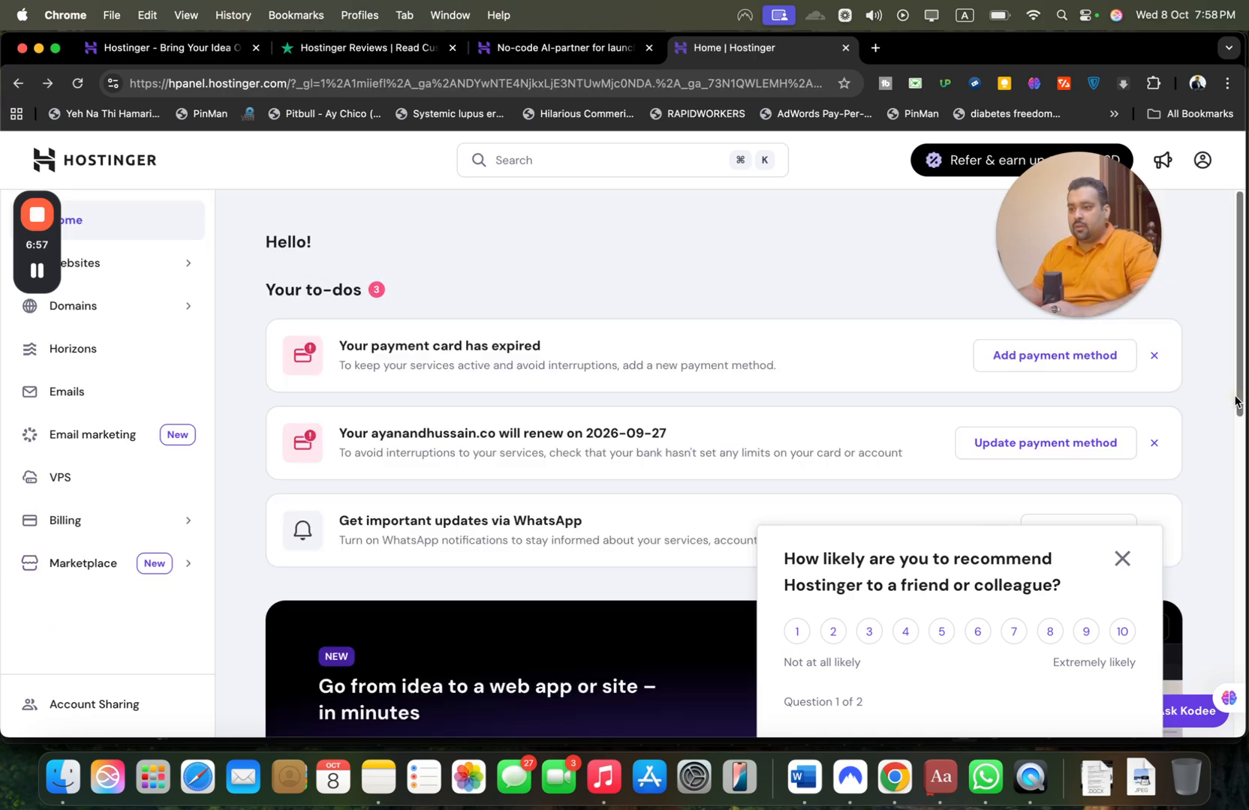
{"action": "scroll", "scroll_direction": "down", "scroll_amount": 3}
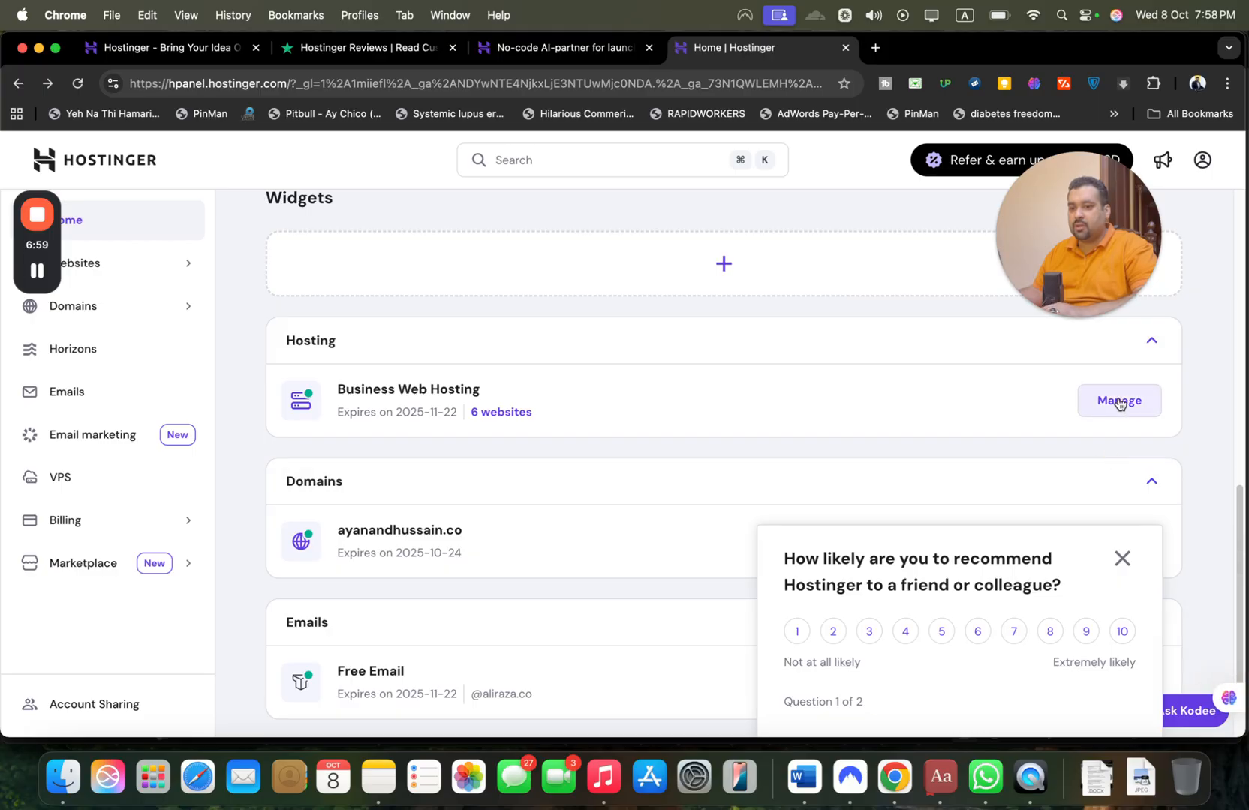
- Manage the Business Web Hosting plan and look over the aliraza.co website dashboard
{"action": "left_click", "coordinate": [1118, 400]}
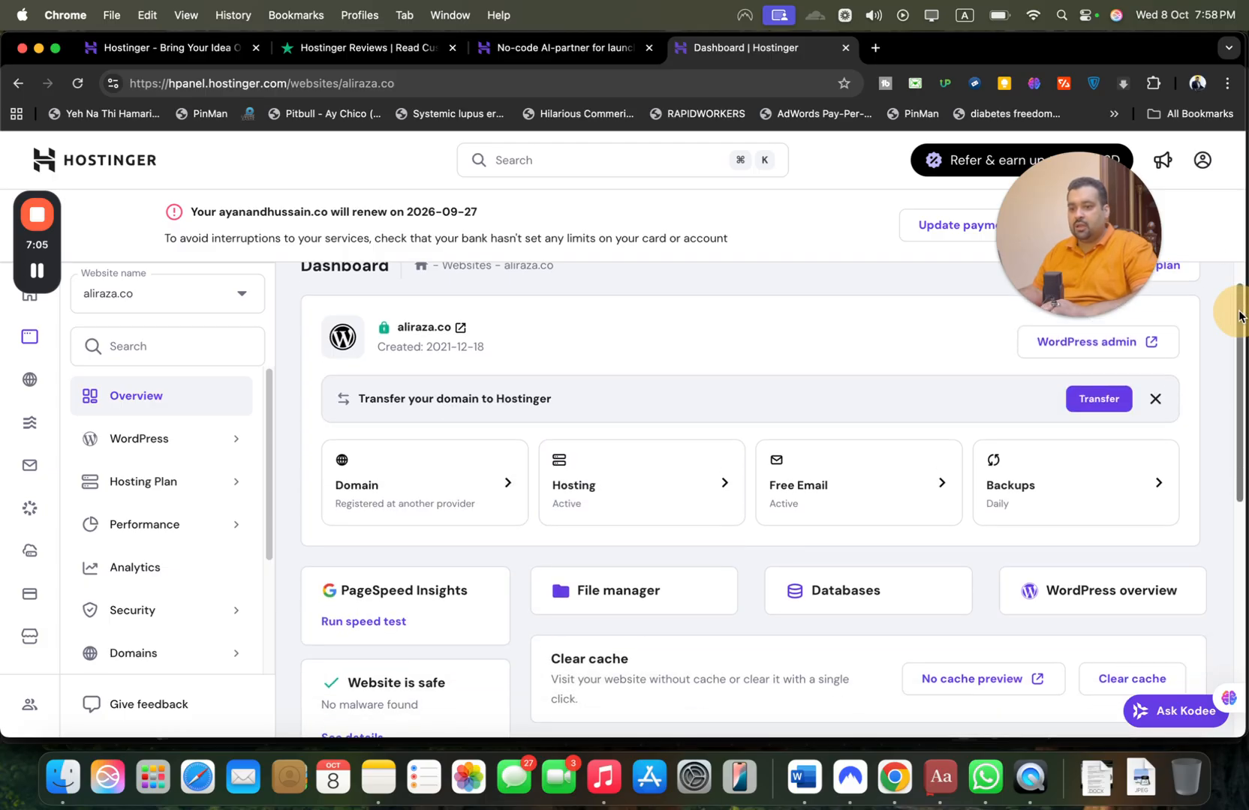
{"action": "scroll", "scroll_direction": "down", "scroll_amount": 3}
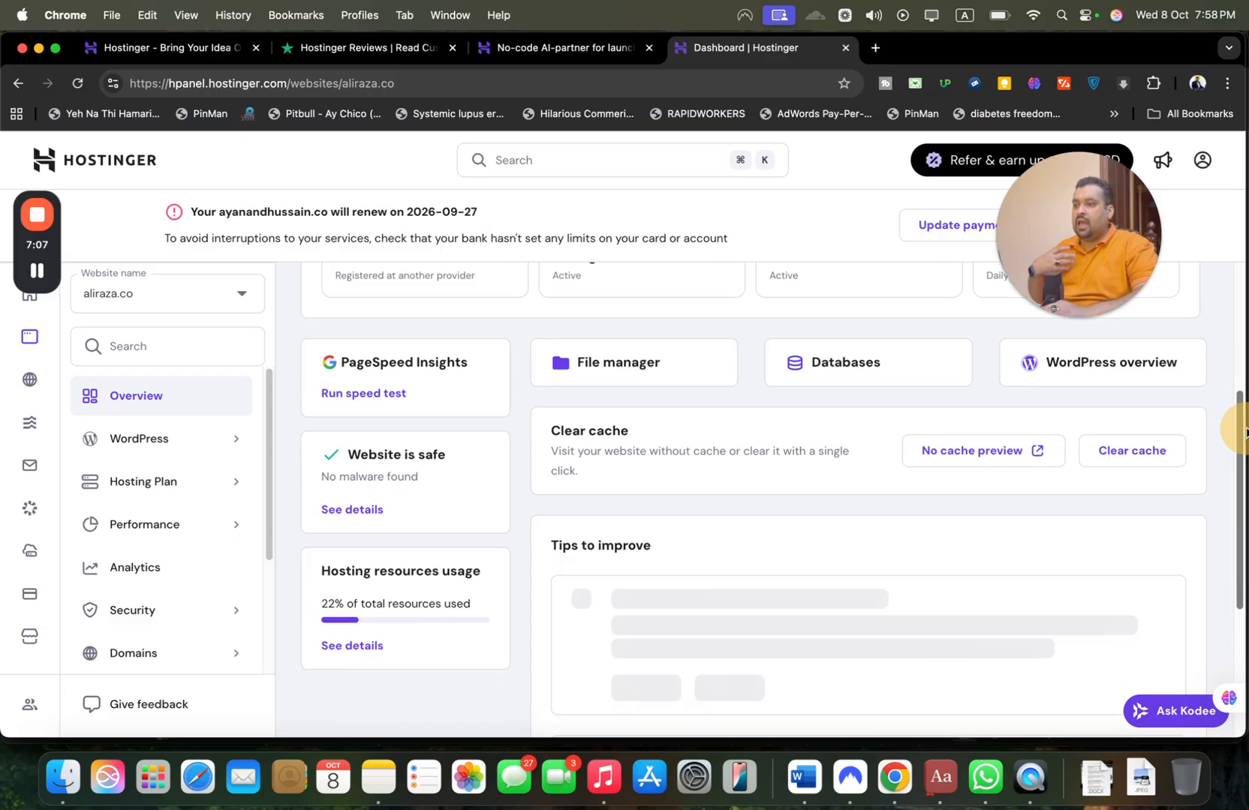
{"action": "scroll", "scroll_direction": "down", "scroll_amount": 3}
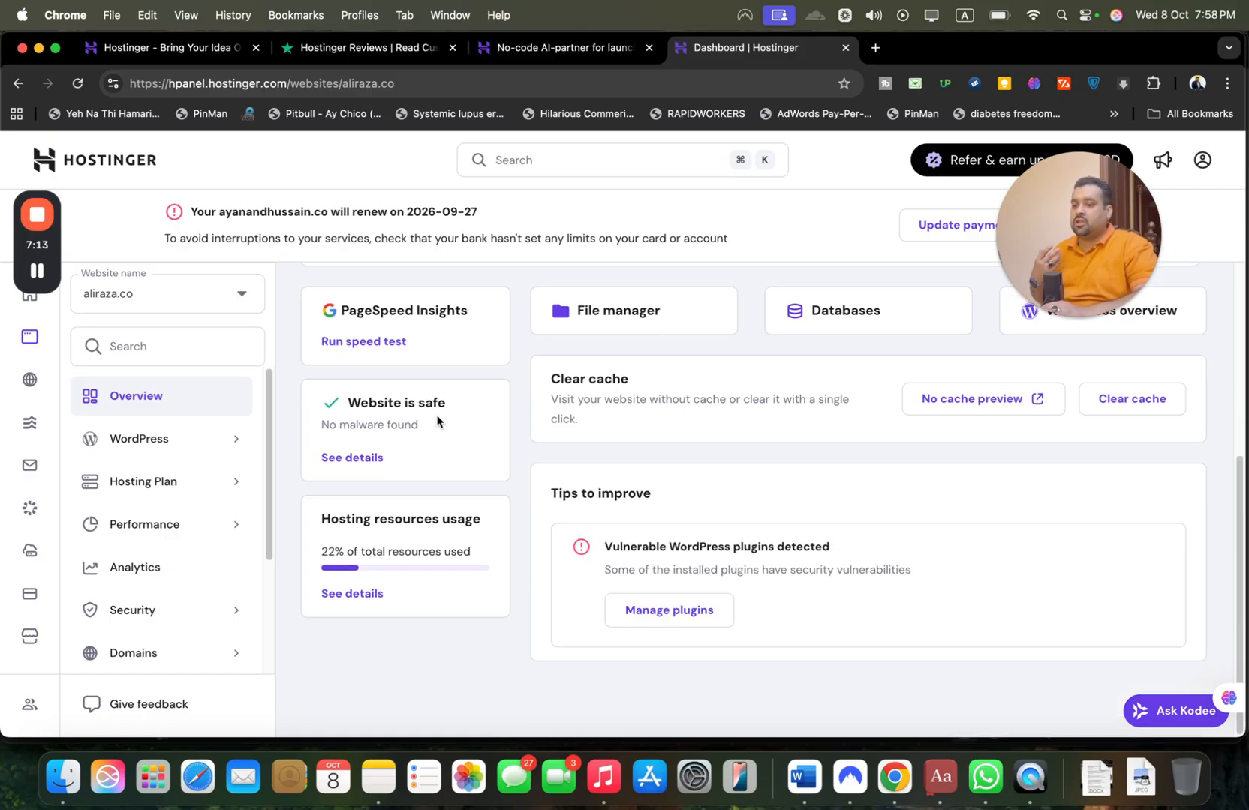
{"action": "mouse_move", "coordinate": [547, 600]}
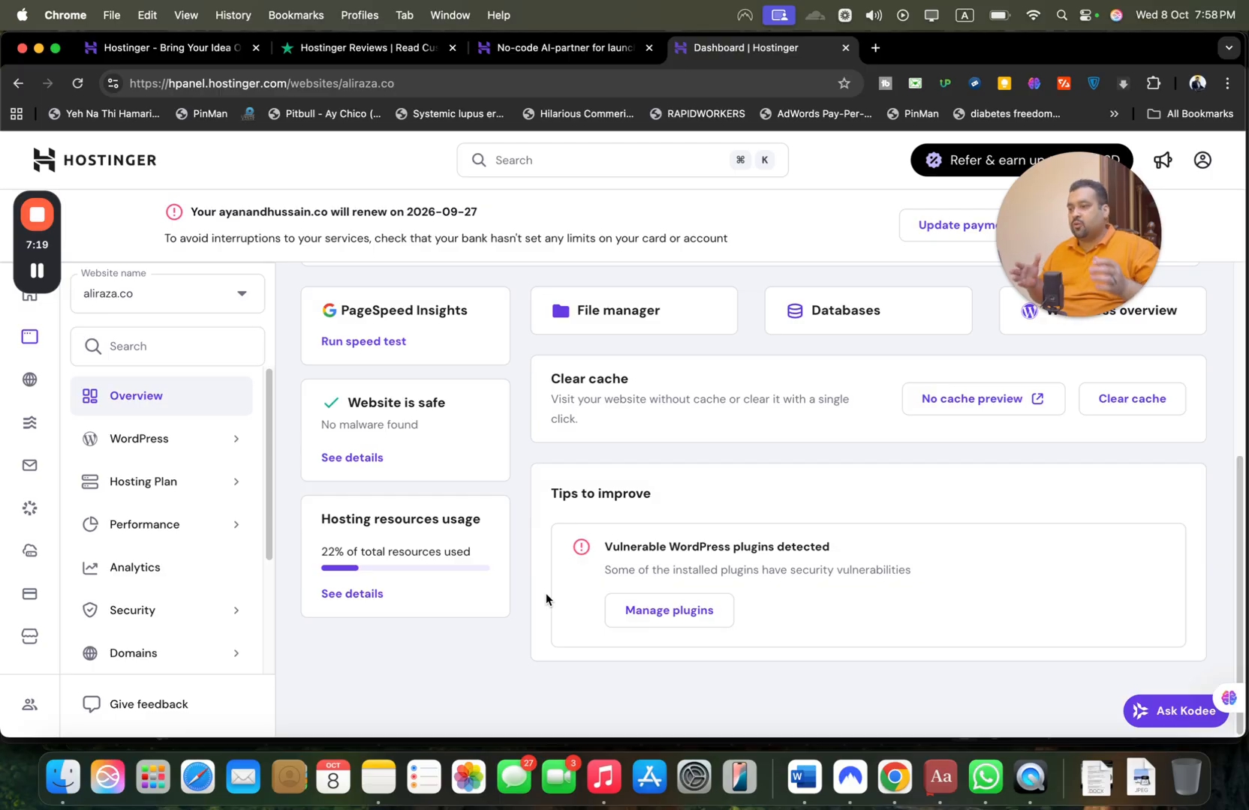
{"action": "mouse_move", "coordinate": [213, 500]}
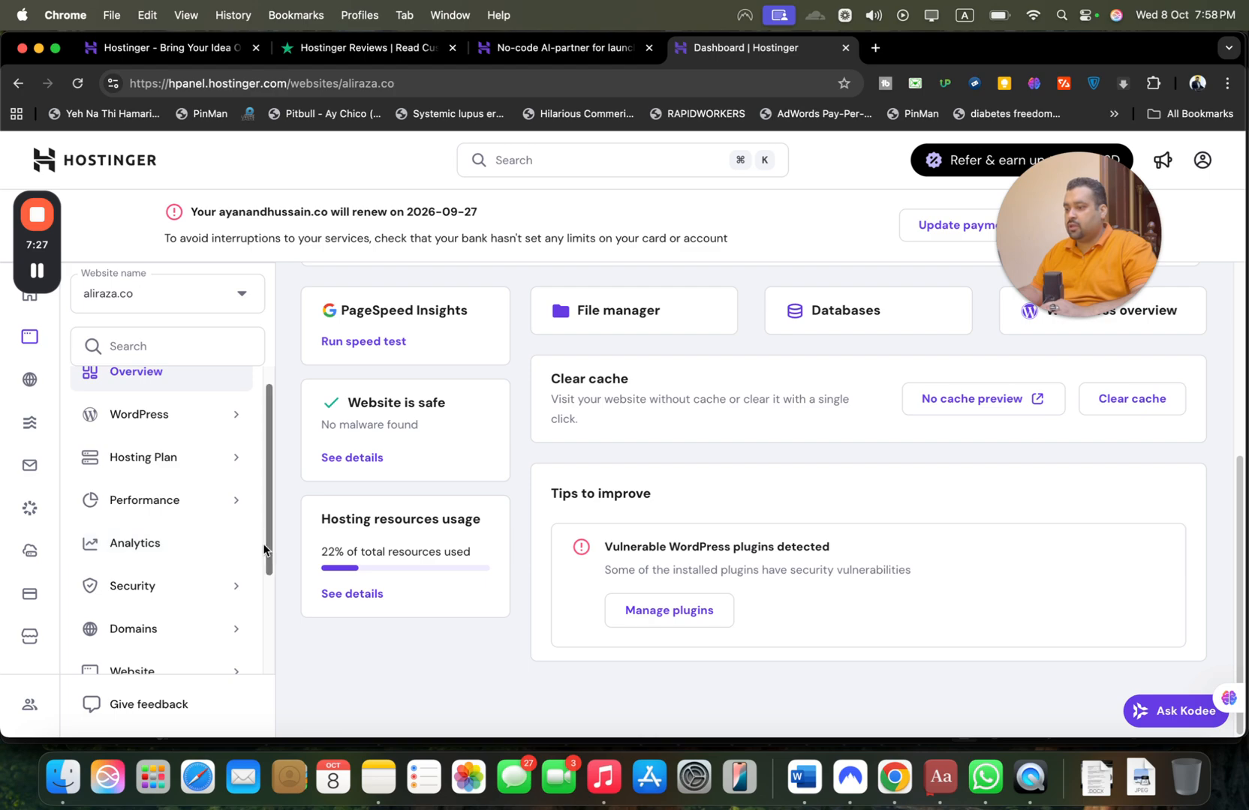
{"action": "scroll", "scroll_direction": "down", "scroll_amount": 3}
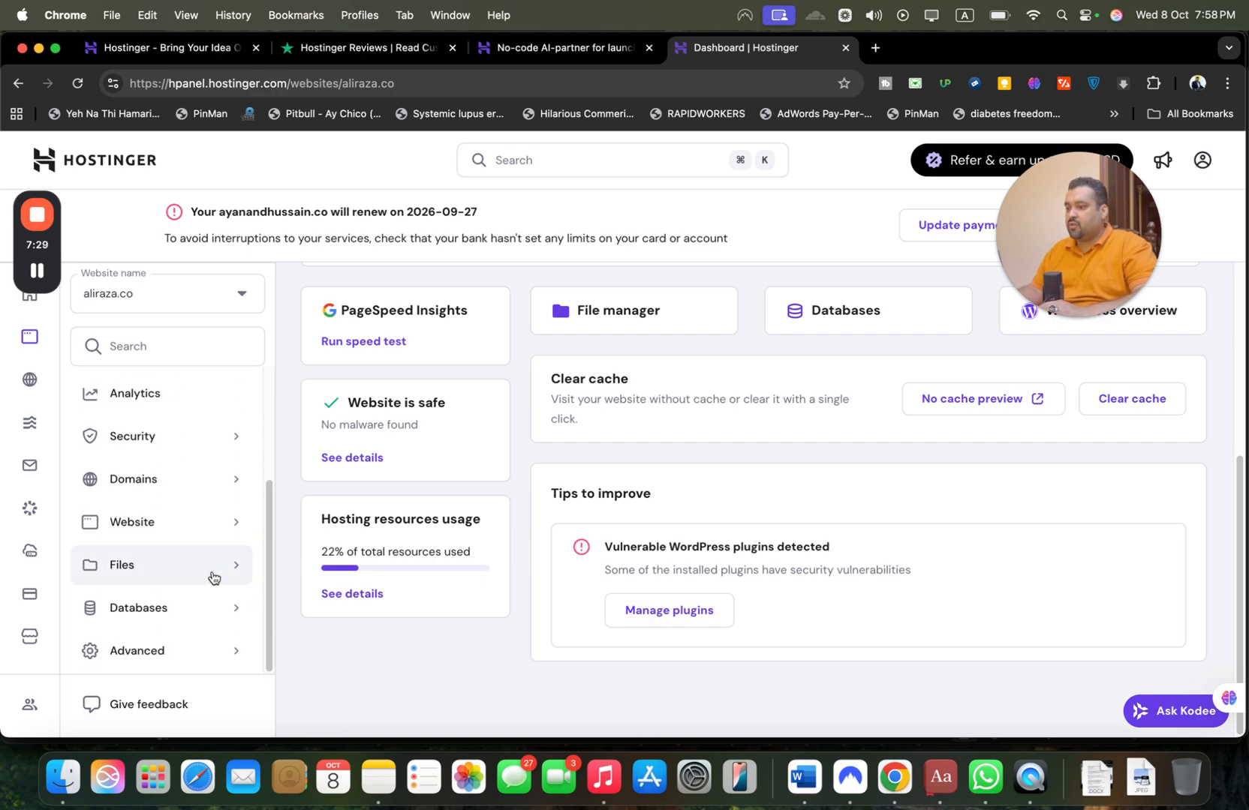
- Expand the Files, Advanced and Website sections in the left sidebar
{"action": "left_click", "coordinate": [122, 565]}
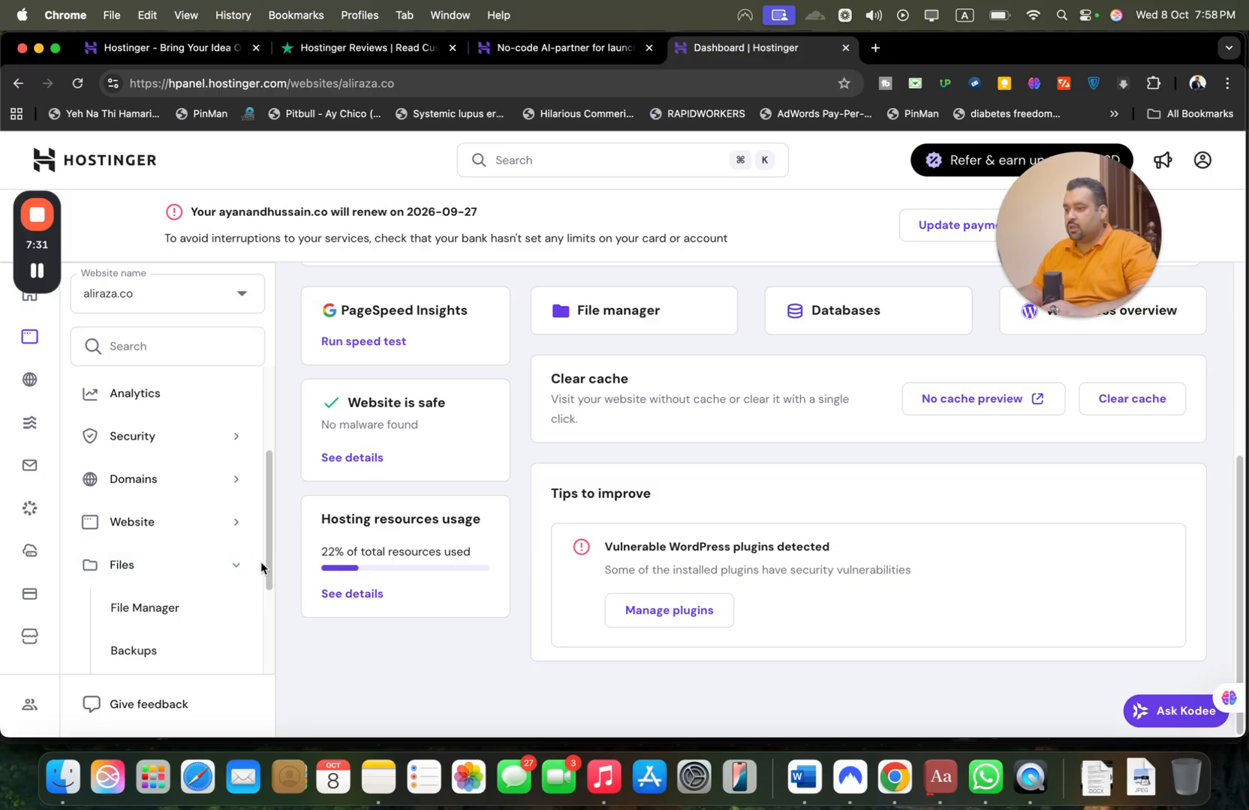
{"action": "scroll", "scroll_direction": "down", "scroll_amount": 3}
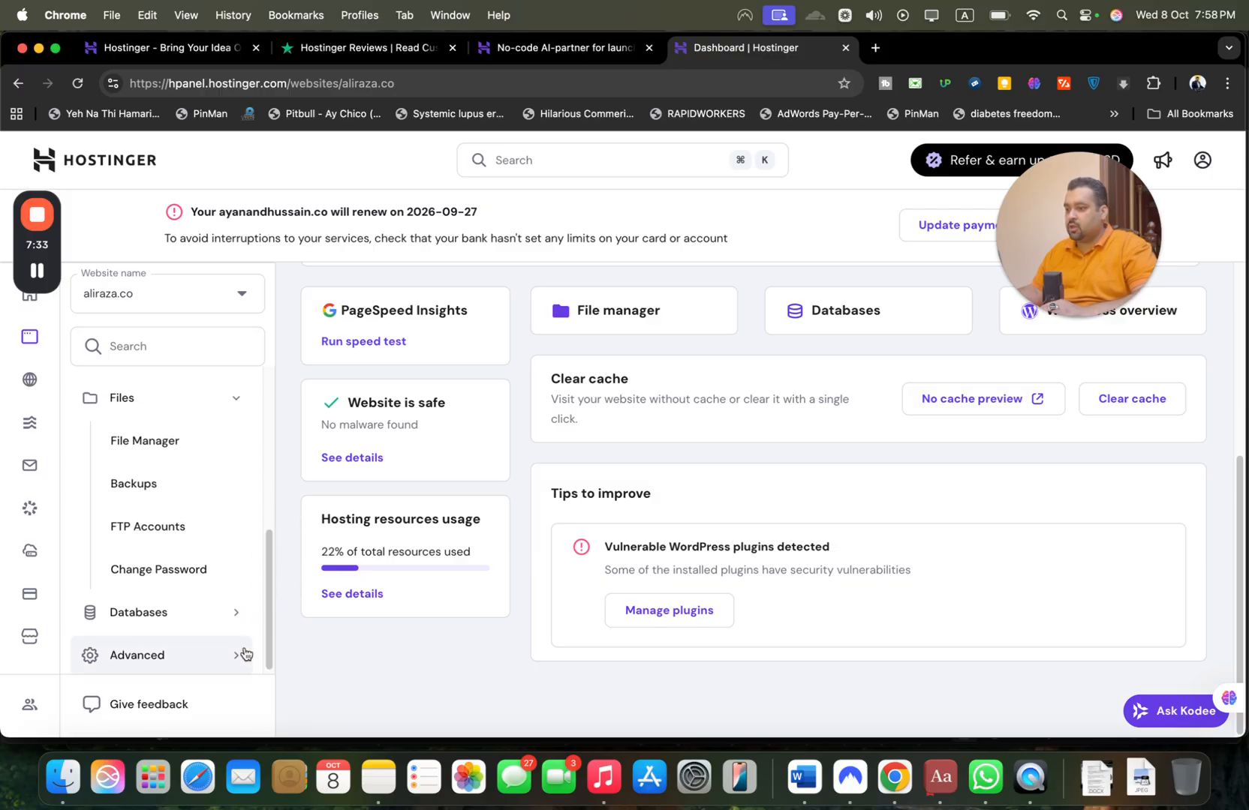
{"action": "left_click", "coordinate": [137, 654]}
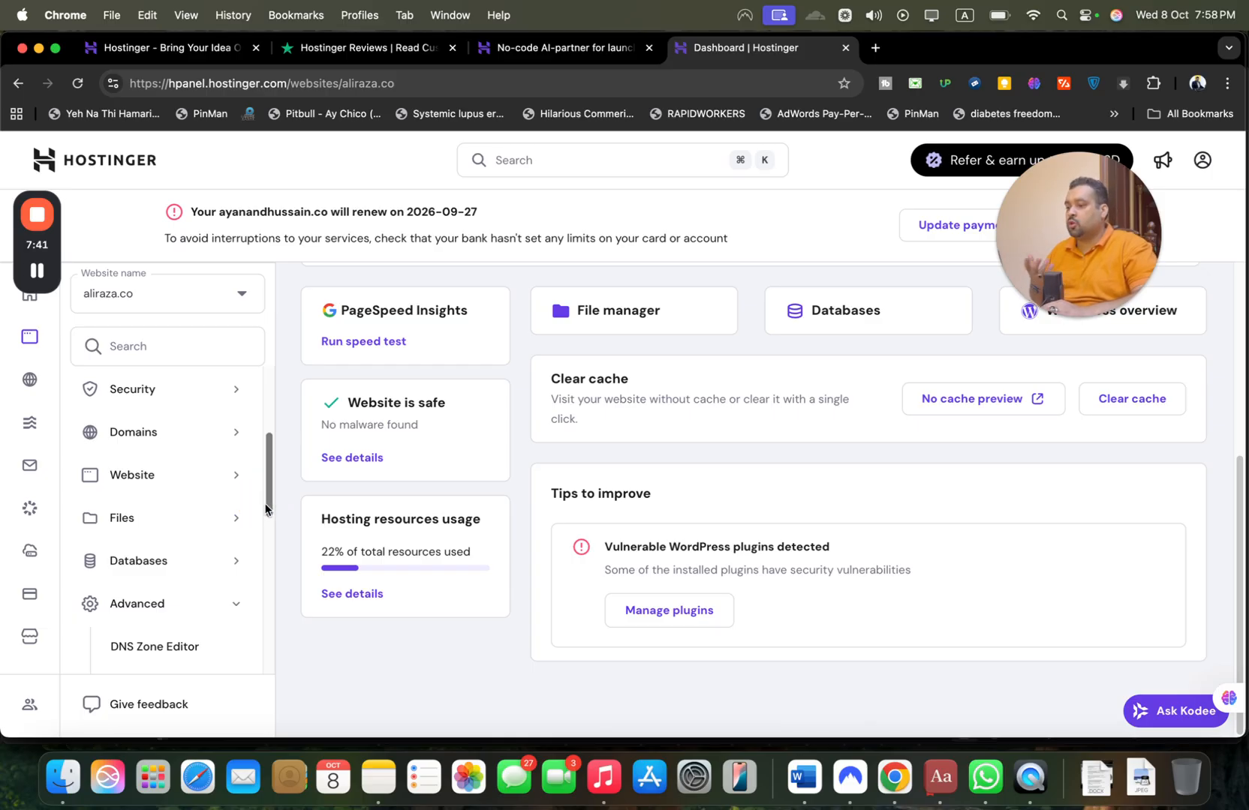
{"action": "left_click", "coordinate": [132, 474]}
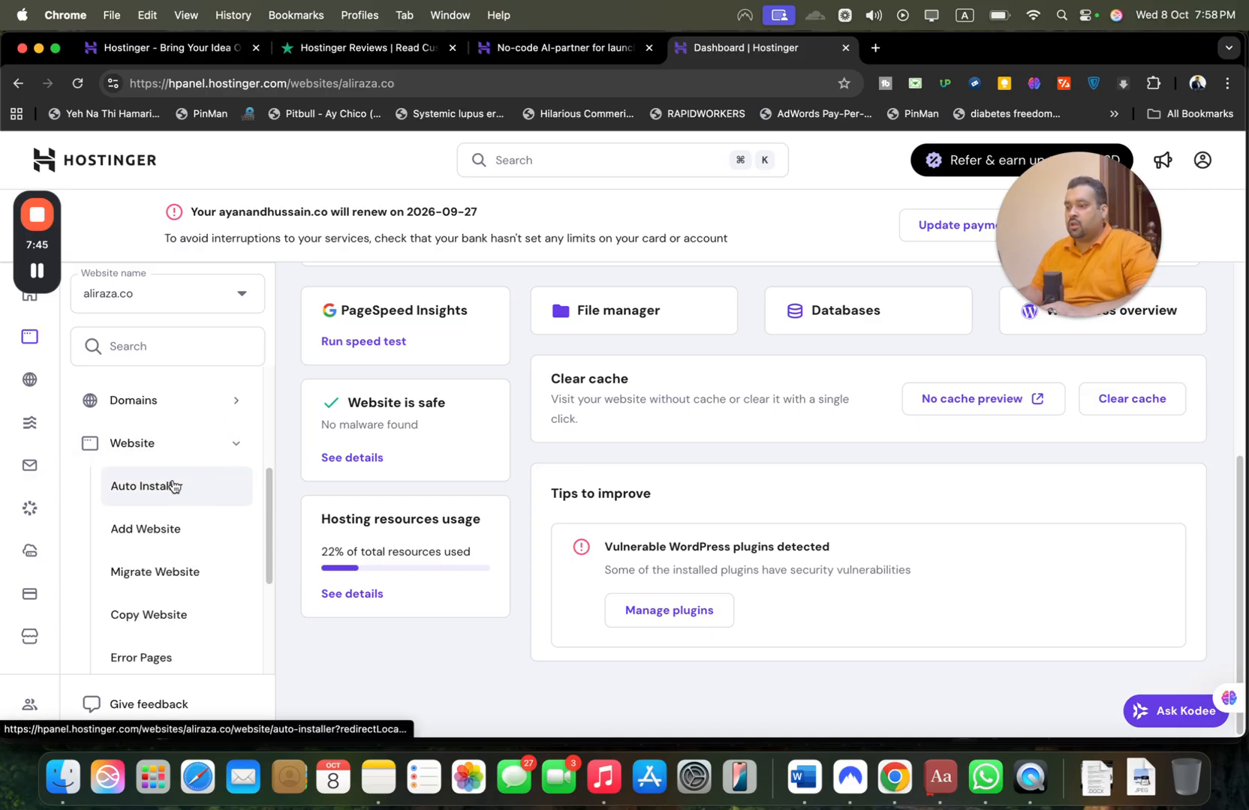
- Go to the Auto Installer for aliraza.co listing the installed WordPress apps
{"action": "left_click", "coordinate": [144, 486]}
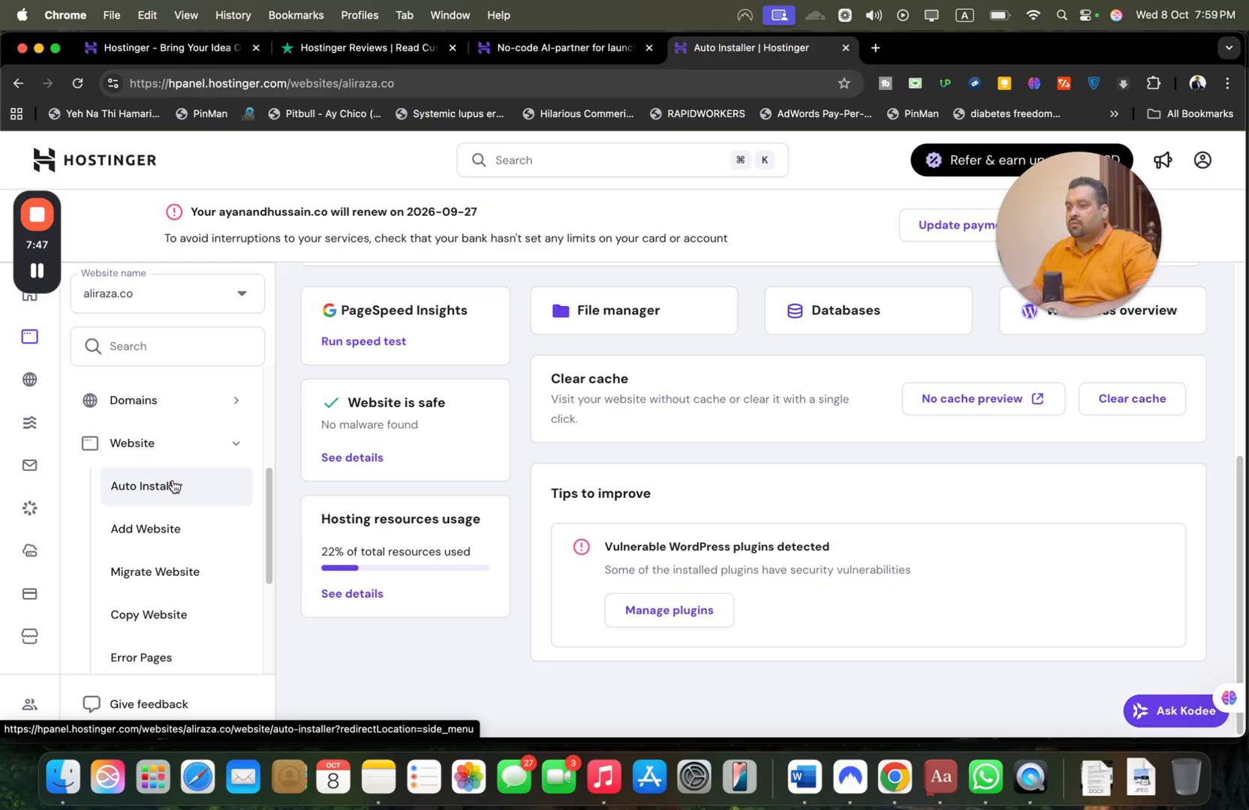
{"action": "left_click", "coordinate": [147, 484]}
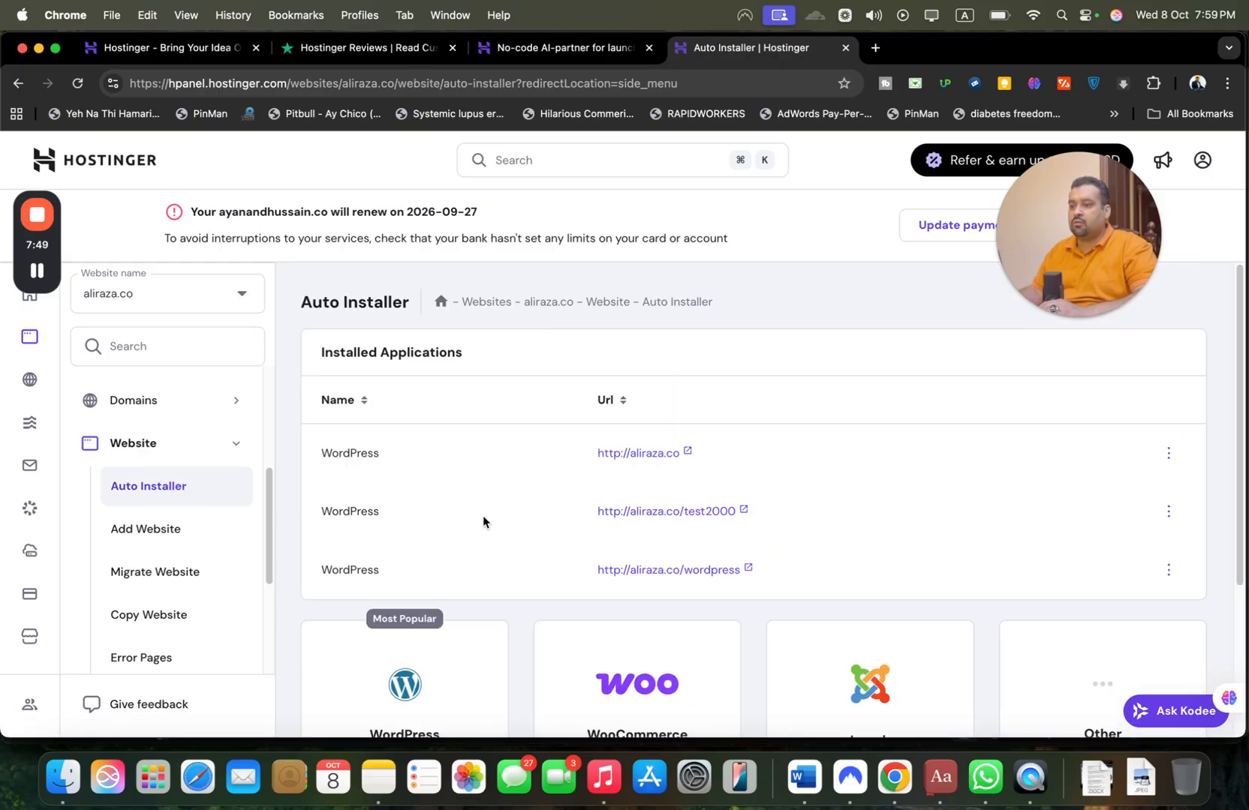
{"action": "scroll", "scroll_direction": "down", "scroll_amount": 3}
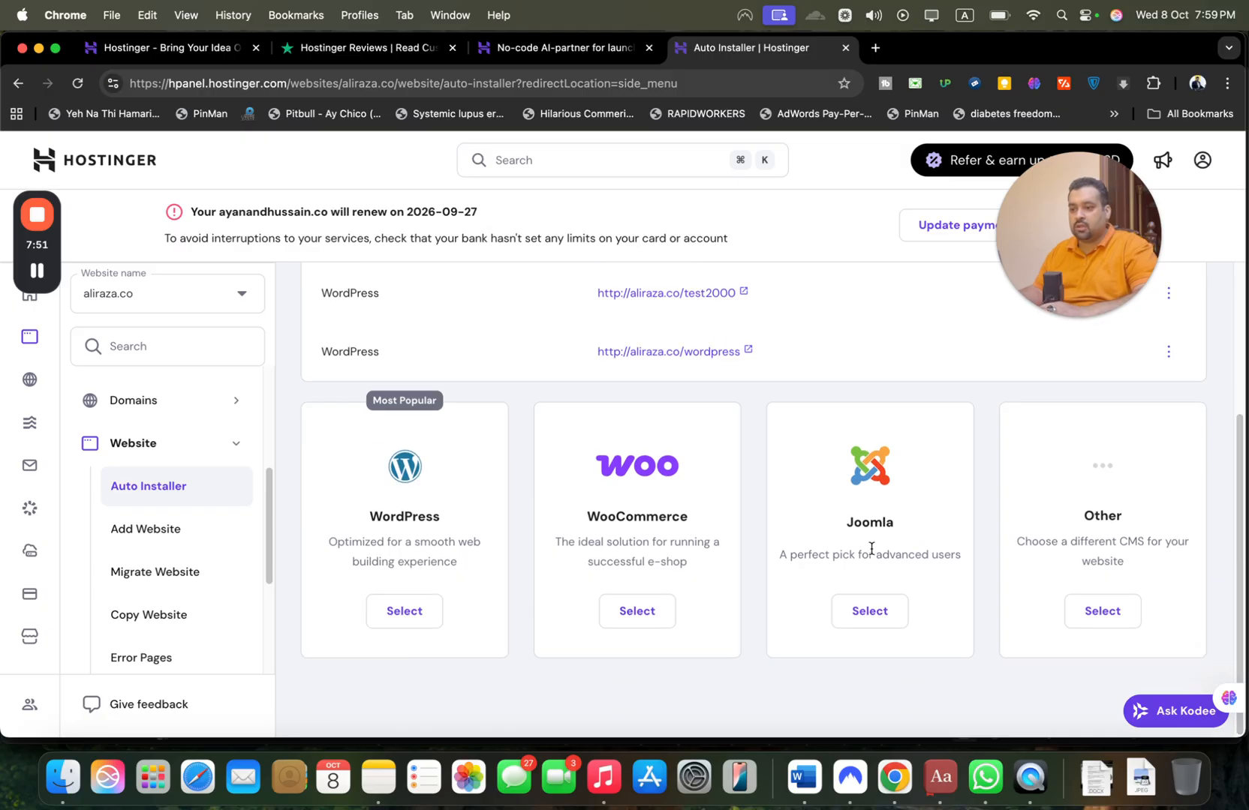
{"action": "mouse_move", "coordinate": [1081, 536]}
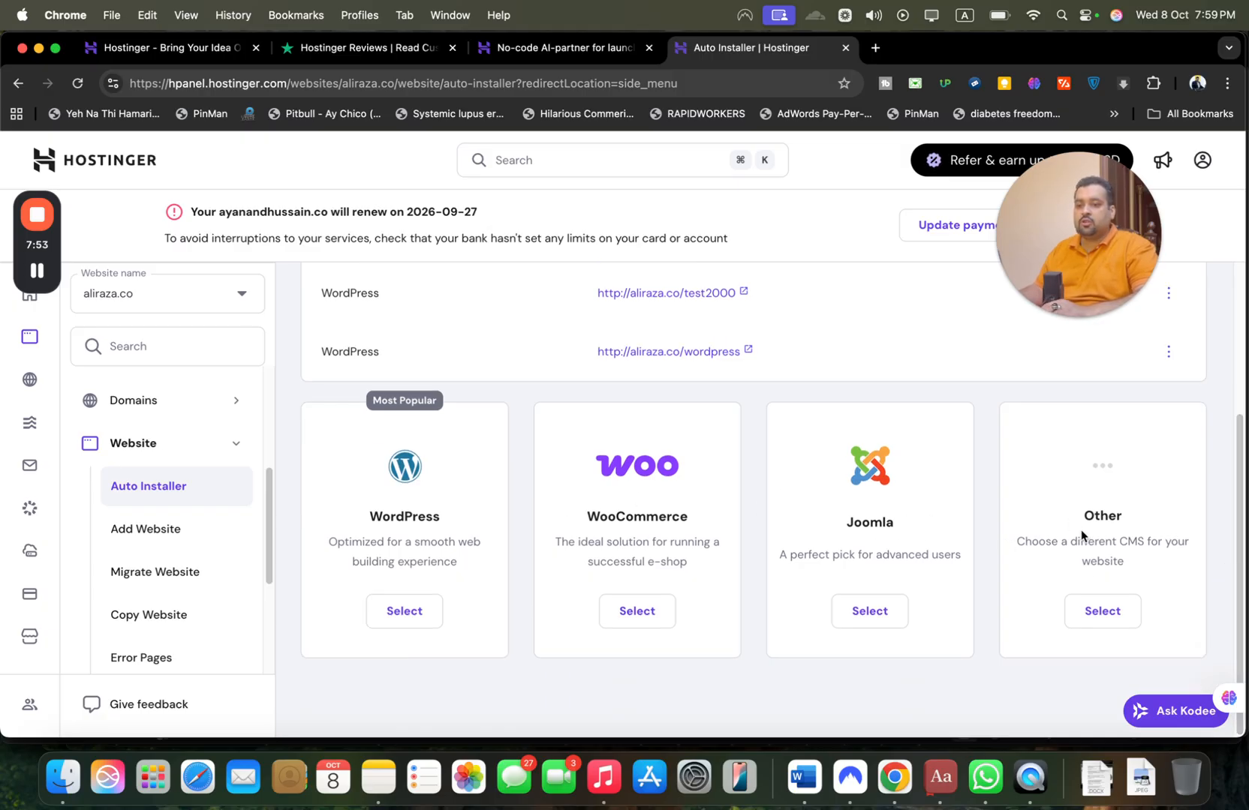
- Choose Other to install a different CMS and browse the application search list
{"action": "left_click", "coordinate": [1101, 611]}
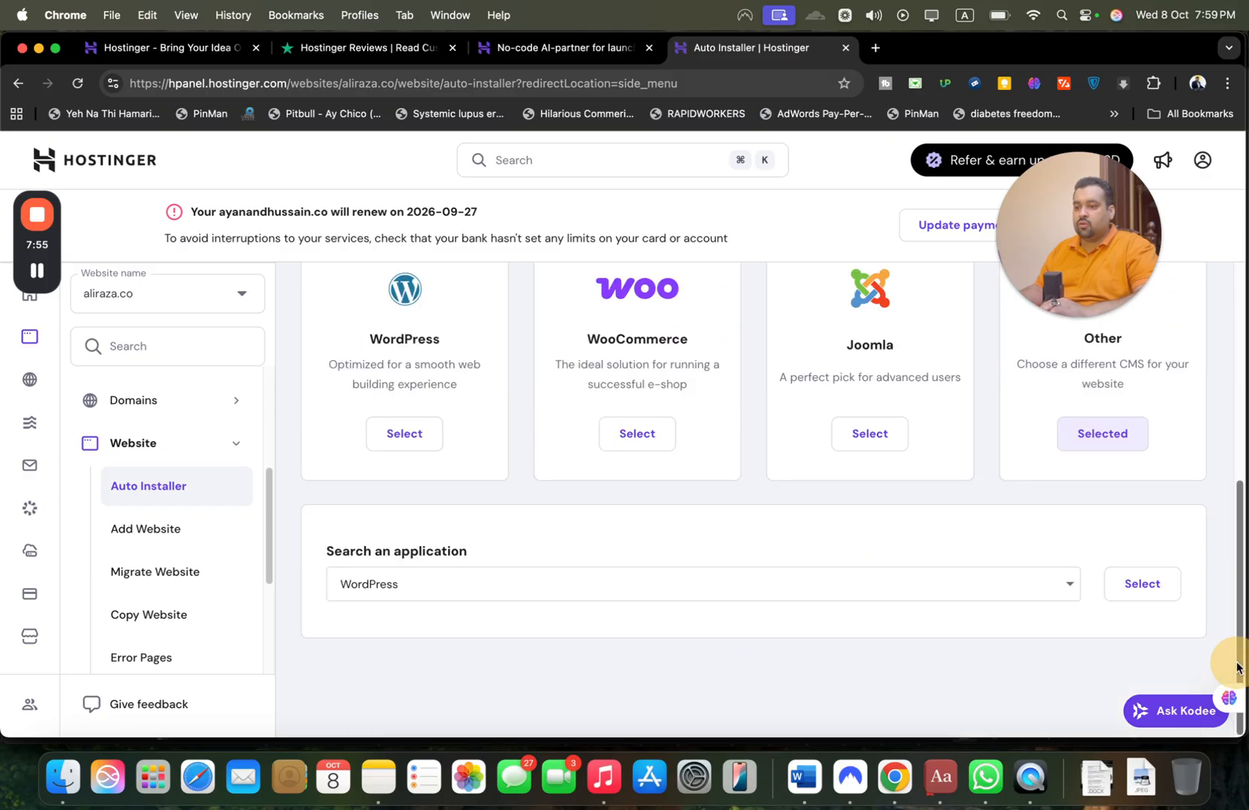
{"action": "left_click", "coordinate": [700, 470]}
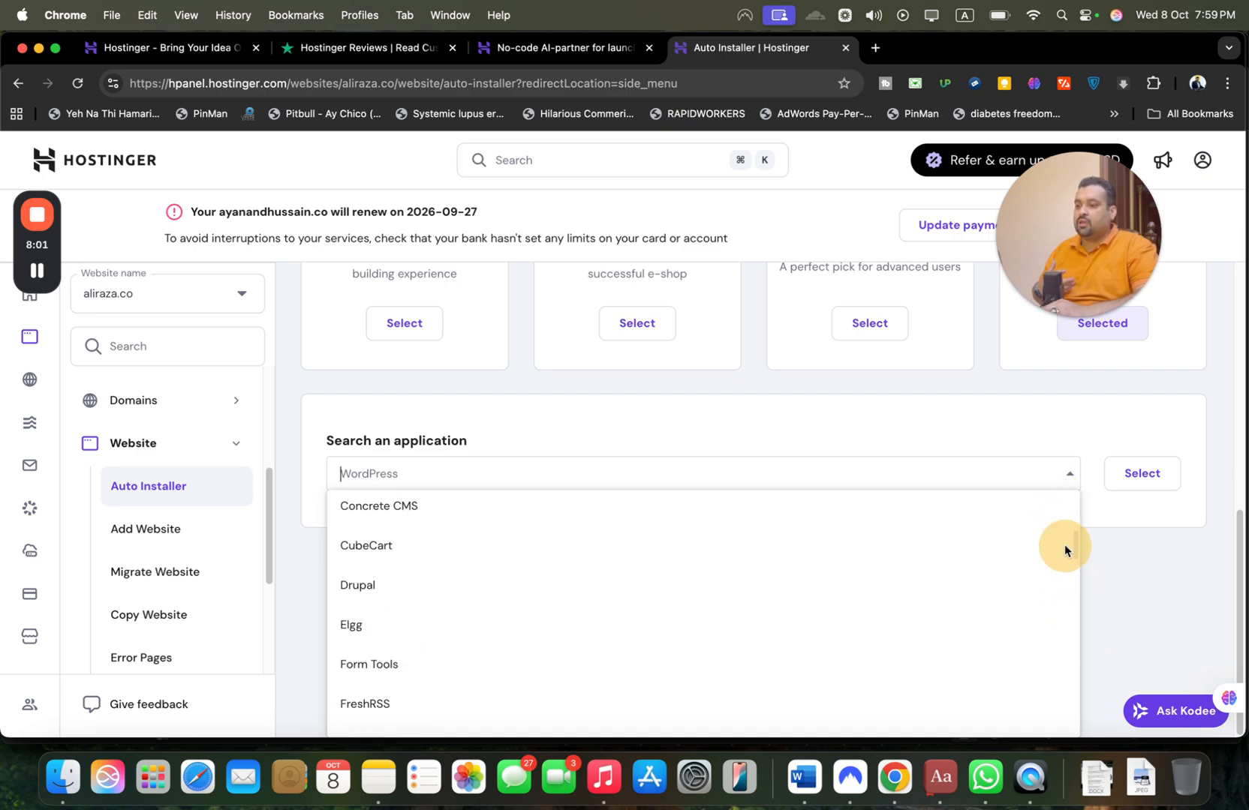
{"action": "scroll", "scroll_direction": "down", "scroll_amount": 3}
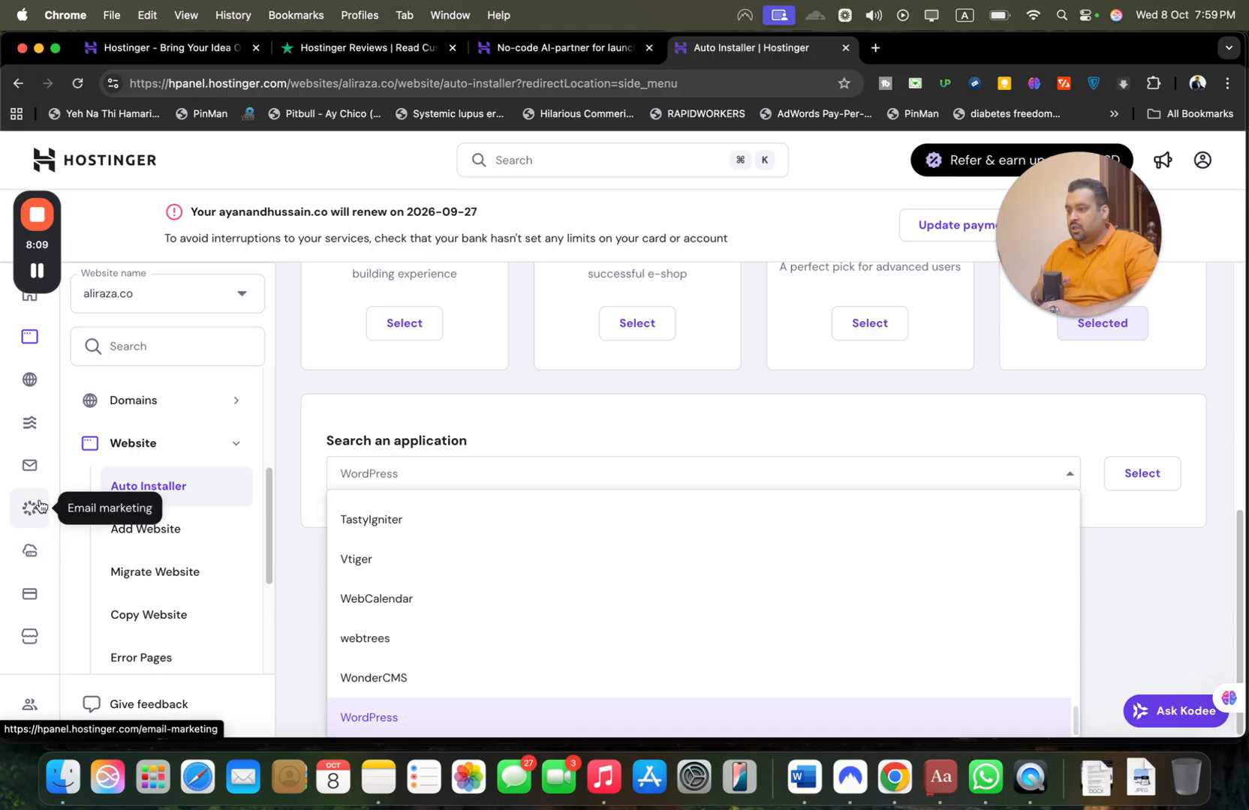
{"action": "mouse_move", "coordinate": [30, 378]}
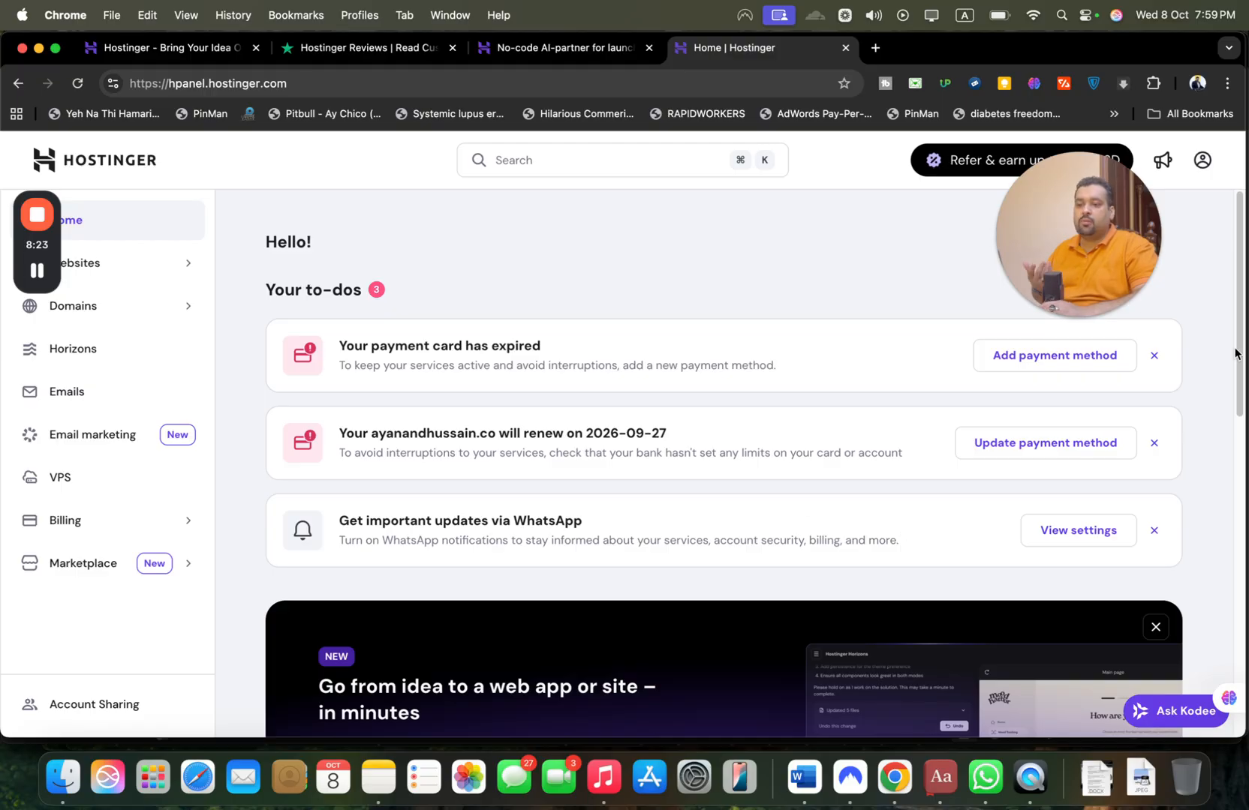
- Scroll the hPanel home down to the Hosting, Domains and Emails widgets
{"action": "scroll", "scroll_direction": "down", "scroll_amount": 3}
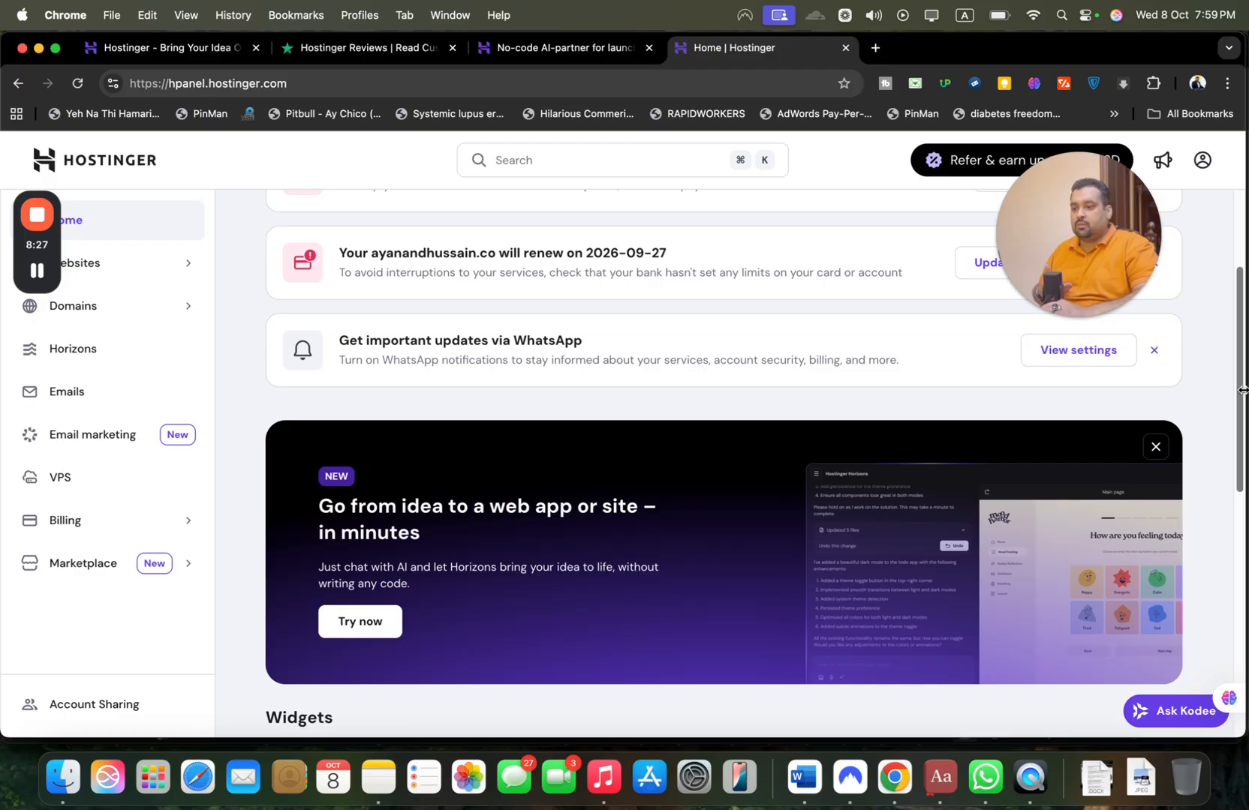
{"action": "scroll", "scroll_direction": "down", "scroll_amount": 3}
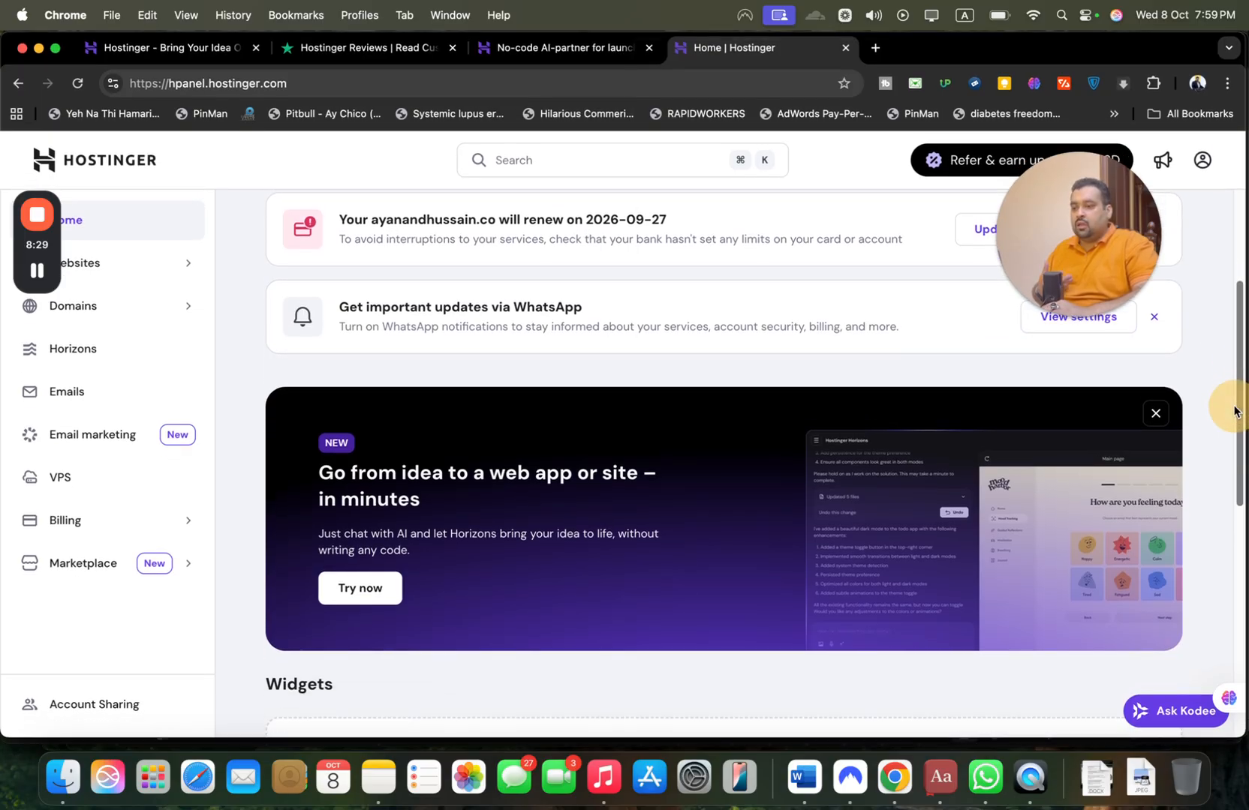
{"action": "scroll", "scroll_direction": "down", "scroll_amount": 3}
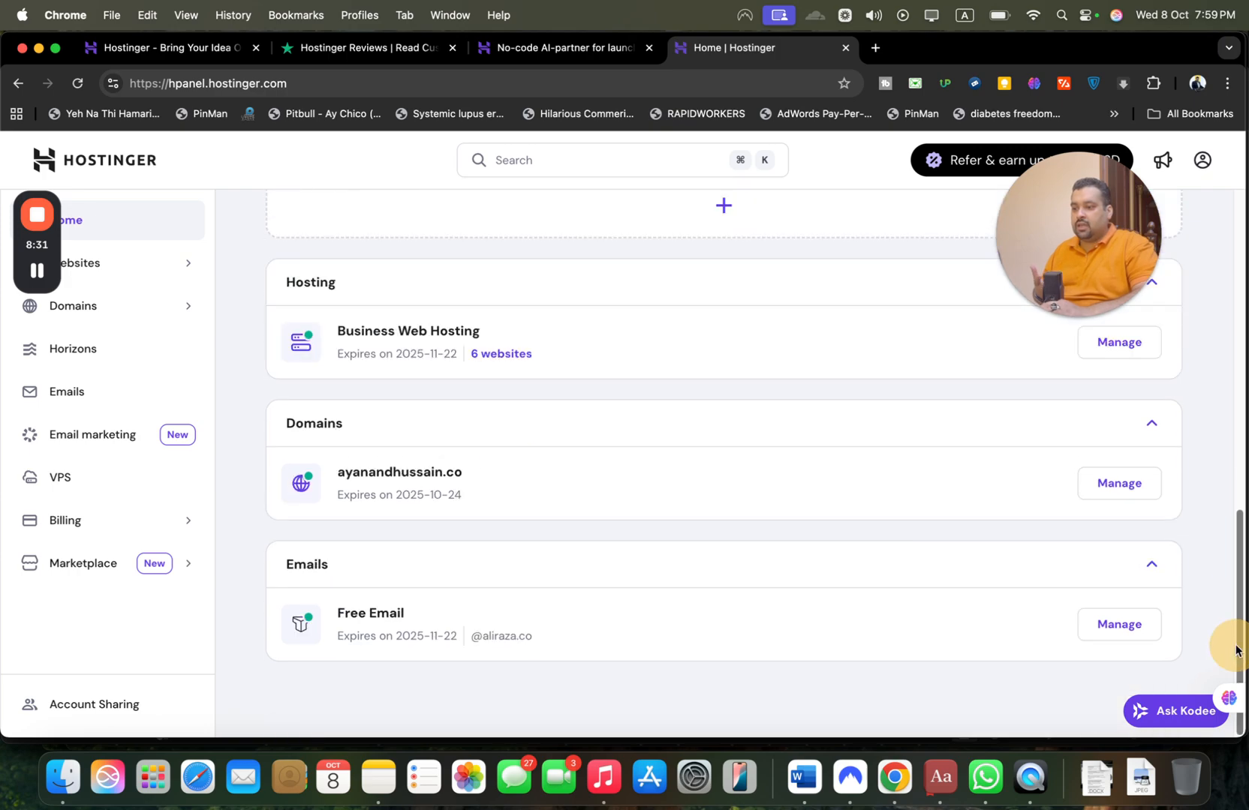
{"action": "mouse_move", "coordinate": [560, 594]}
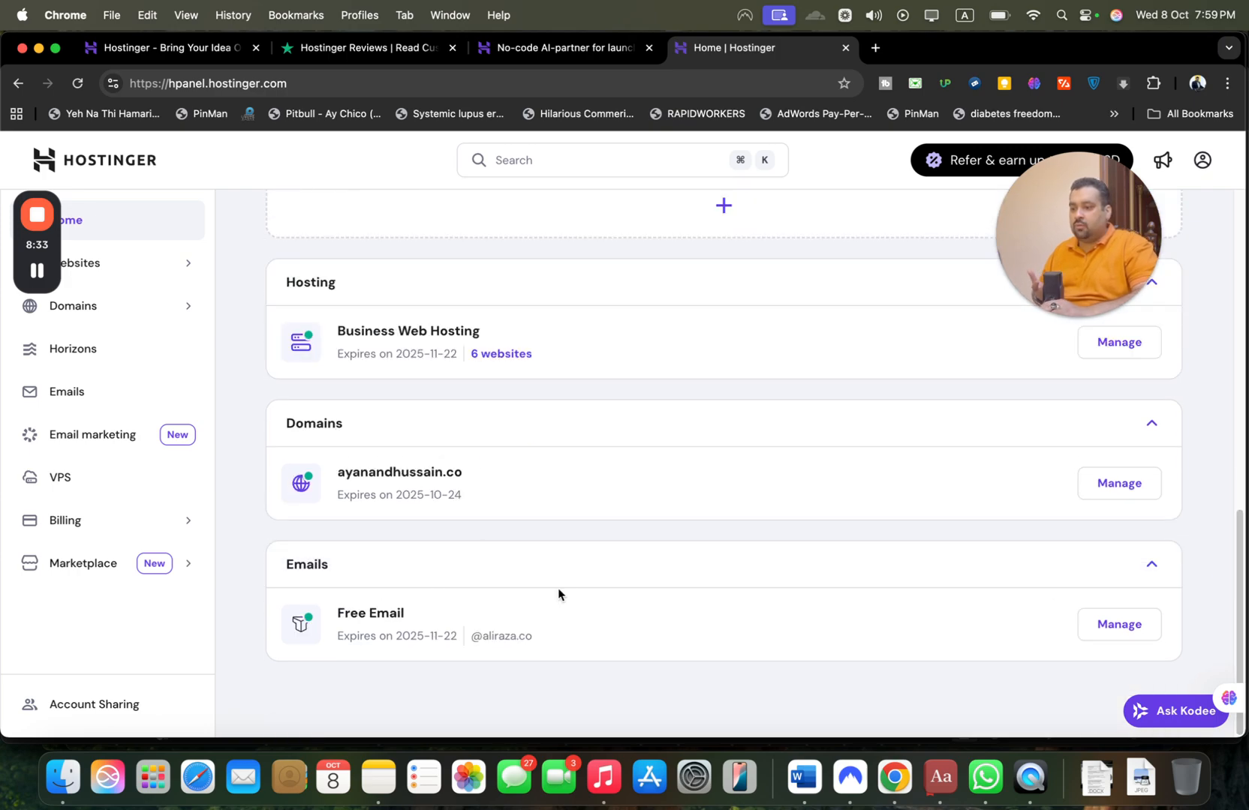